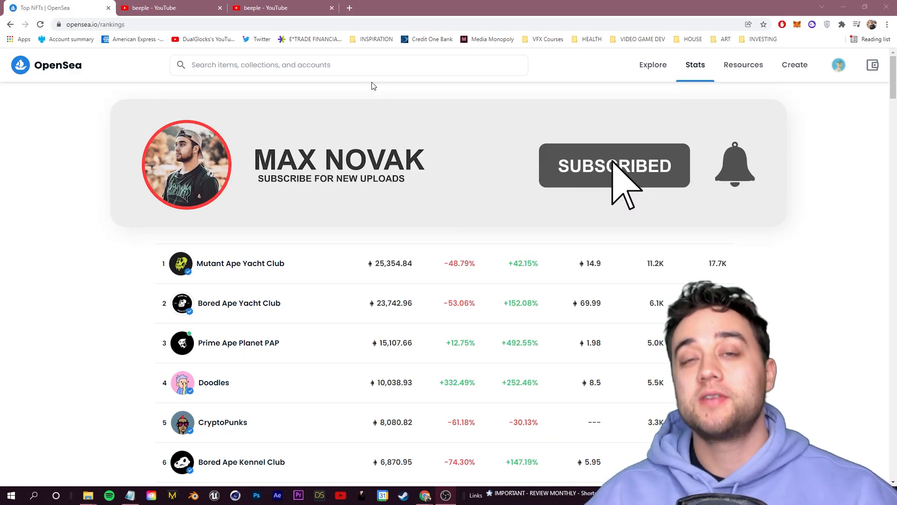
# - Browse OpenSea's top NFT rankings, glancing at the Foundation auction page in between
pyautogui.click(735, 165)
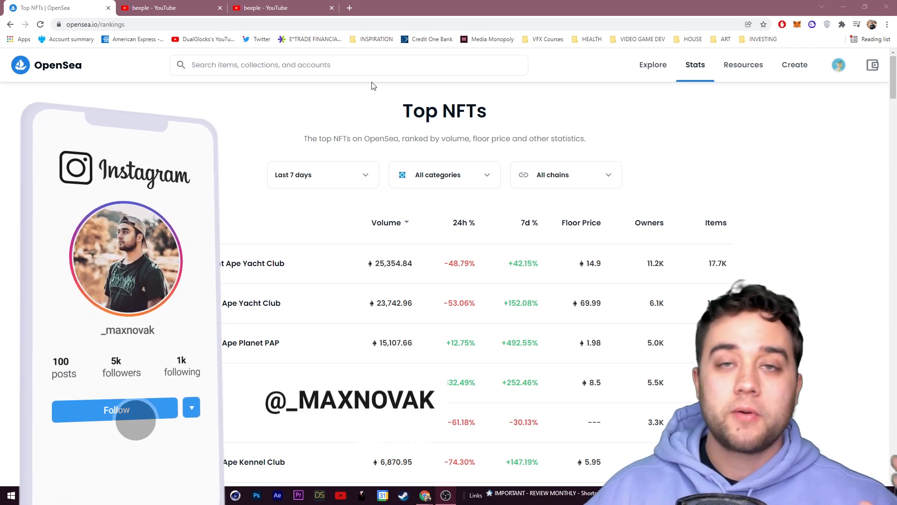
pyautogui.click(116, 409)
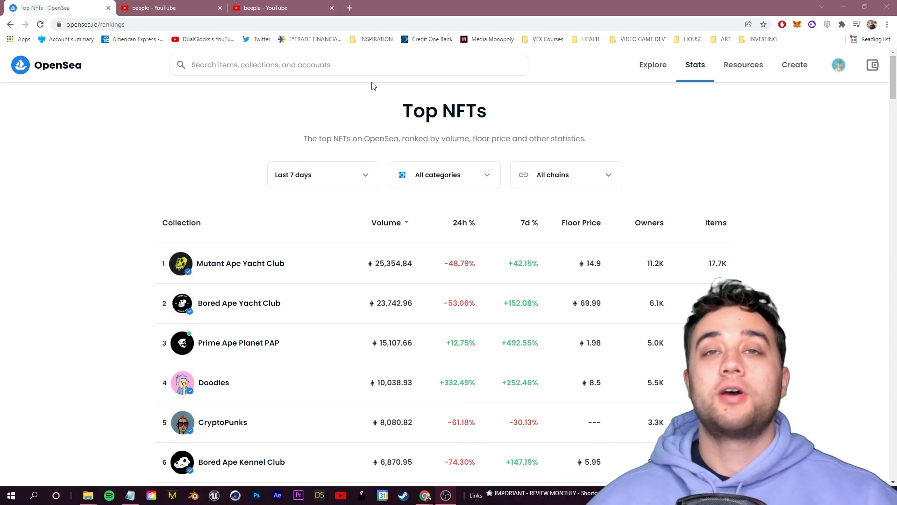
pyautogui.scroll(-3)
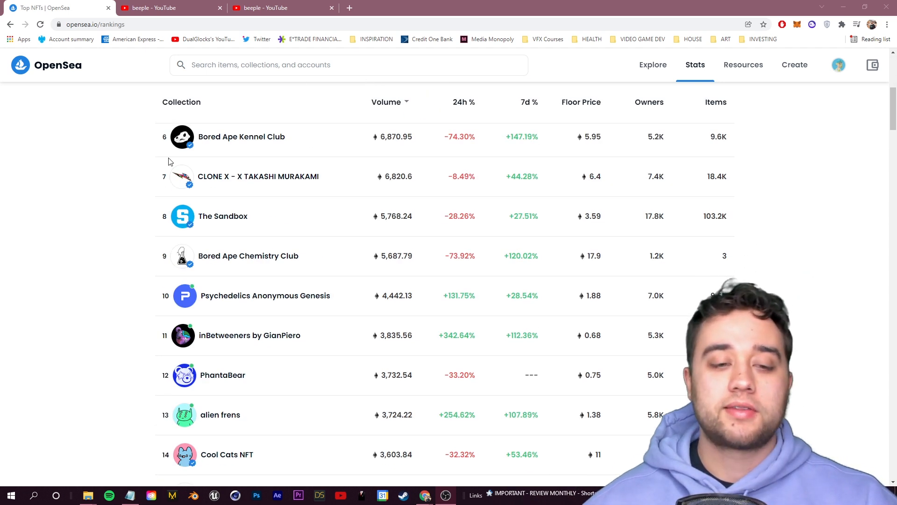
pyautogui.scroll(3)
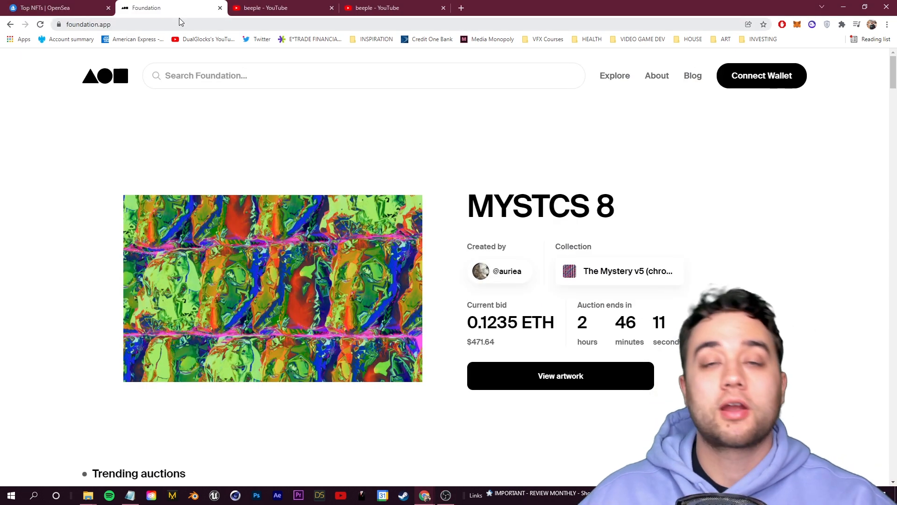
pyautogui.click(55, 7)
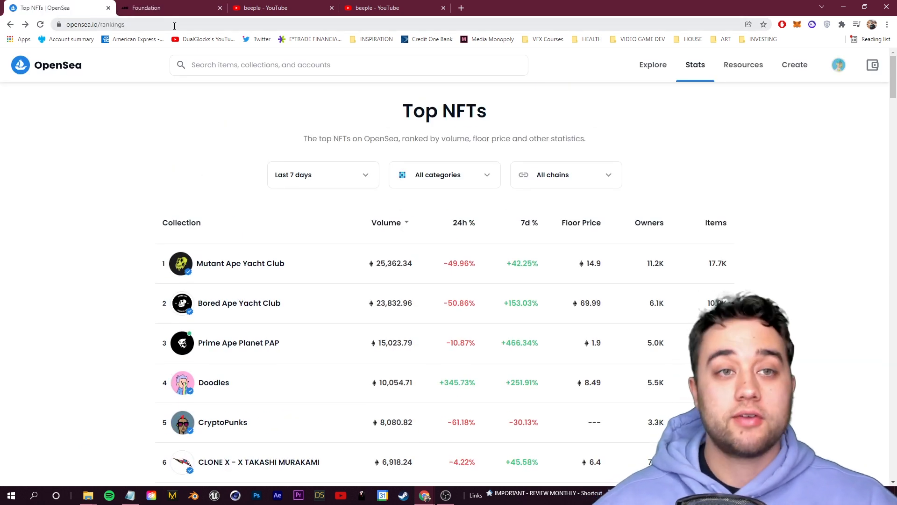
pyautogui.click(167, 7)
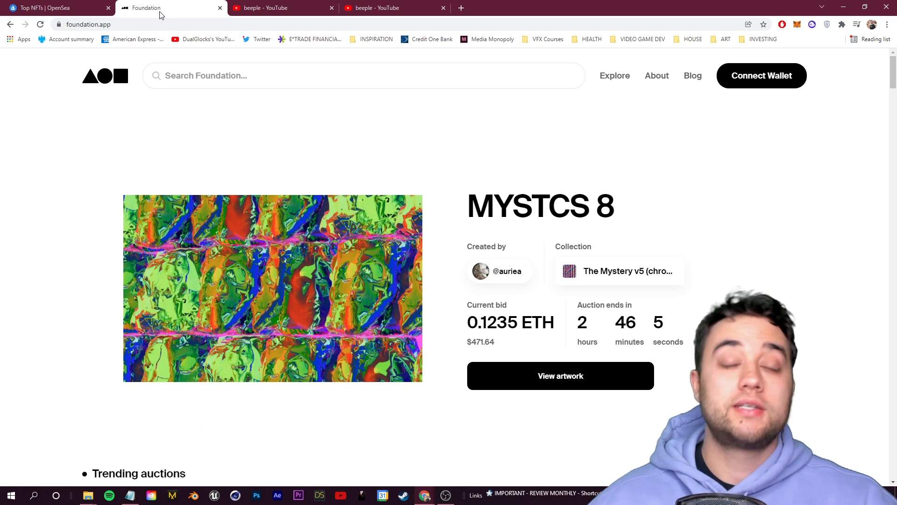
pyautogui.click(54, 8)
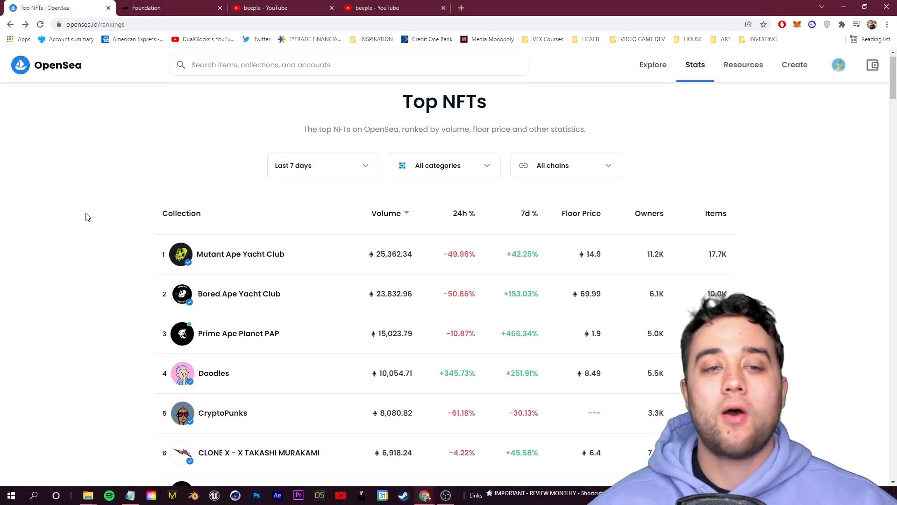
pyautogui.scroll(-3)
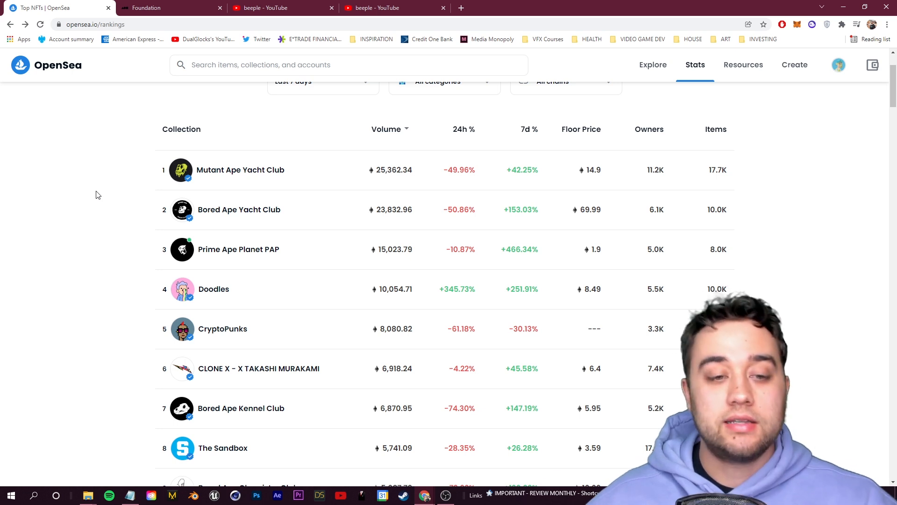
# - Look through the CryptoPunks collection on OpenSea and return to the rankings
pyautogui.click(223, 328)
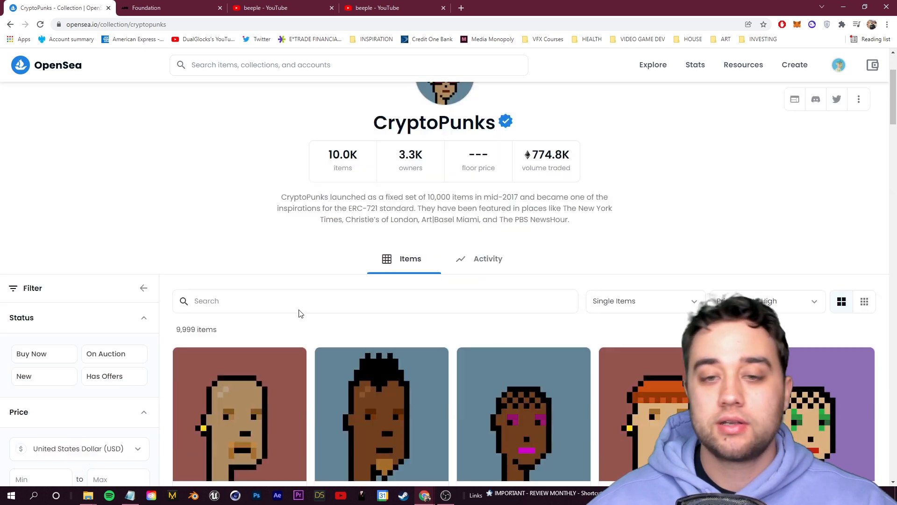
pyautogui.scroll(-3)
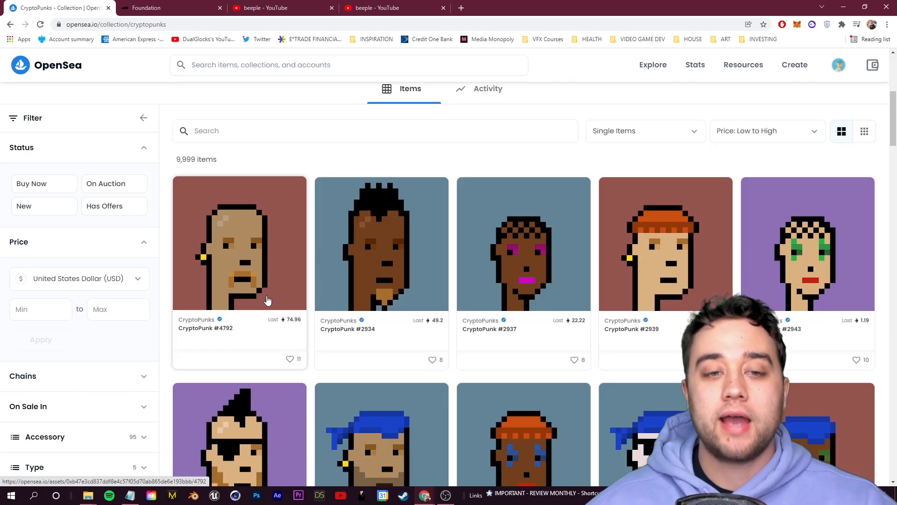
pyautogui.scroll(-3)
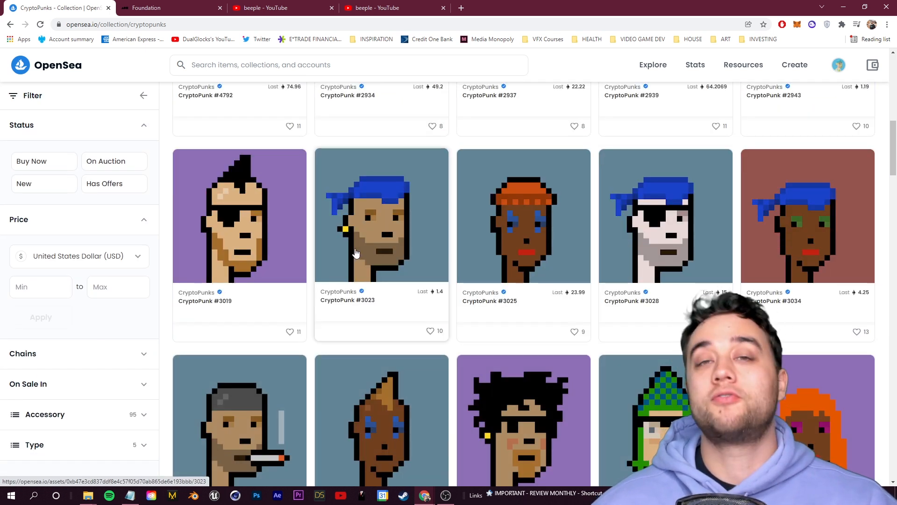
pyautogui.moveTo(382, 259)
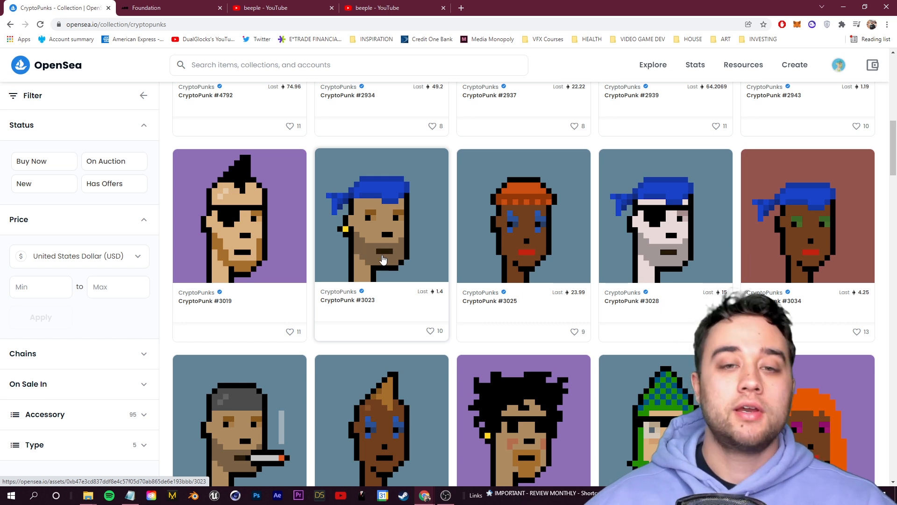
pyautogui.click(9, 25)
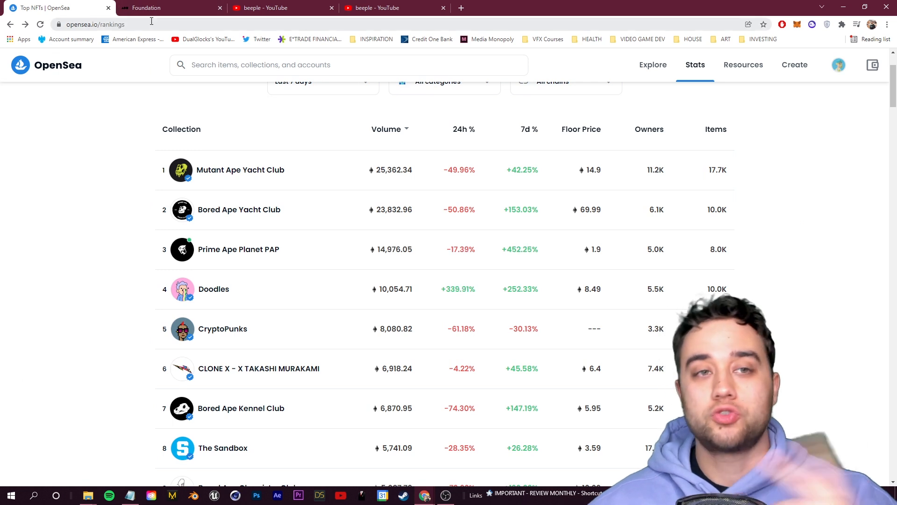
# - Scroll Foundation's homepage through trending auctions and featured artworks with their bids and reserve prices
pyautogui.click(146, 8)
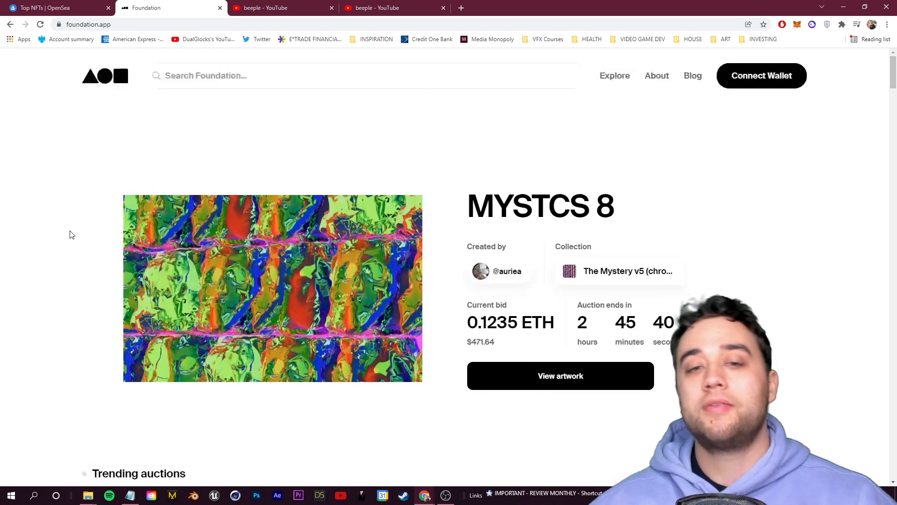
pyautogui.scroll(-3)
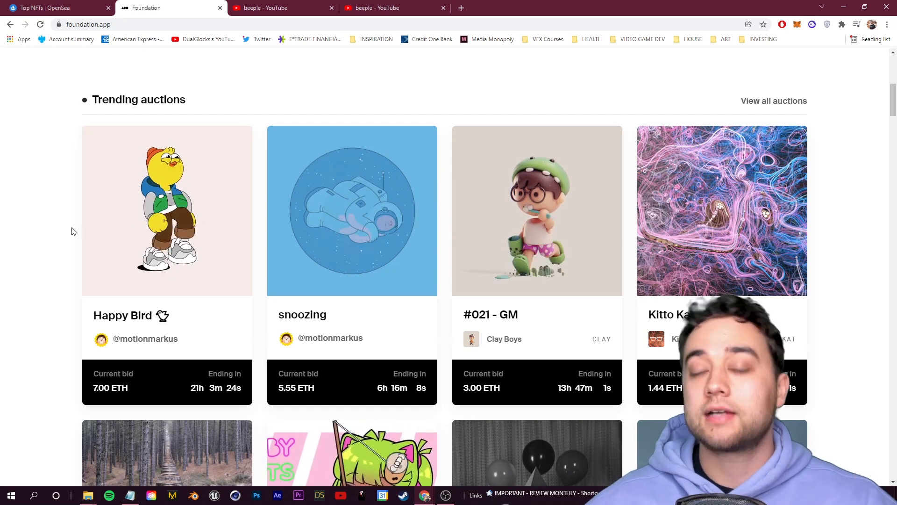
pyautogui.scroll(-3)
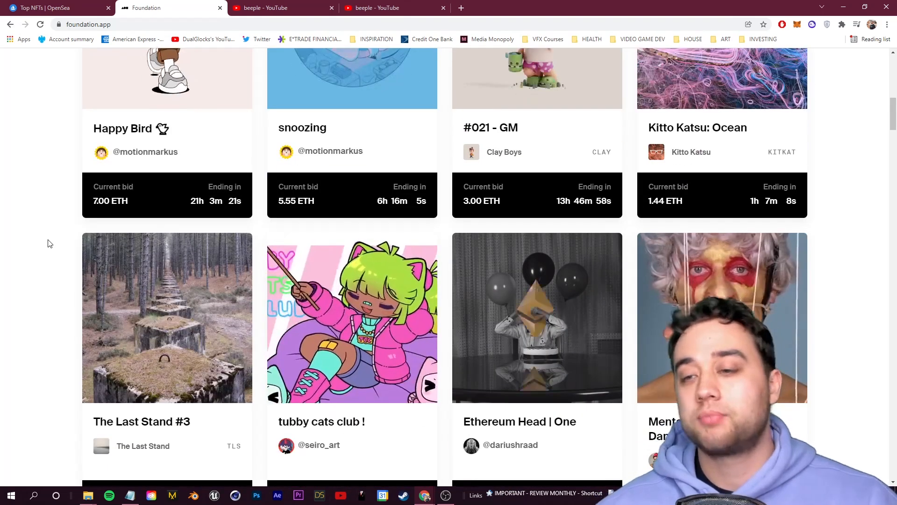
pyautogui.scroll(-3)
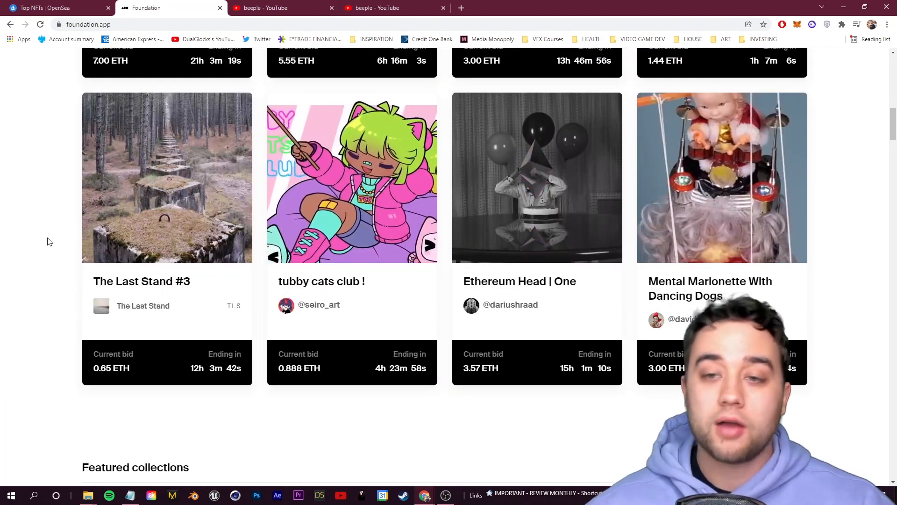
pyautogui.scroll(-3)
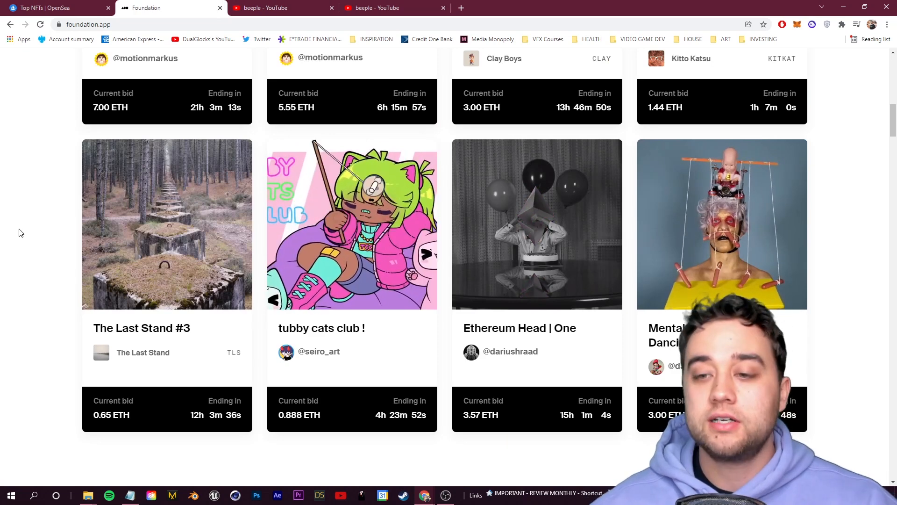
pyautogui.moveTo(743, 254)
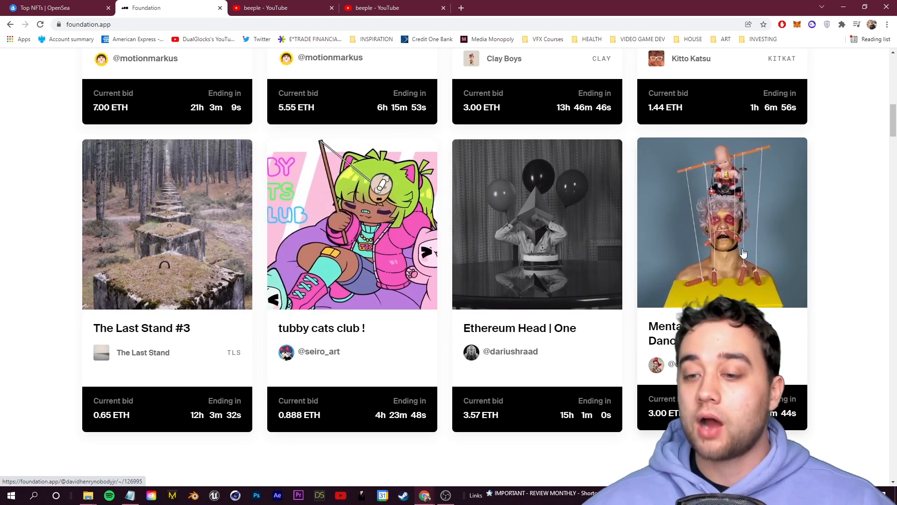
pyautogui.scroll(3)
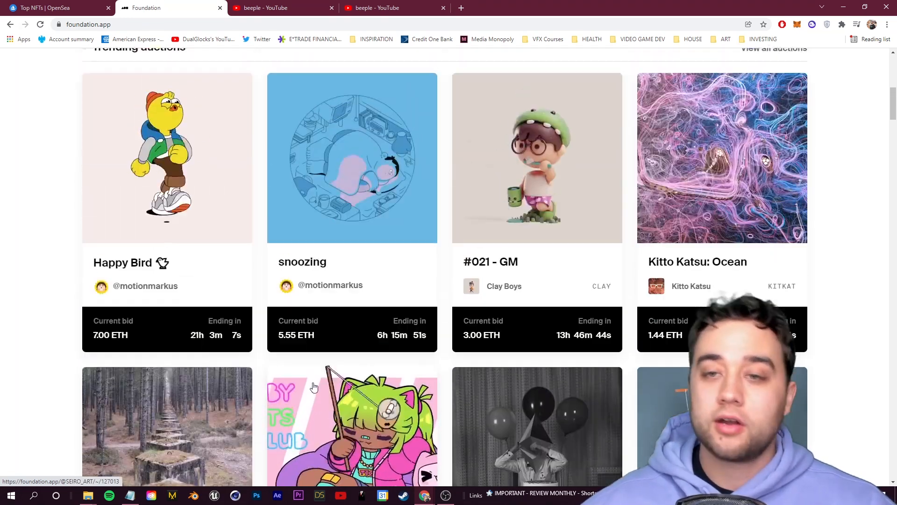
pyautogui.scroll(3)
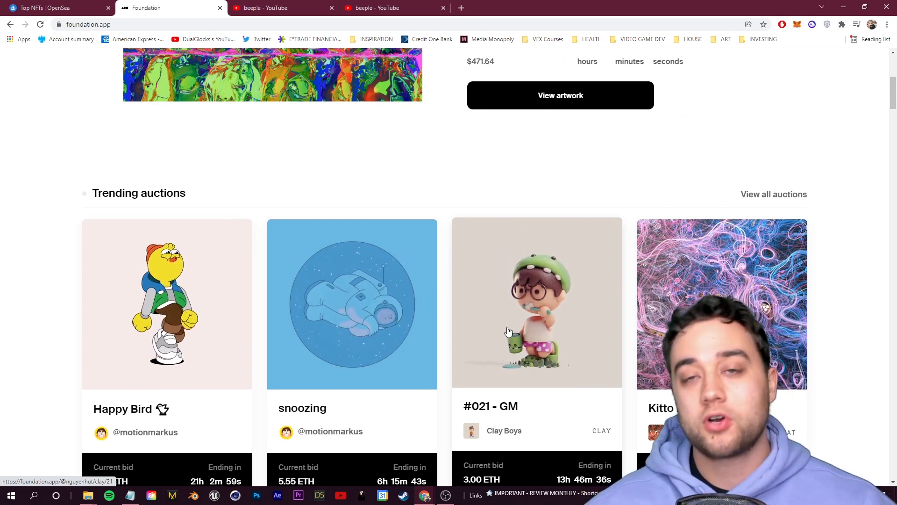
pyautogui.scroll(-3)
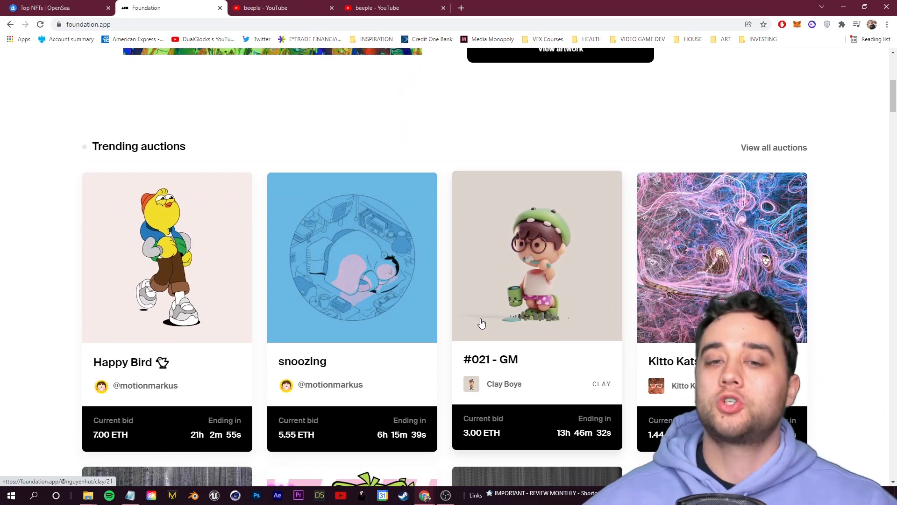
pyautogui.scroll(-3)
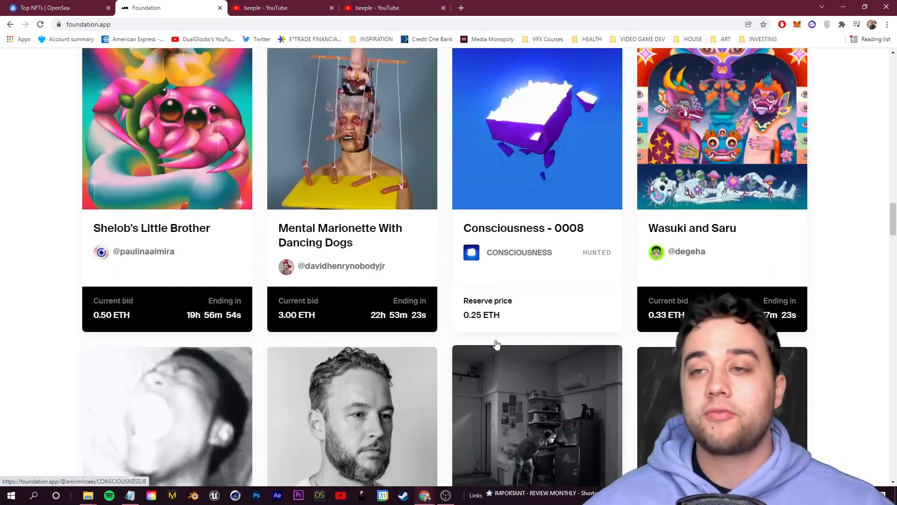
pyautogui.scroll(3)
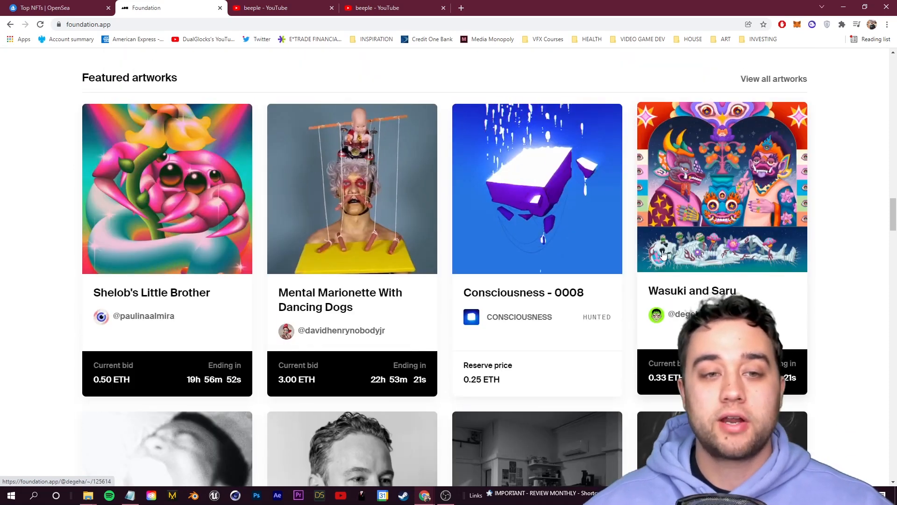
pyautogui.scroll(-3)
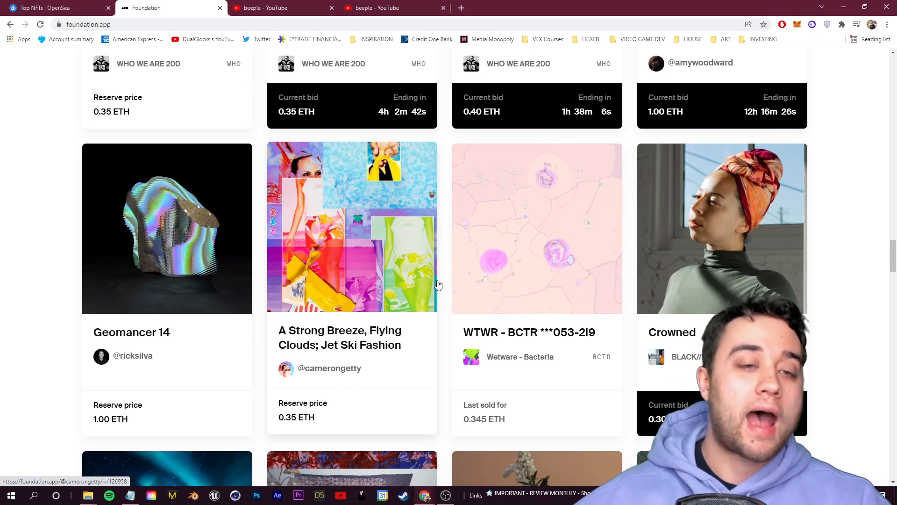
# - Switch to the beeple YouTube search results and scroll through the listed videos and channel
pyautogui.click(281, 7)
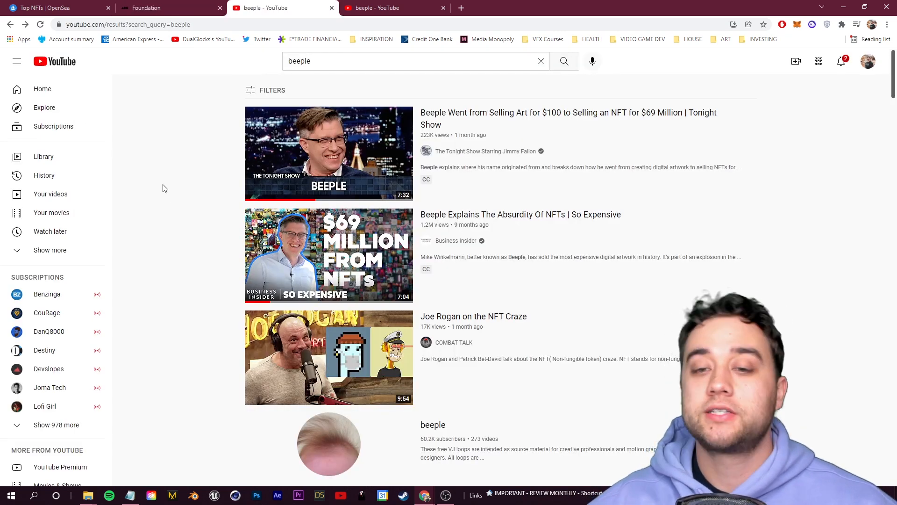
pyautogui.scroll(-3)
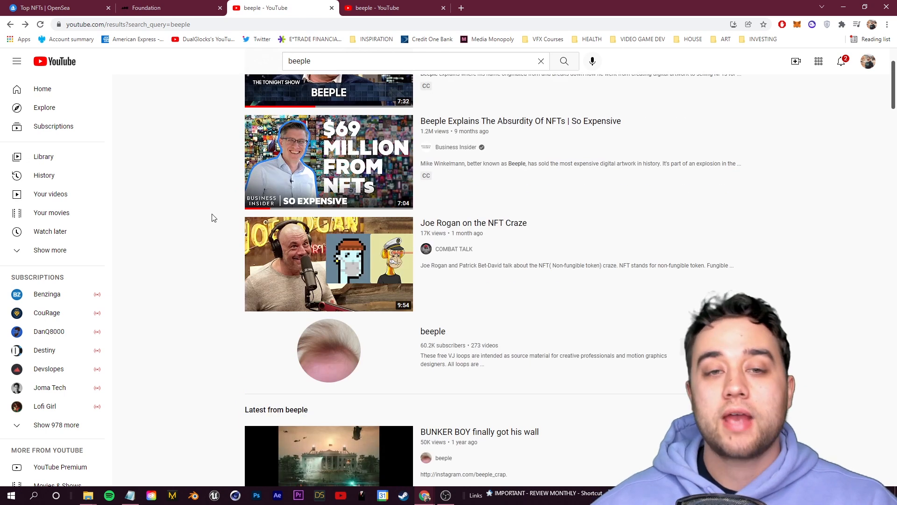
pyautogui.scroll(3)
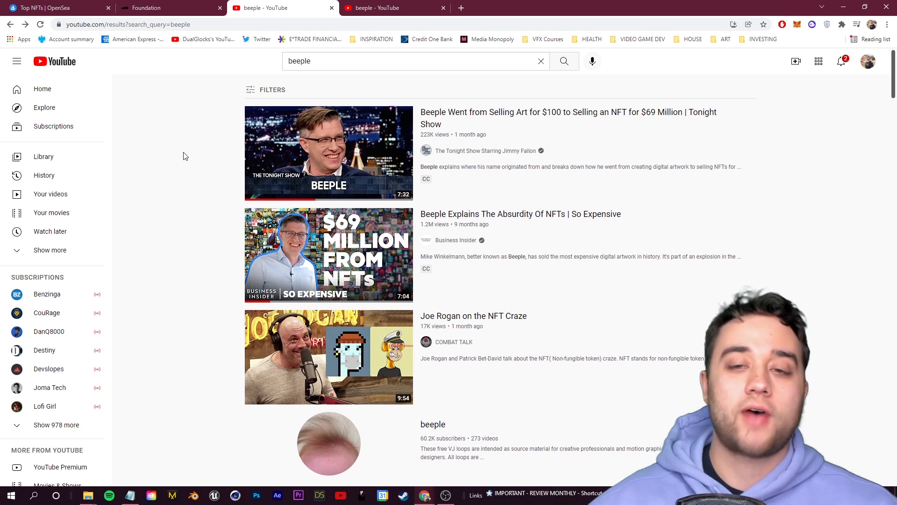
pyautogui.scroll(-3)
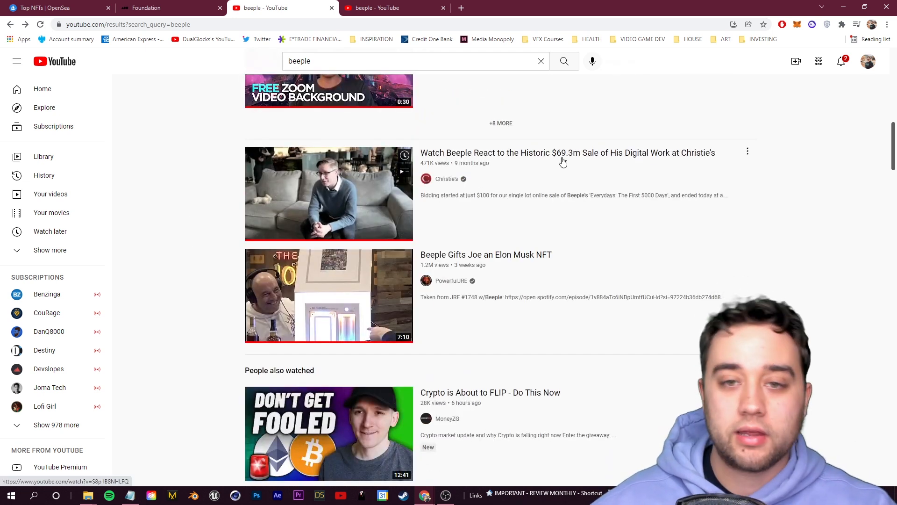
pyautogui.scroll(3)
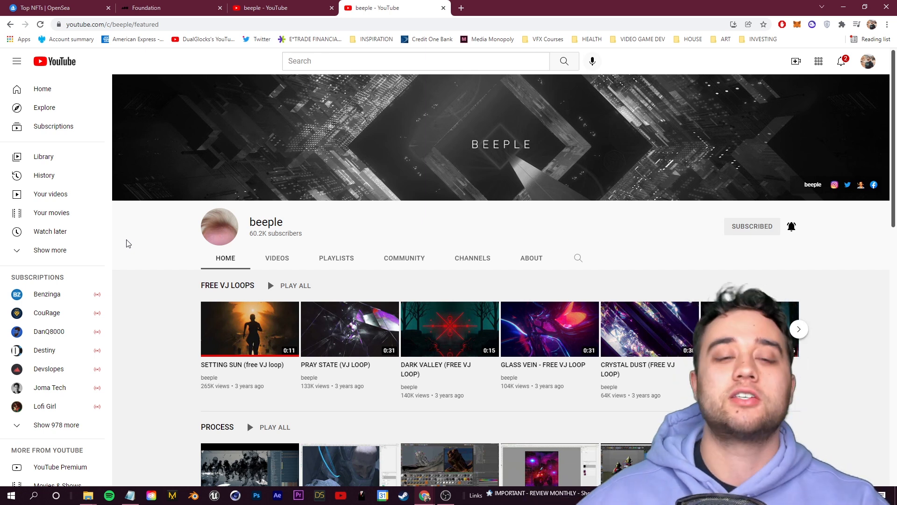
# - Open the 'everyday process [10.23.19]' video from the beeple search results
pyautogui.scroll(-3)
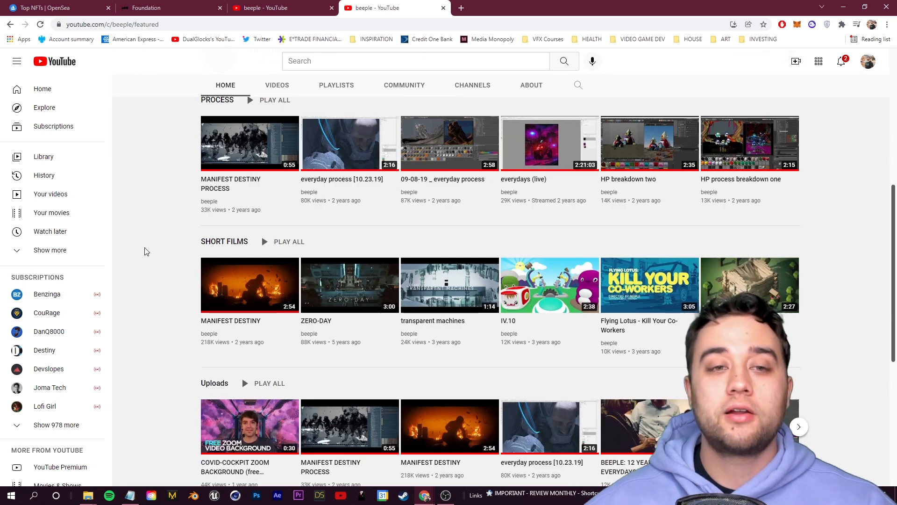
pyautogui.scroll(3)
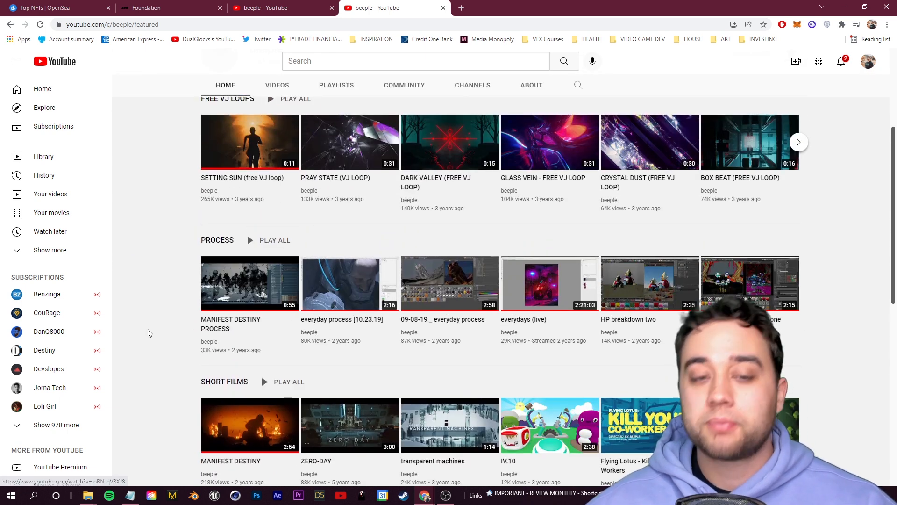
pyautogui.moveTo(153, 329)
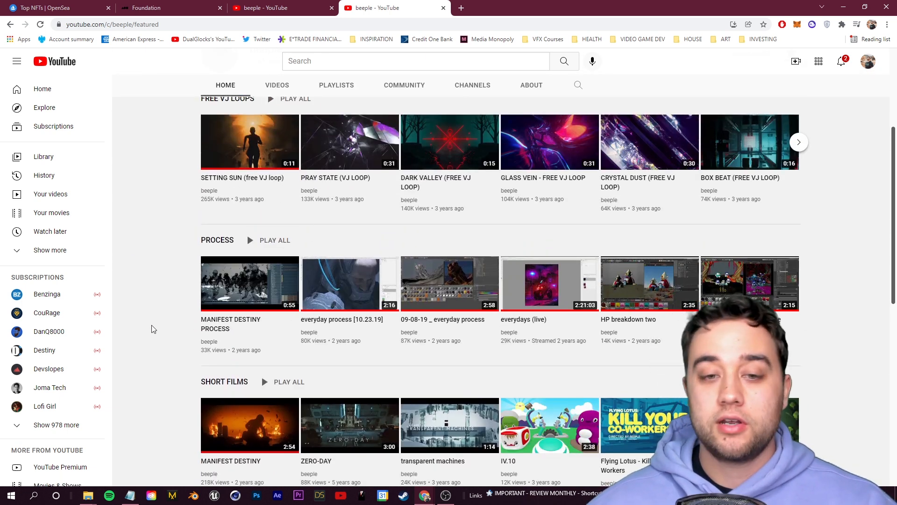
pyautogui.click(349, 283)
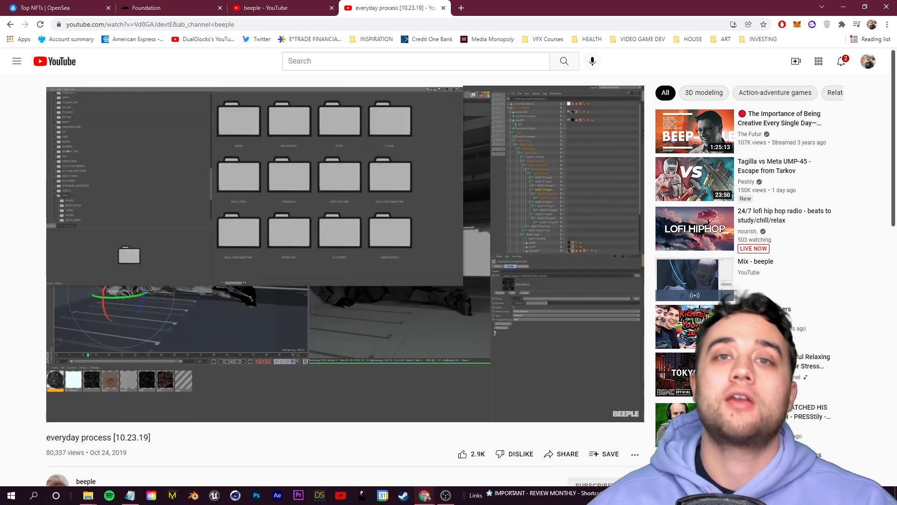
pyautogui.scroll(-3)
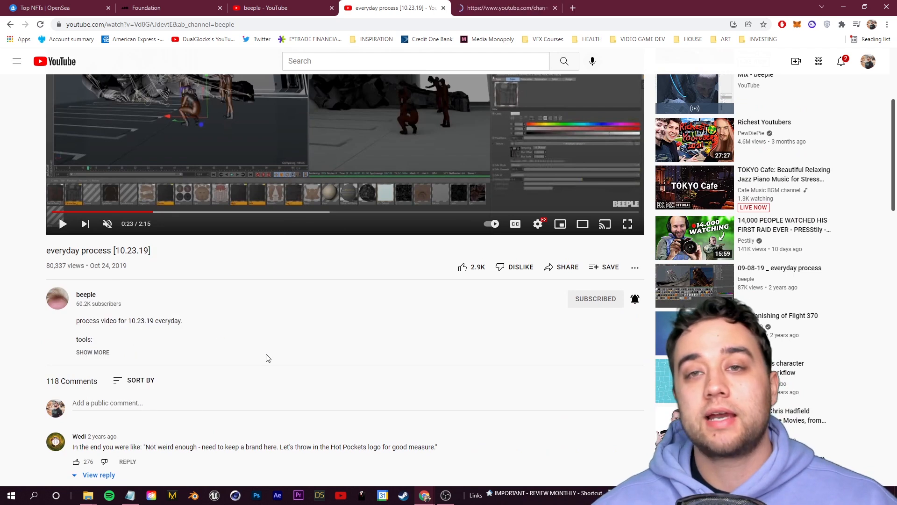
pyautogui.click(506, 7)
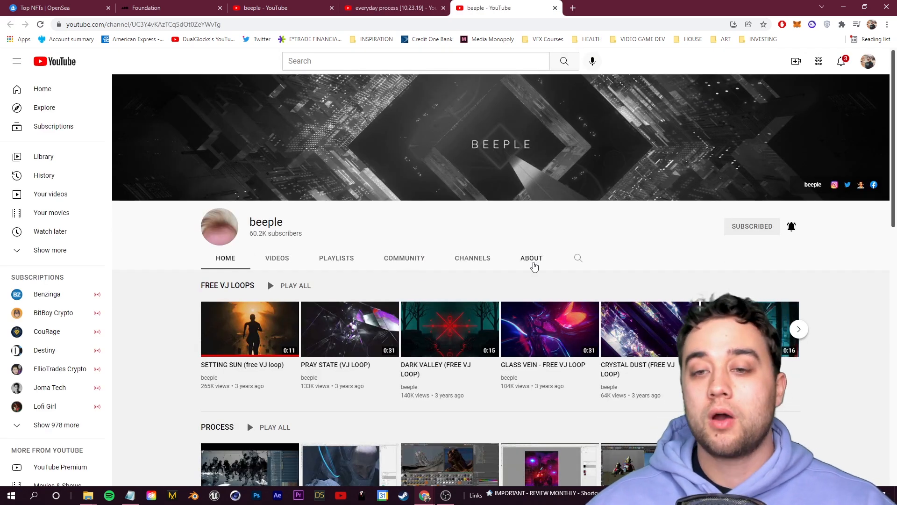
pyautogui.click(531, 258)
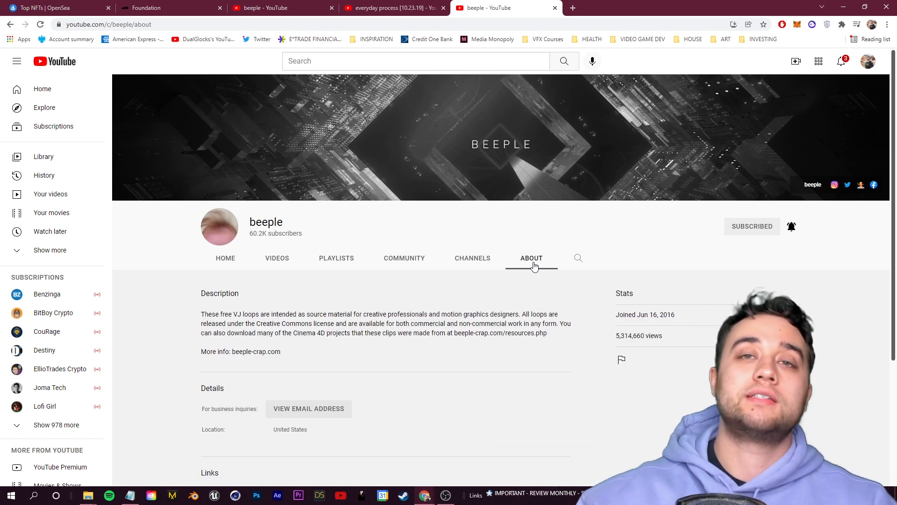
pyautogui.scroll(-3)
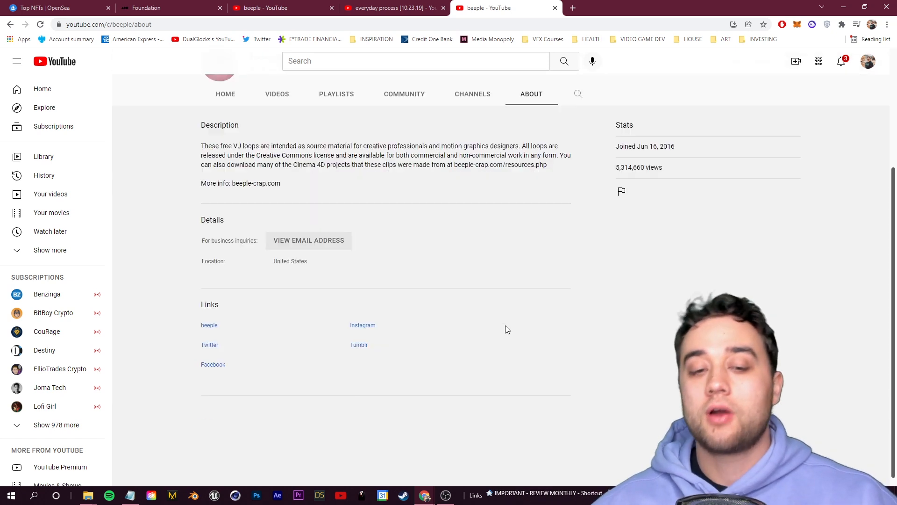
pyautogui.scroll(3)
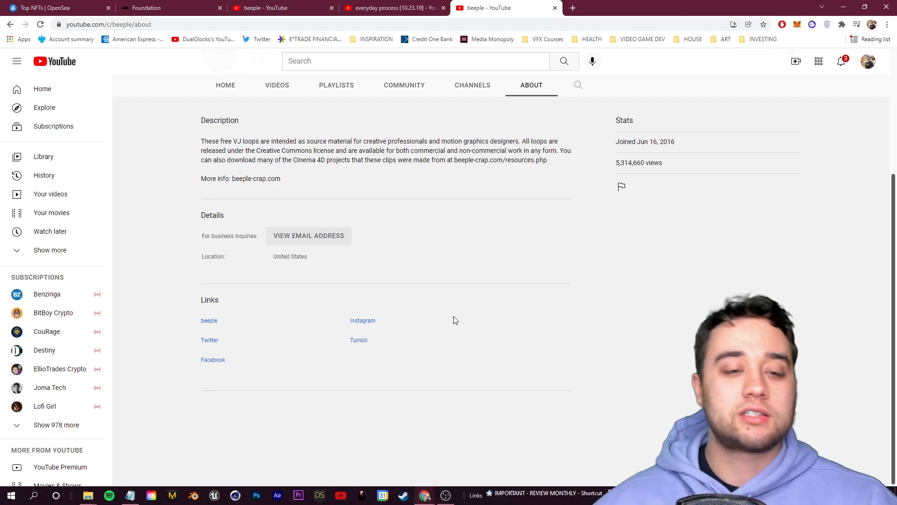
# - Open beeple-crap.com from the channel links and go to its Resources page
pyautogui.click(257, 177)
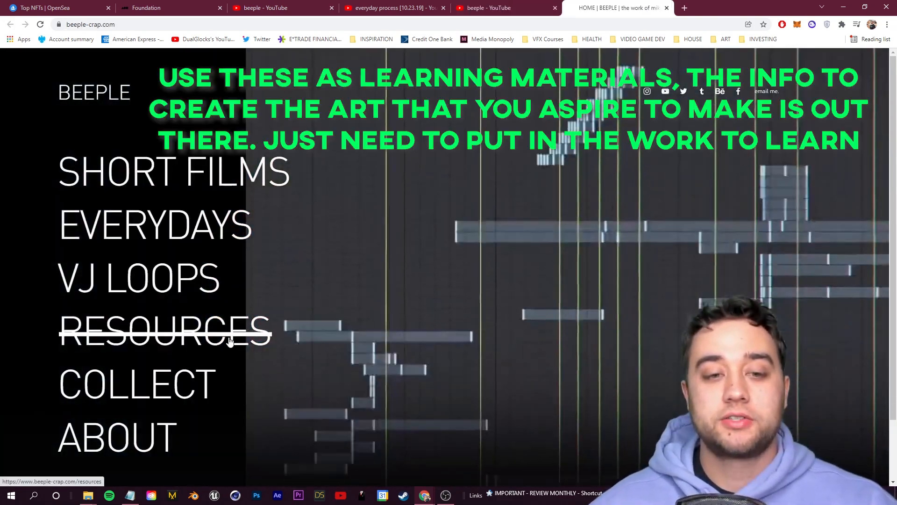
pyautogui.click(164, 331)
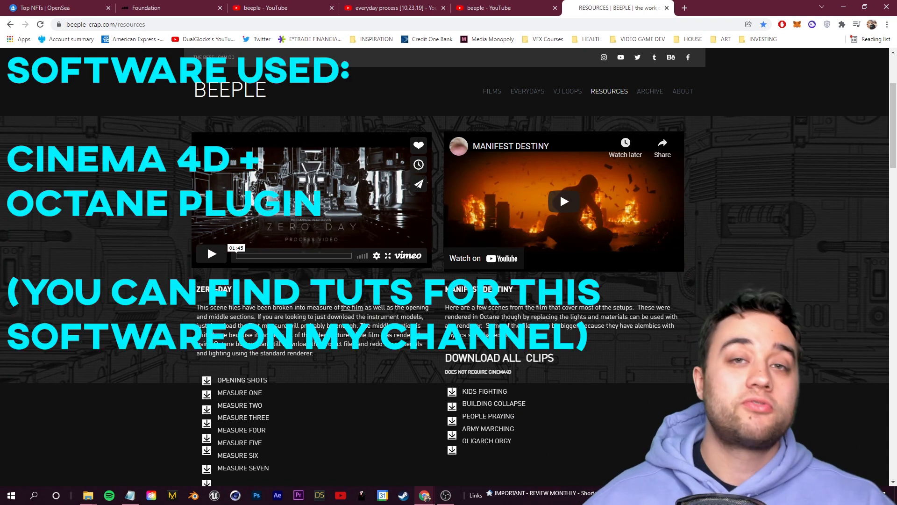
pyautogui.scroll(3)
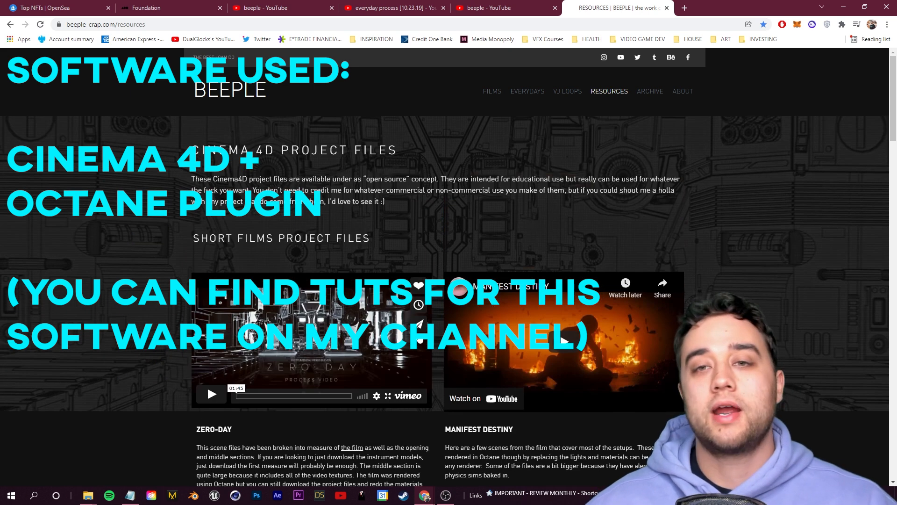
pyautogui.scroll(-3)
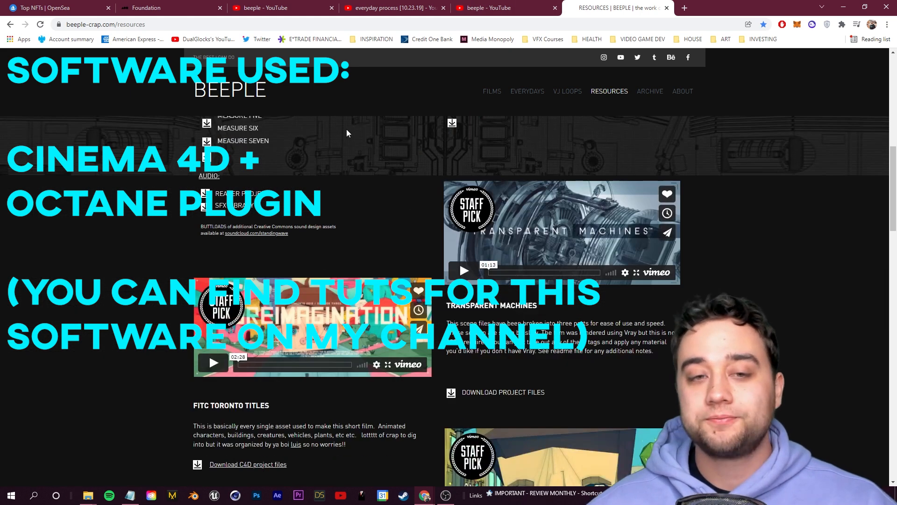
# - Scroll through the downloadable Cinema 4D project files, then return to the everyday process video
pyautogui.scroll(-3)
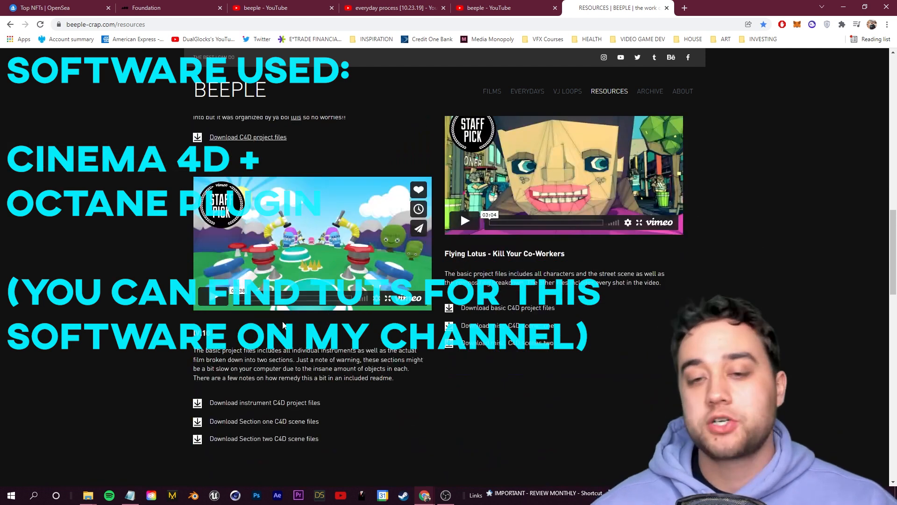
pyautogui.scroll(-3)
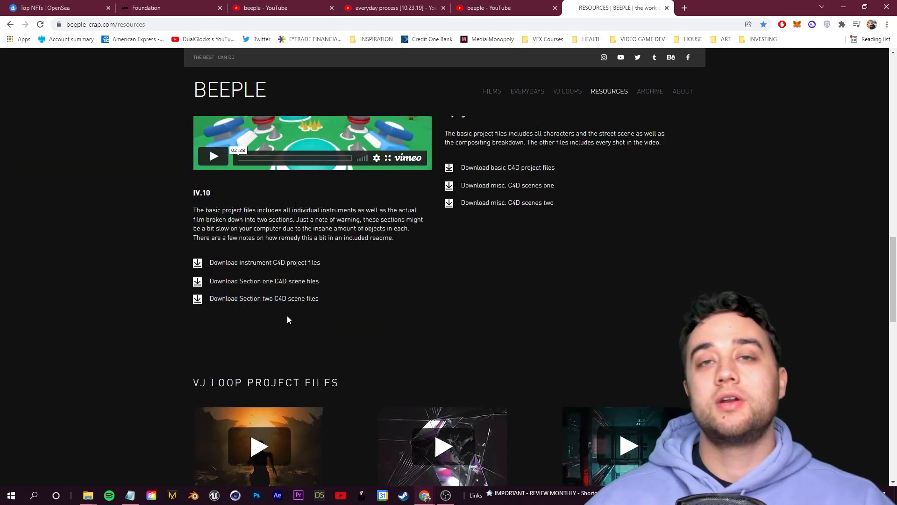
pyautogui.scroll(-3)
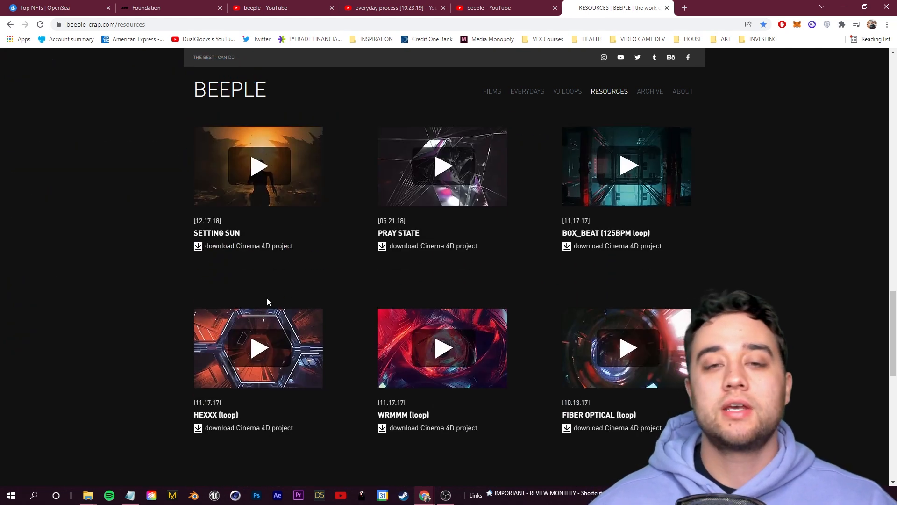
pyautogui.click(492, 8)
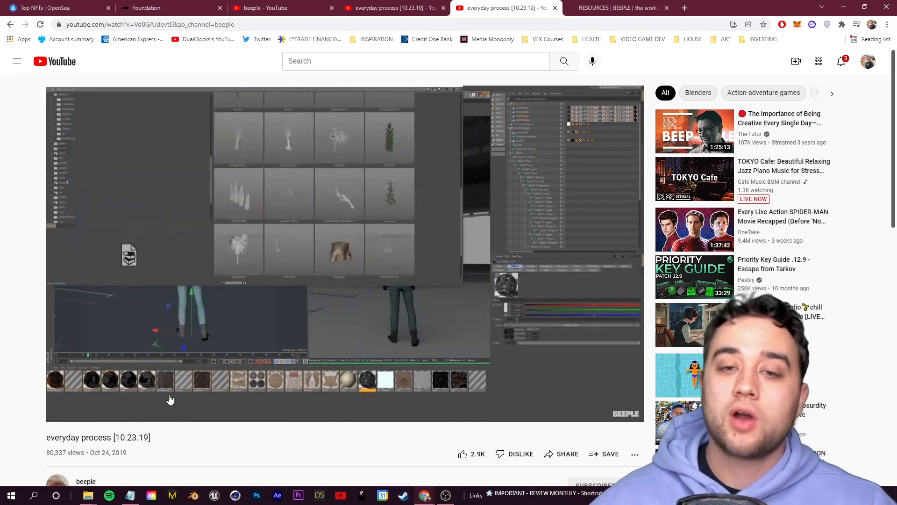
# - Play and scrub the everyday process video through to its final render, then return to OpenSea's Top NFTs
pyautogui.click(247, 399)
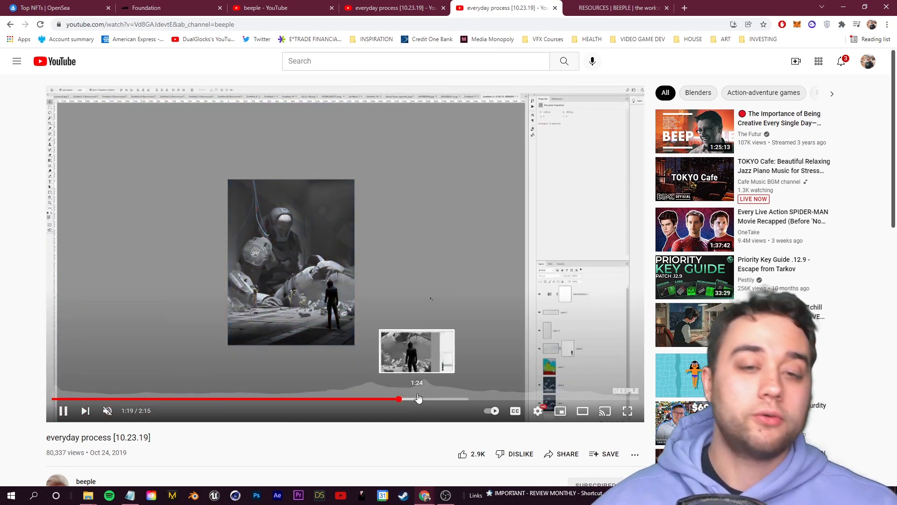
pyautogui.click(249, 400)
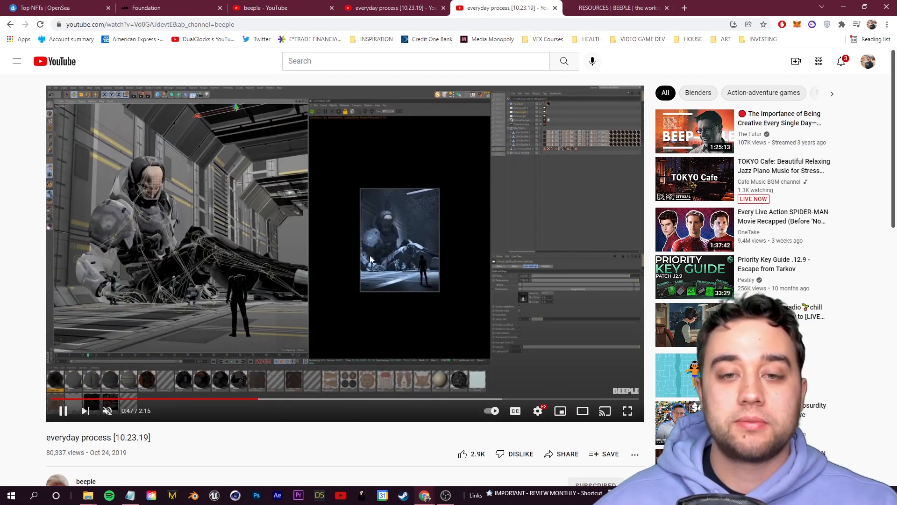
pyautogui.moveTo(303, 399)
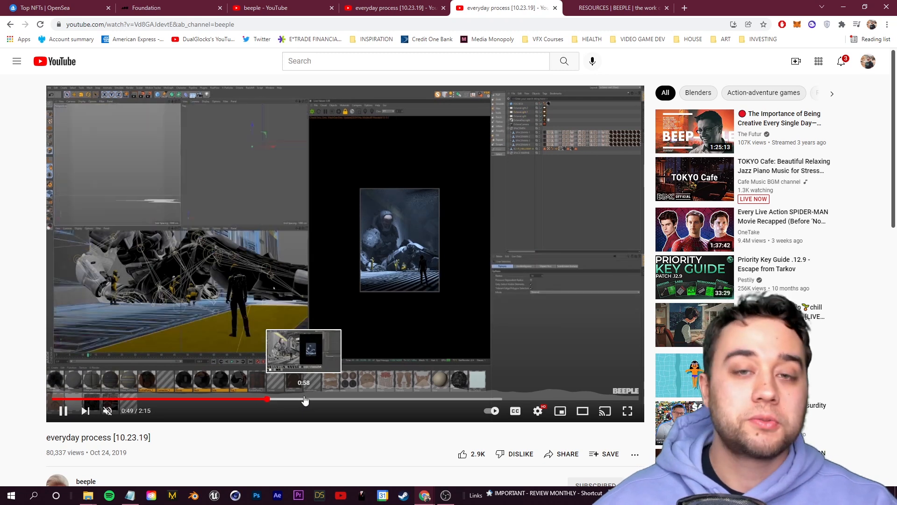
pyautogui.click(421, 399)
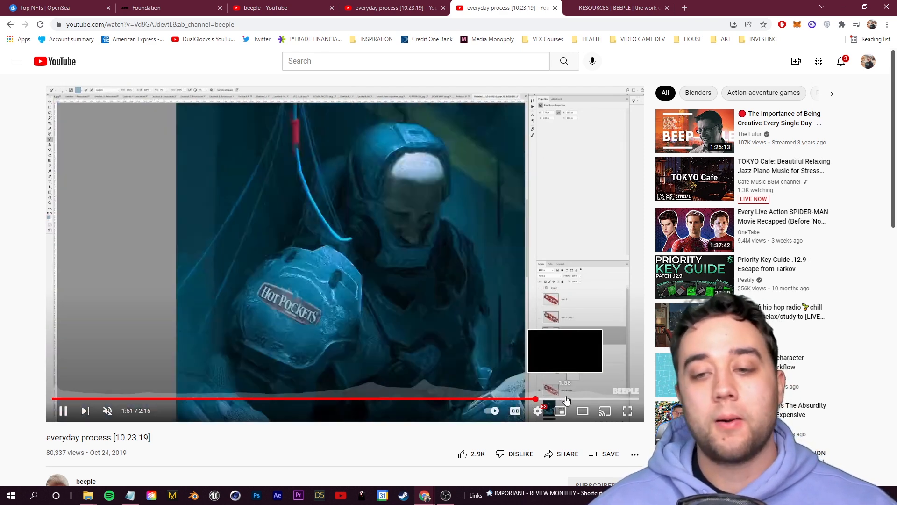
pyautogui.click(598, 399)
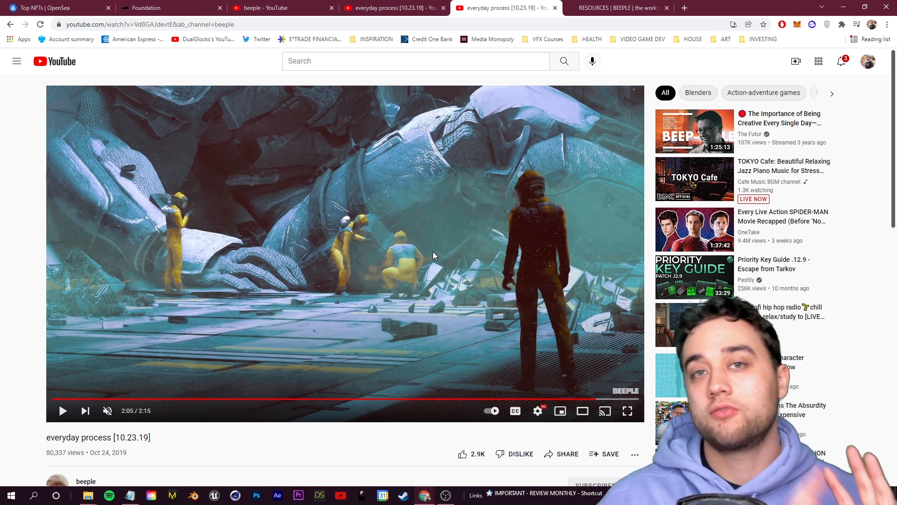
pyautogui.click(219, 399)
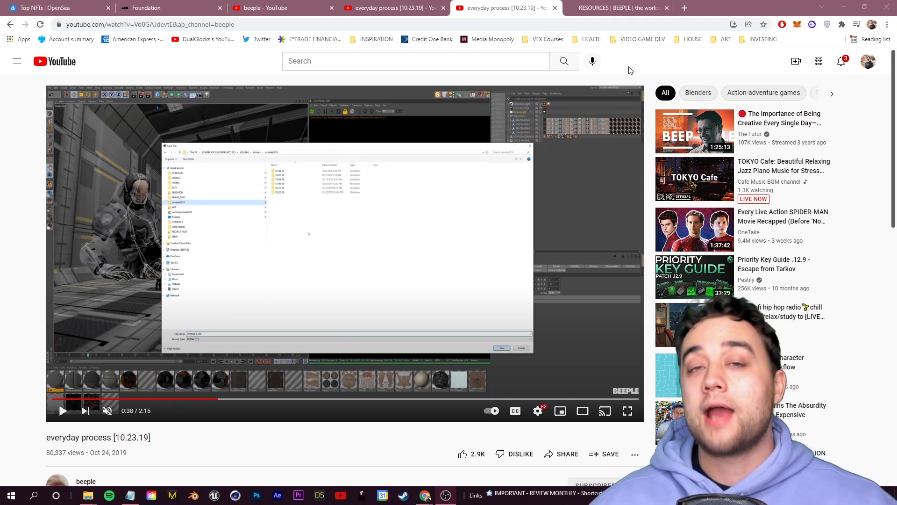
pyautogui.click(45, 7)
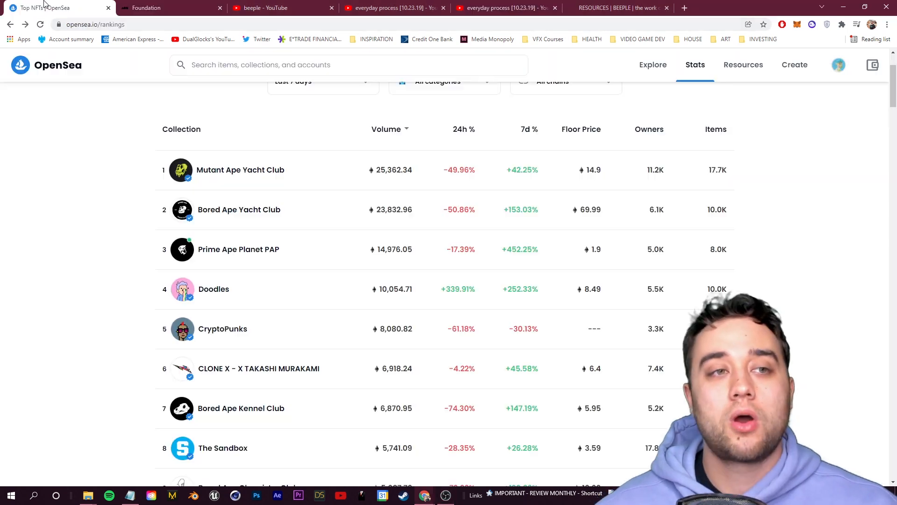
# - Open and scroll the CryptoPunks collection from the rankings, then switch to the beeple YouTube search
pyautogui.scroll(3)
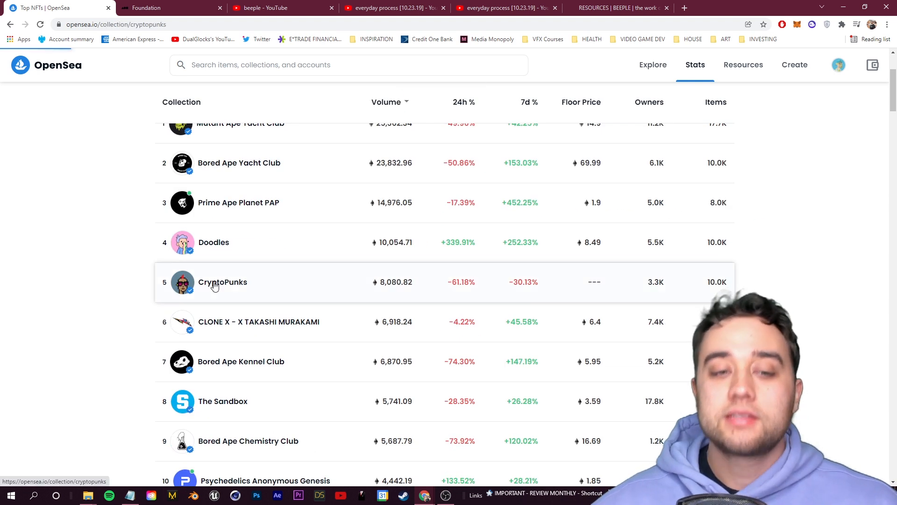
pyautogui.click(222, 281)
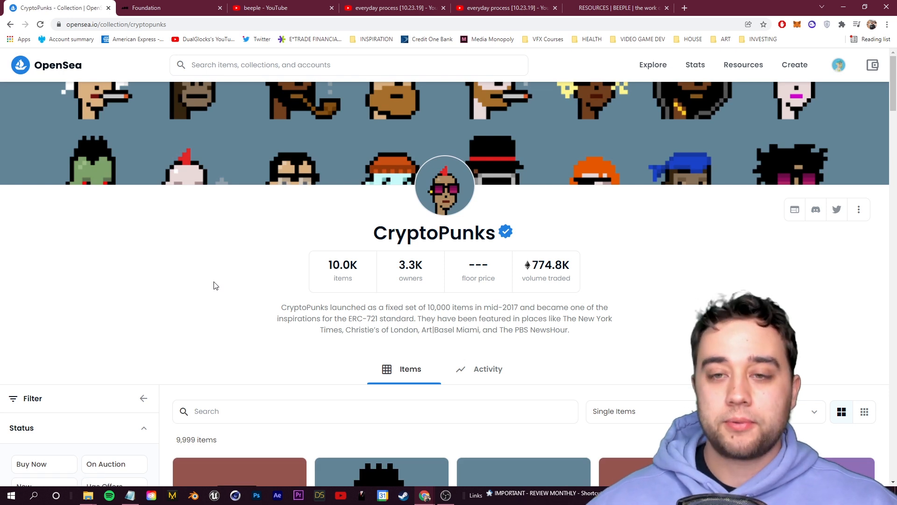
pyautogui.scroll(-3)
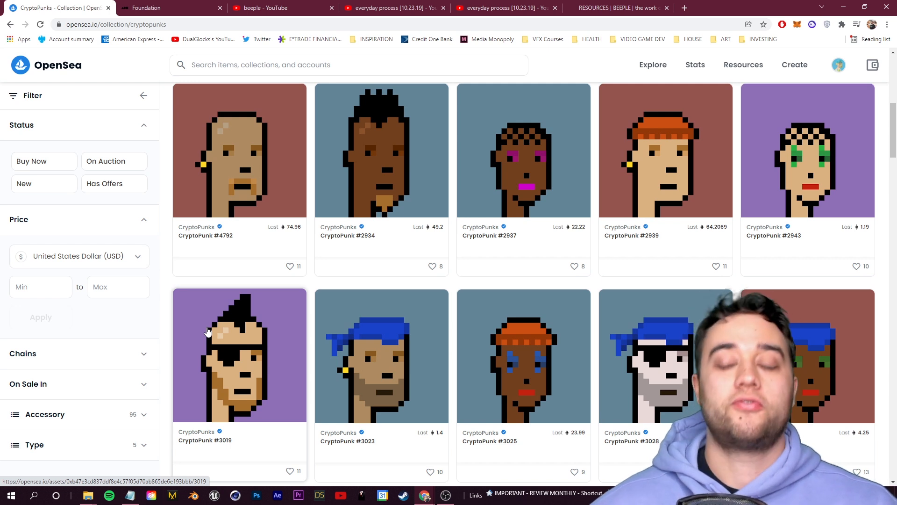
pyautogui.scroll(3)
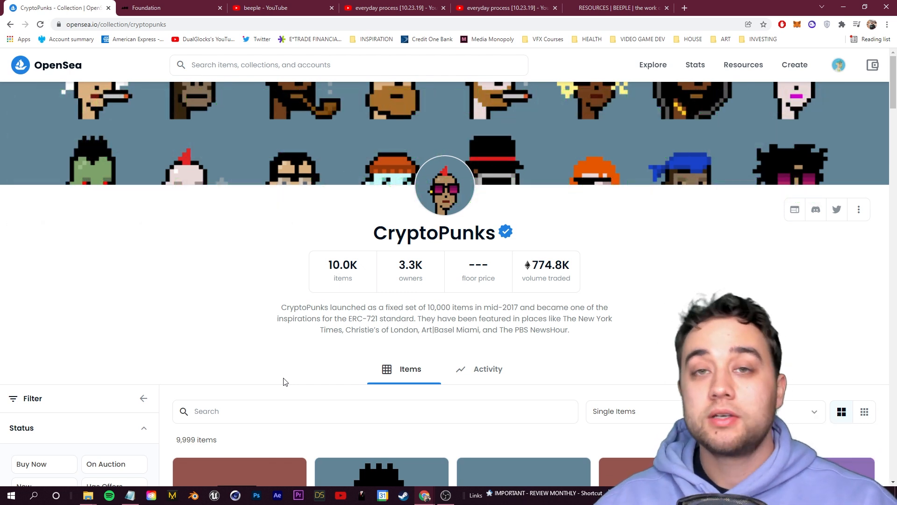
pyautogui.scroll(-3)
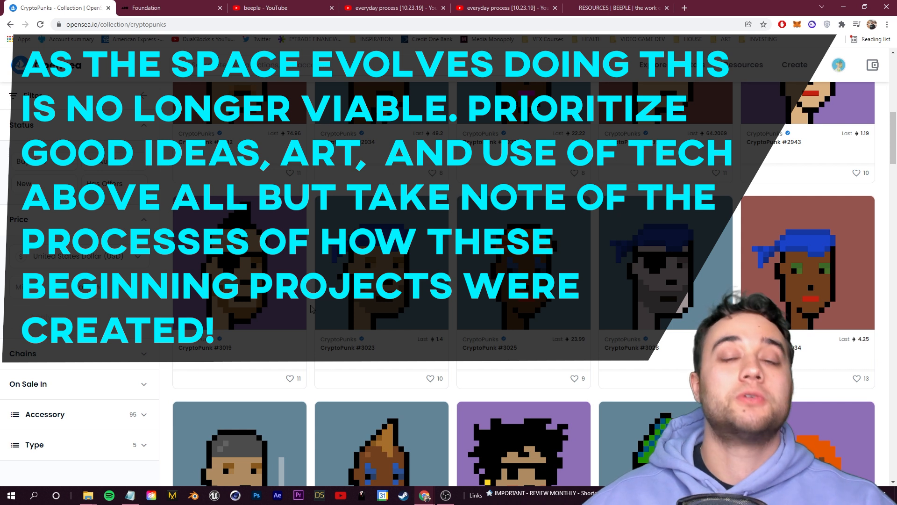
pyautogui.click(281, 8)
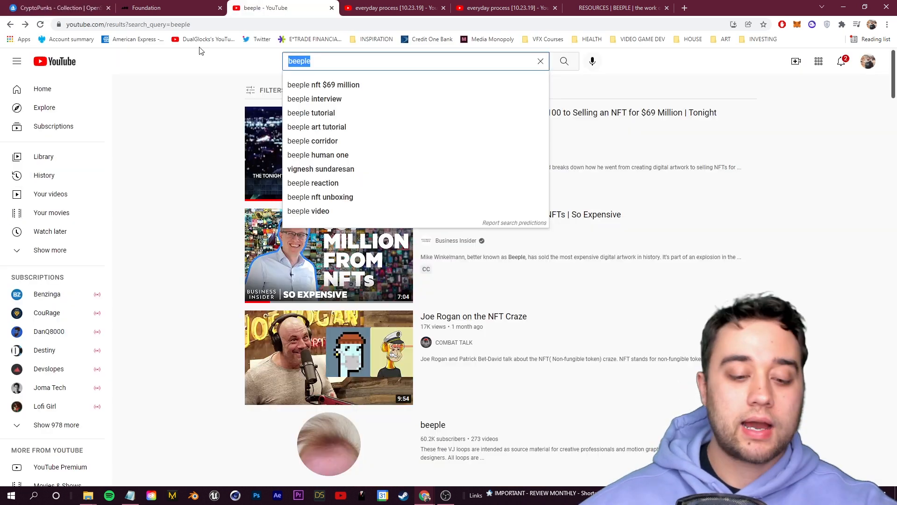
# - Search YouTube for 'max novak' and scrub the Pixel Visualizers tutorial through its shadows, animation, walk and background chapters
pyautogui.write('max novak')
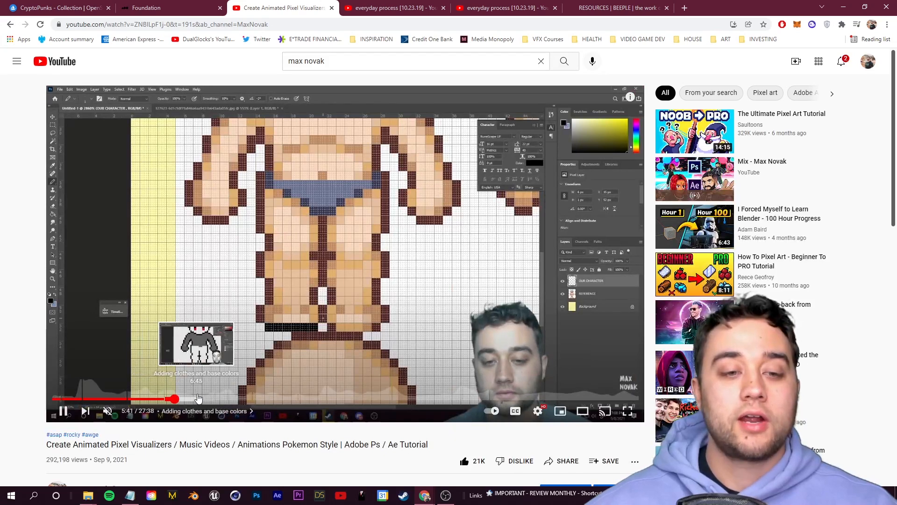
pyautogui.click(232, 399)
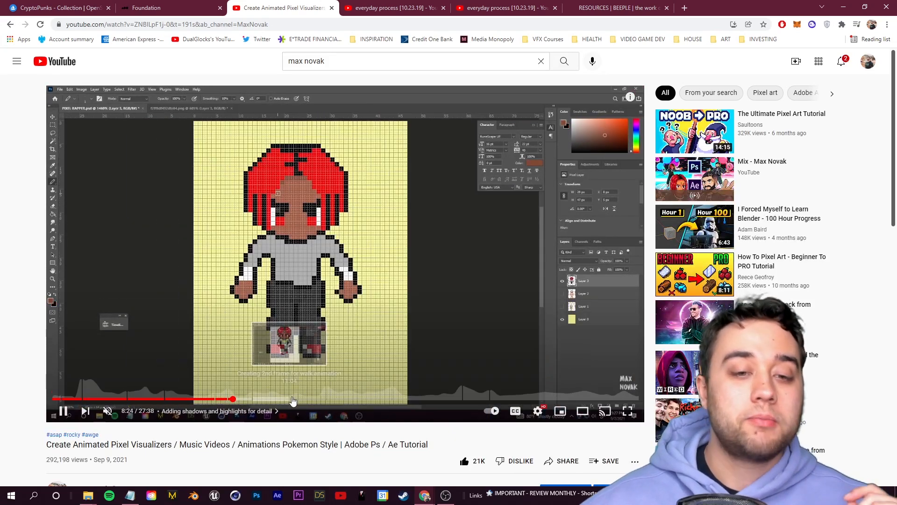
pyautogui.click(353, 399)
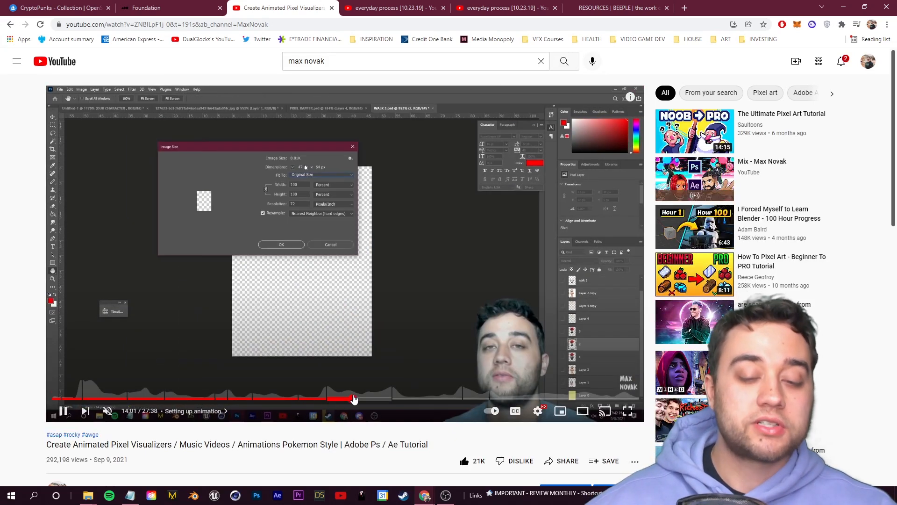
pyautogui.click(399, 399)
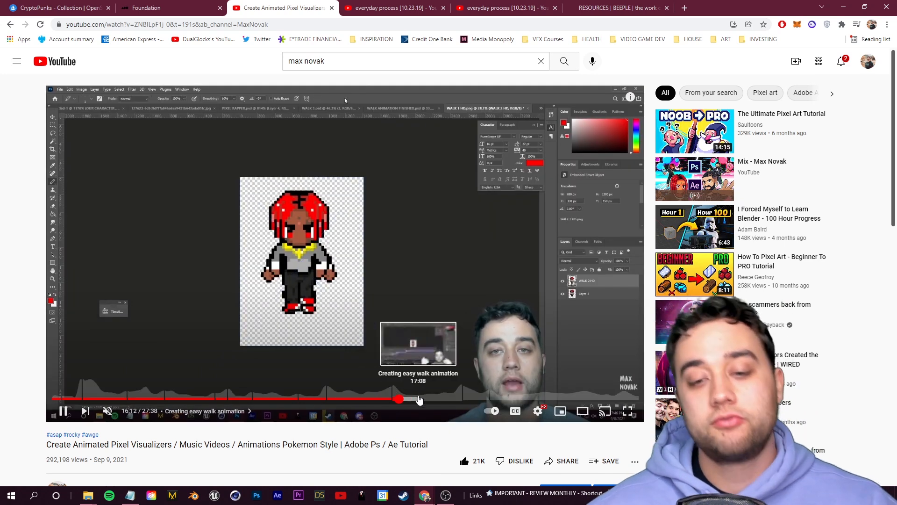
pyautogui.click(513, 399)
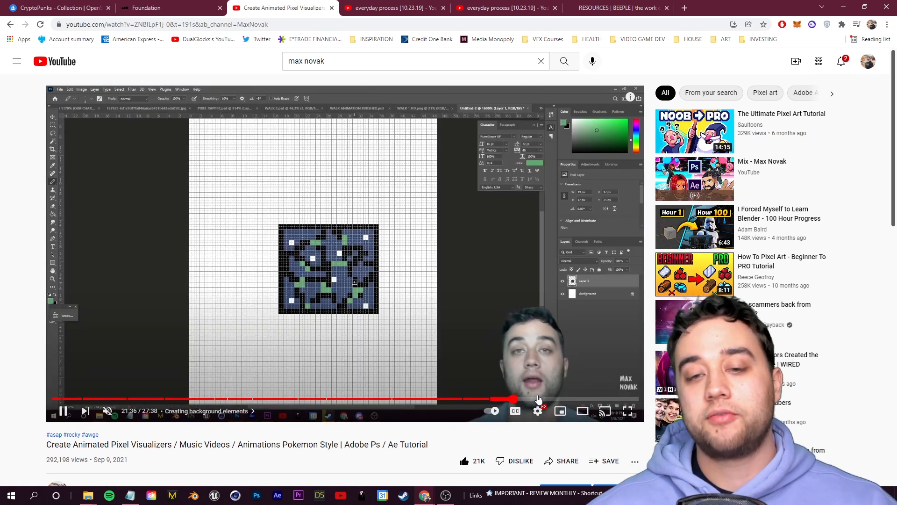
pyautogui.click(567, 399)
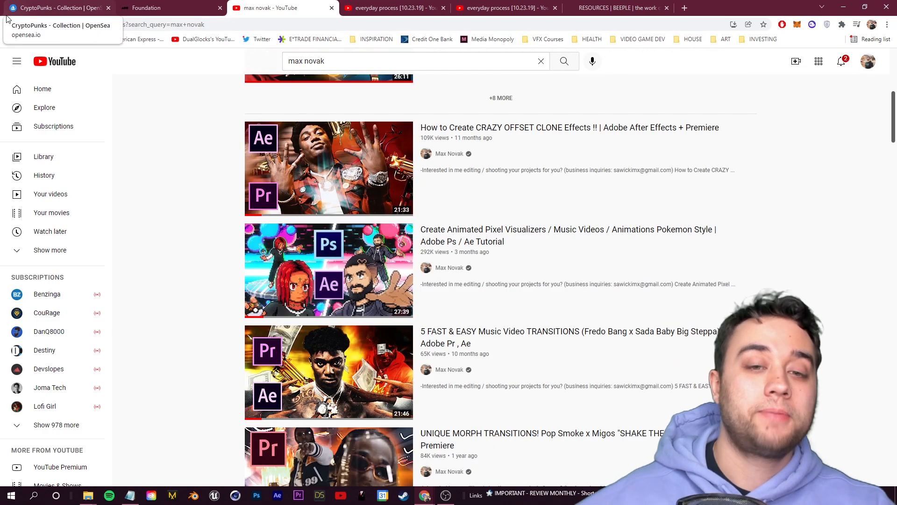
pyautogui.scroll(-3)
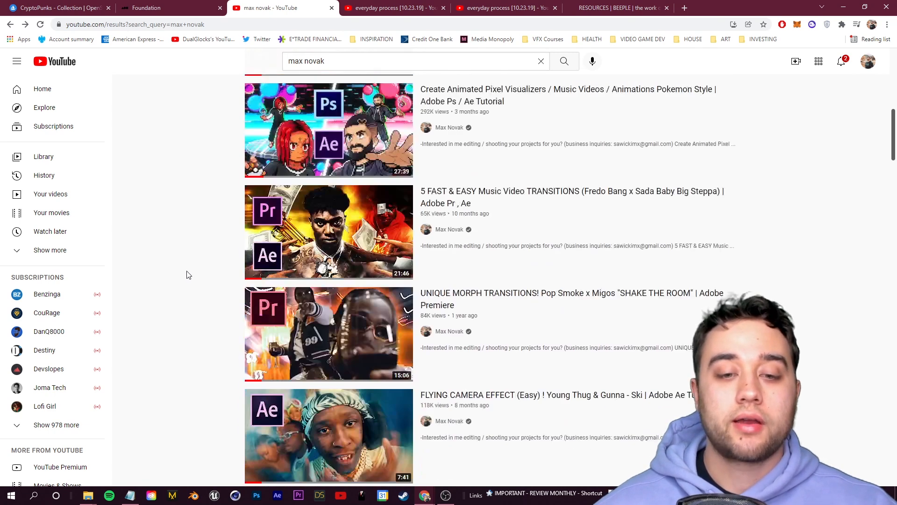
pyautogui.click(328, 130)
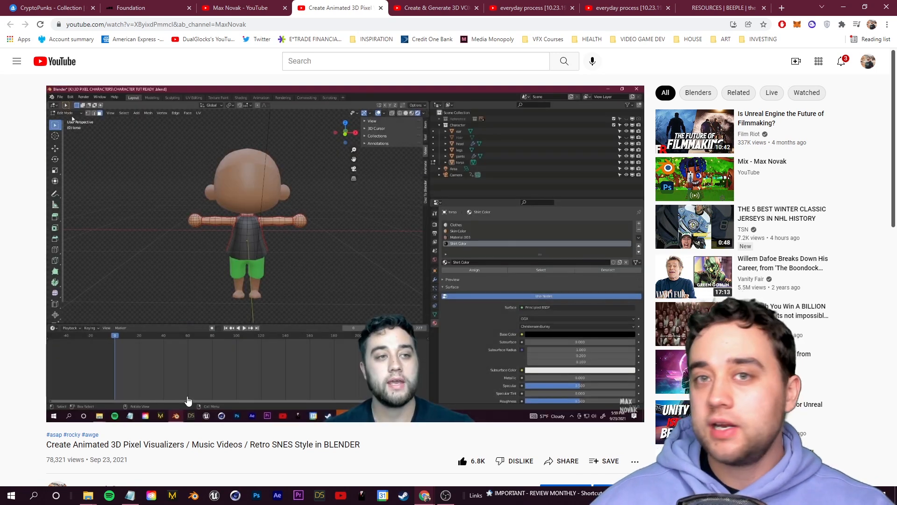
pyautogui.click(343, 251)
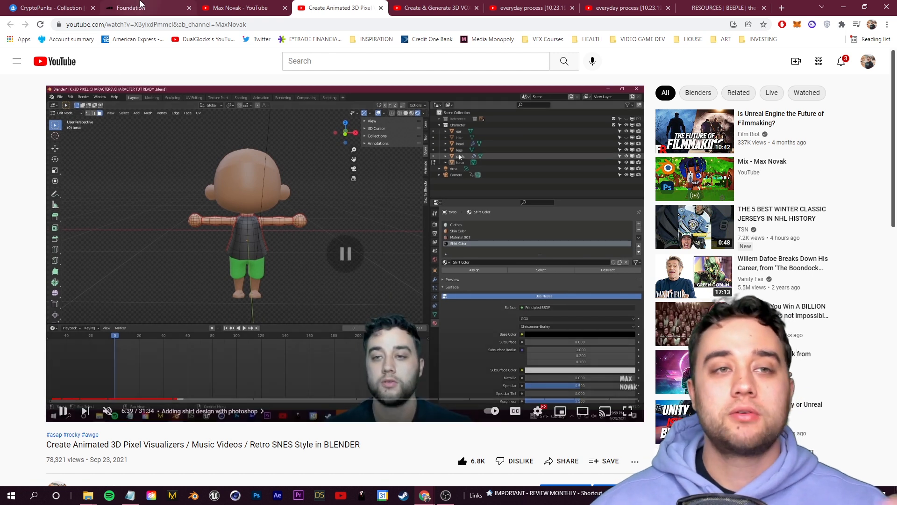
pyautogui.click(143, 8)
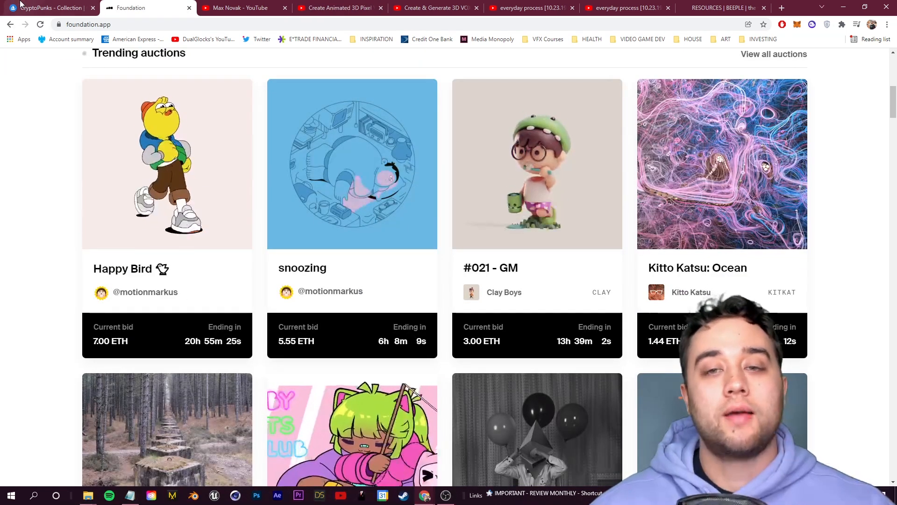
# - Flip between the CryptoPunks, Foundation and Max Novak channel tabs, ending on the CryptoPunks collection
pyautogui.click(46, 8)
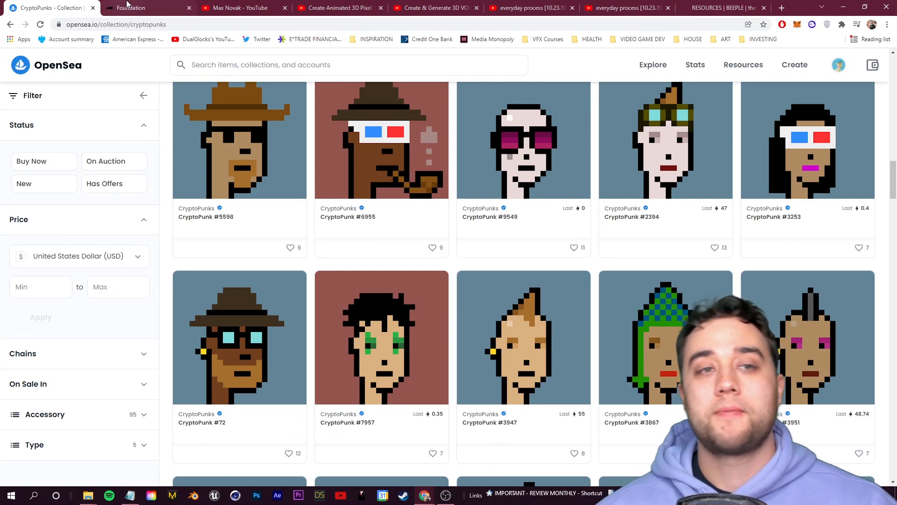
pyautogui.click(146, 8)
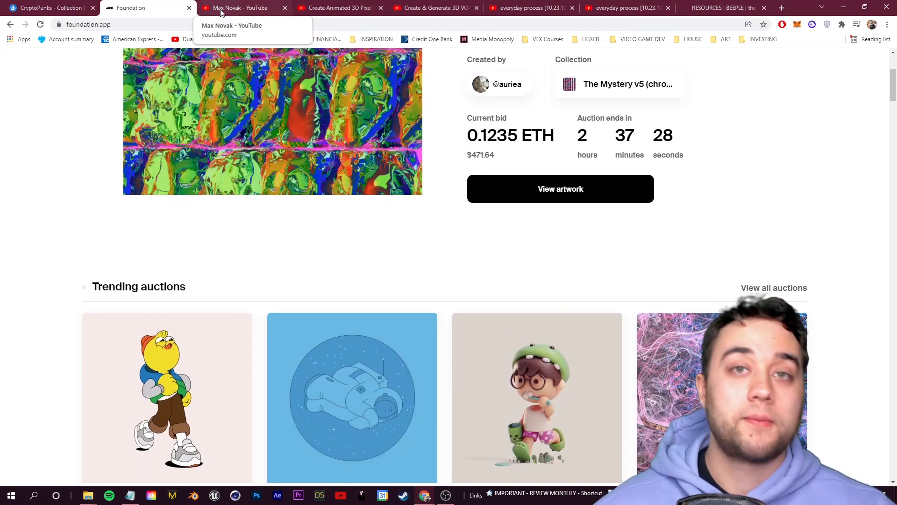
pyautogui.click(240, 8)
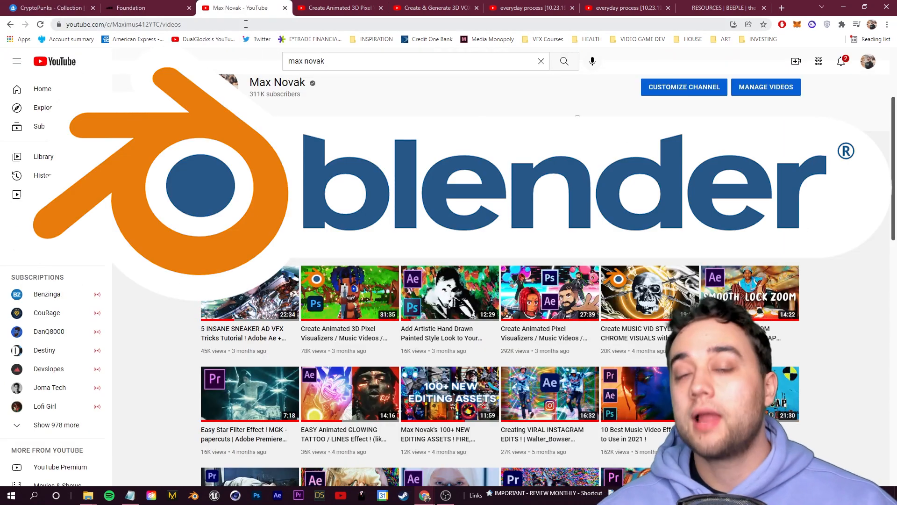
pyautogui.click(48, 7)
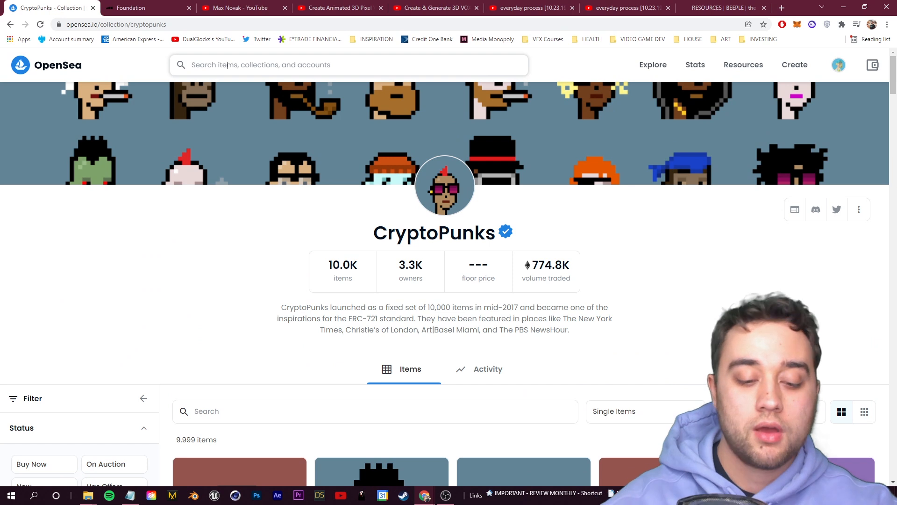
# - Search OpenSea for 'meka' and open Meka #8612 from the MekaVerse collection
pyautogui.write('meka')
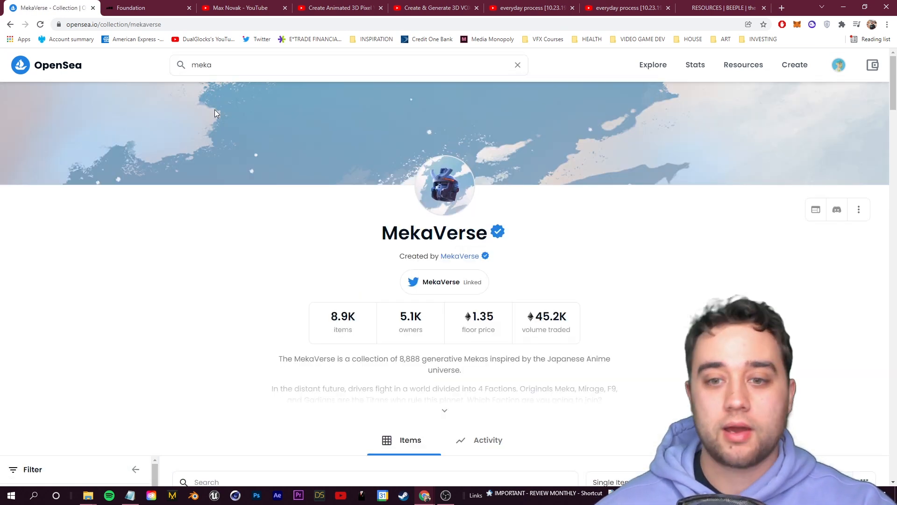
pyautogui.scroll(-3)
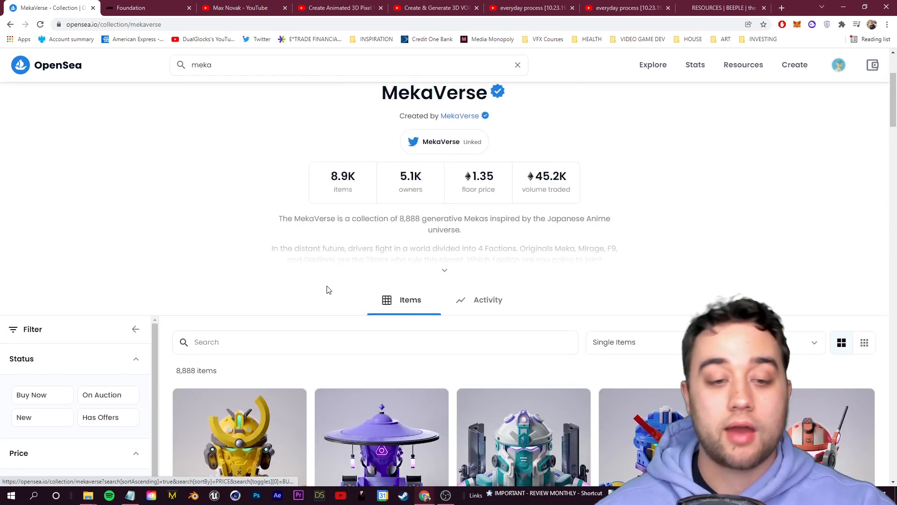
pyautogui.scroll(-3)
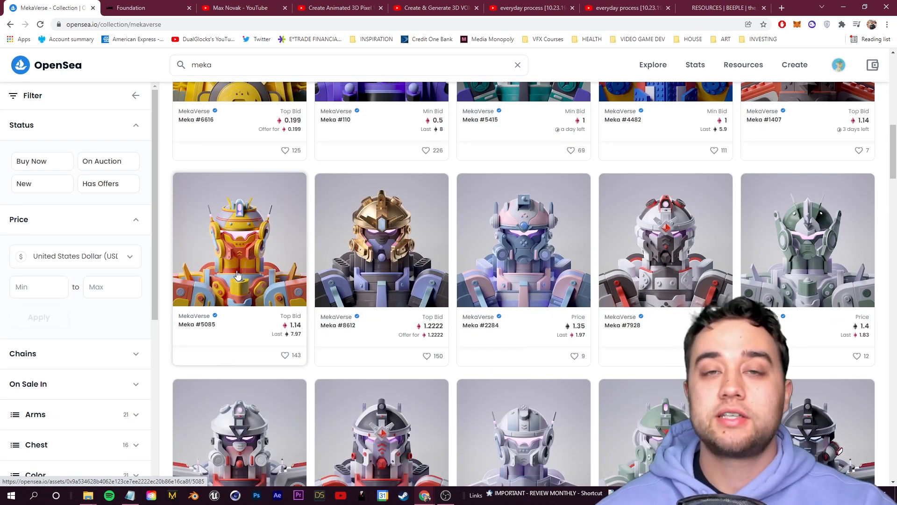
pyautogui.click(381, 239)
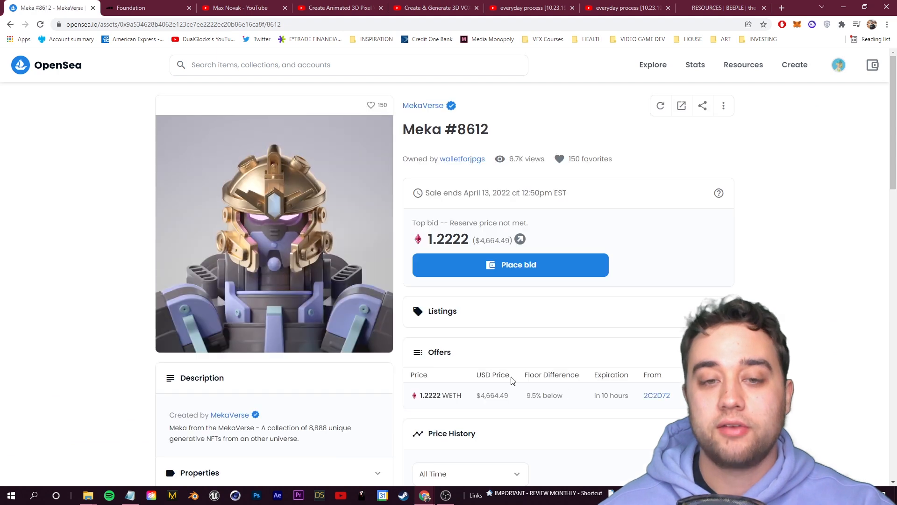
# - View Meka #8612's artwork full size, close it and search for 'bored ape'
pyautogui.click(274, 233)
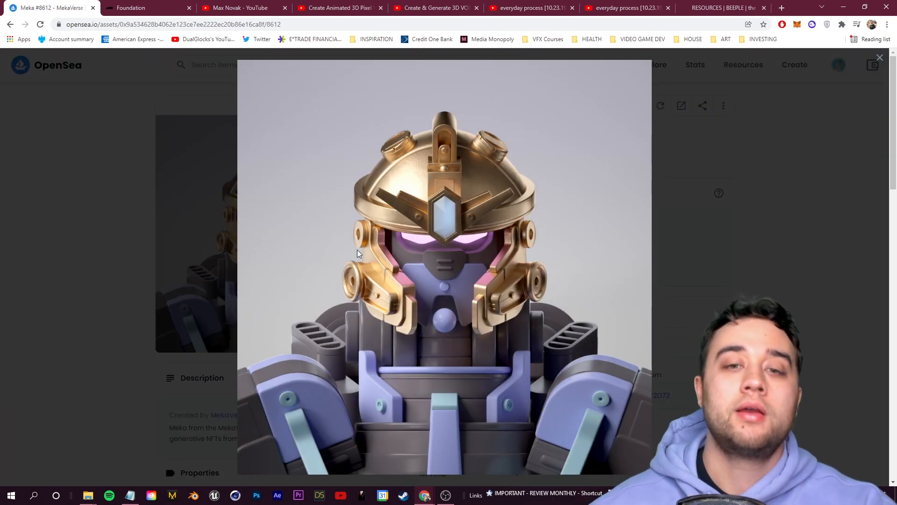
pyautogui.moveTo(472, 245)
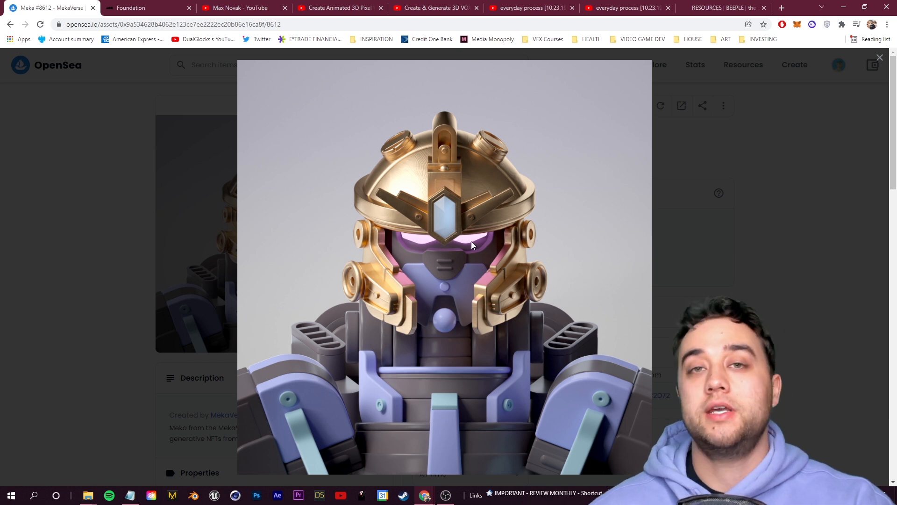
pyautogui.click(880, 57)
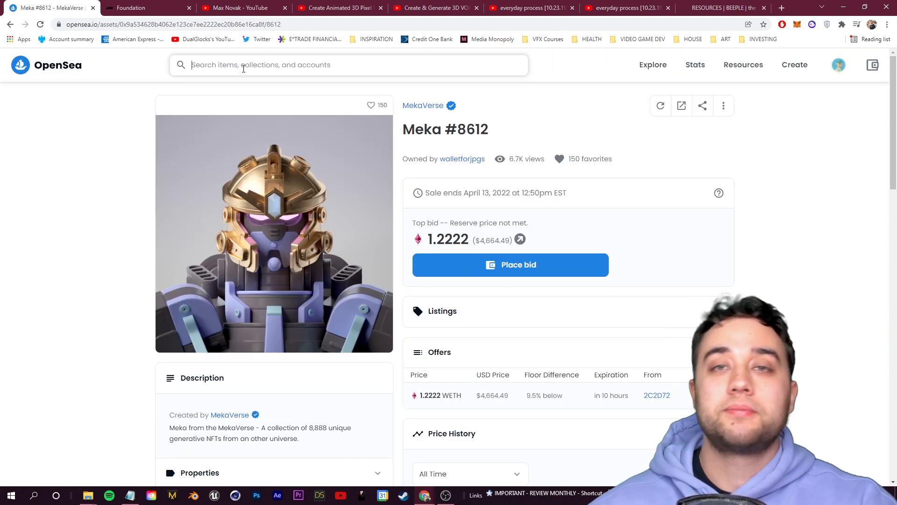
pyautogui.write('bored ape')
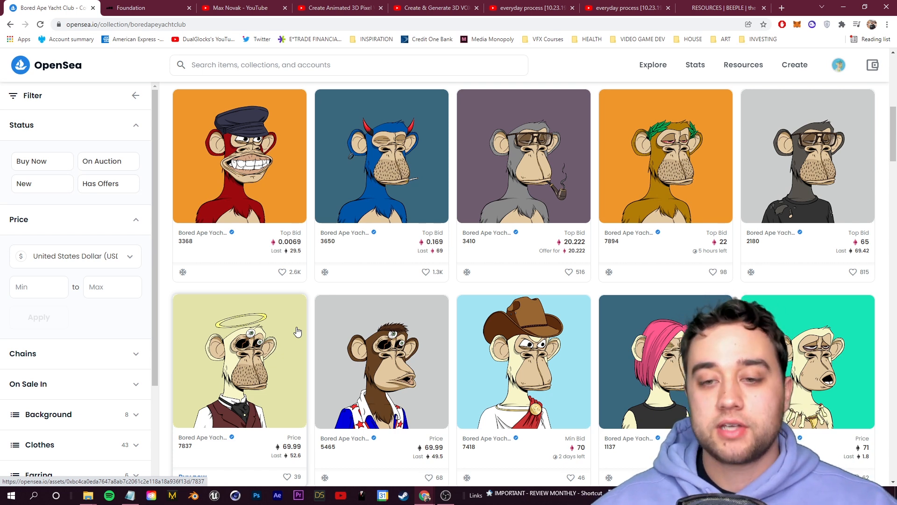
# - Scroll Bored Ape Yacht Club's items, open the blue devil-horned ape #3650 and enlarge its artwork
pyautogui.scroll(3)
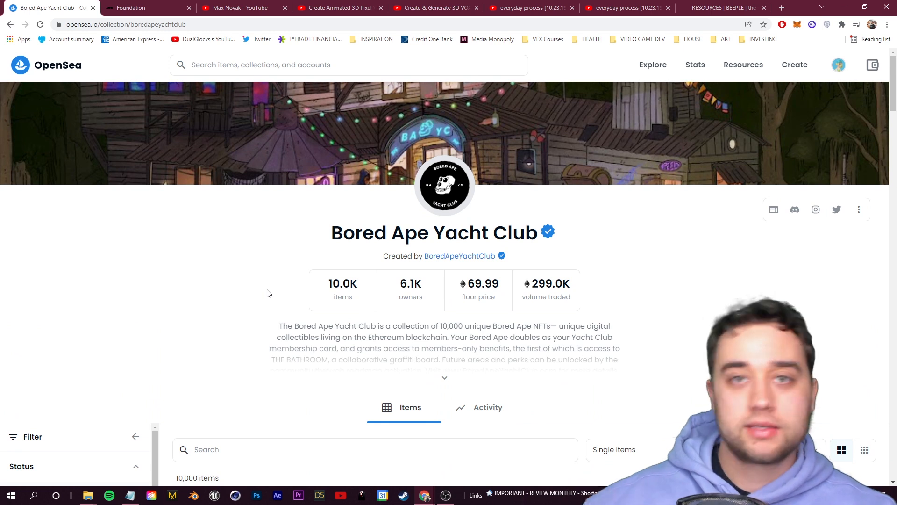
pyautogui.scroll(-3)
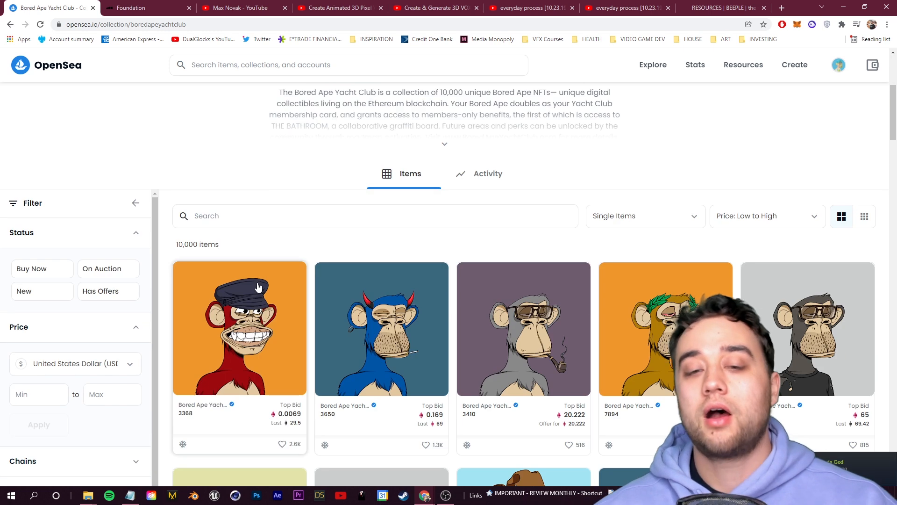
pyautogui.click(381, 328)
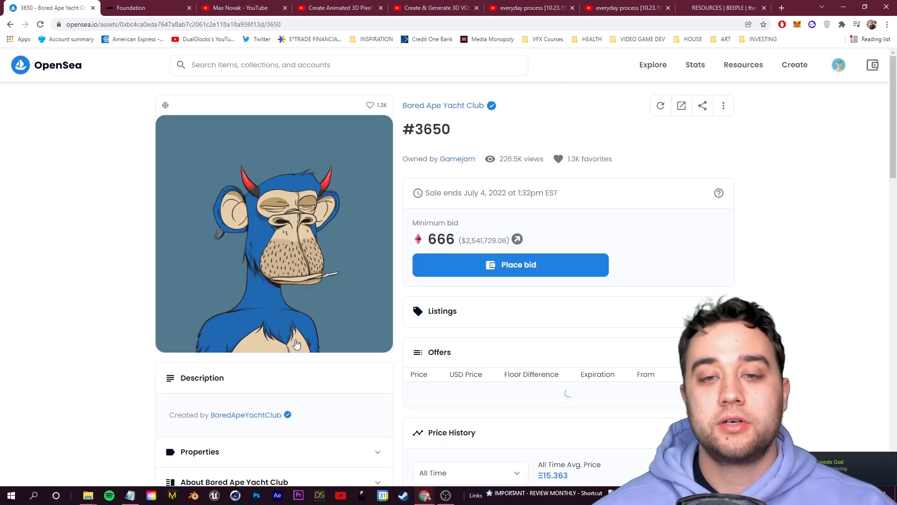
pyautogui.click(274, 234)
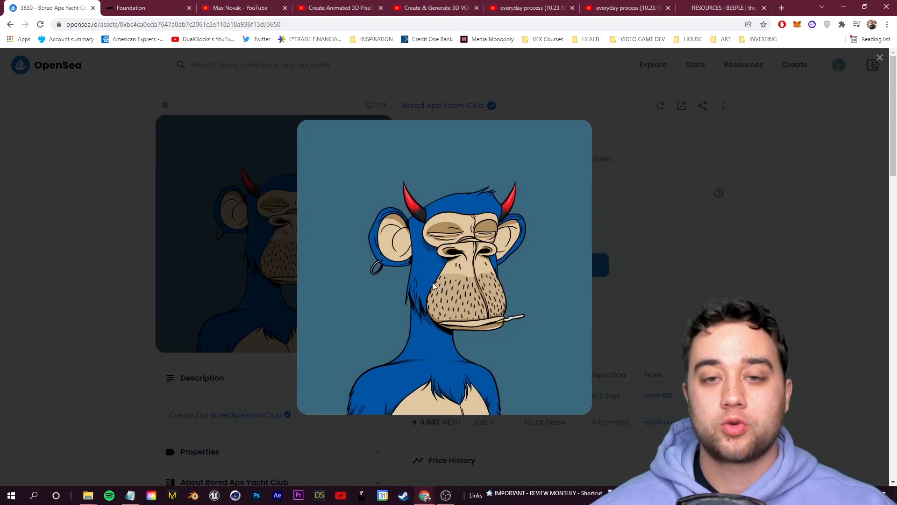
pyautogui.moveTo(426, 316)
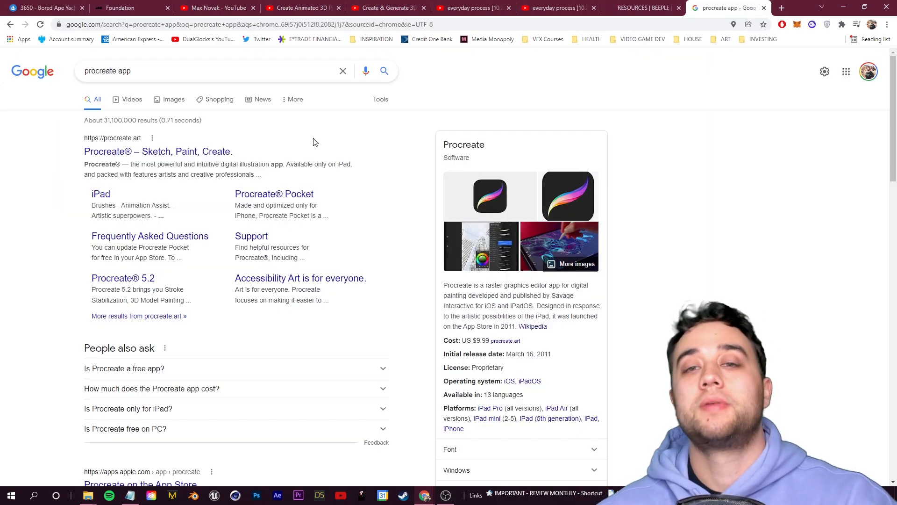
pyautogui.moveTo(120, 156)
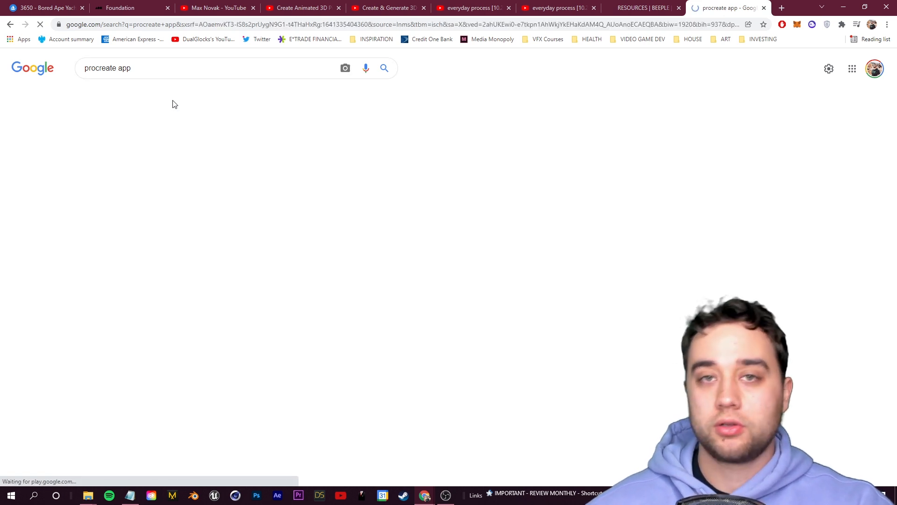
# - Preview an iPad sketch image result, then return via the Bored Ape tab to Foundation's 'A moment of cheer' listing
pyautogui.click(281, 119)
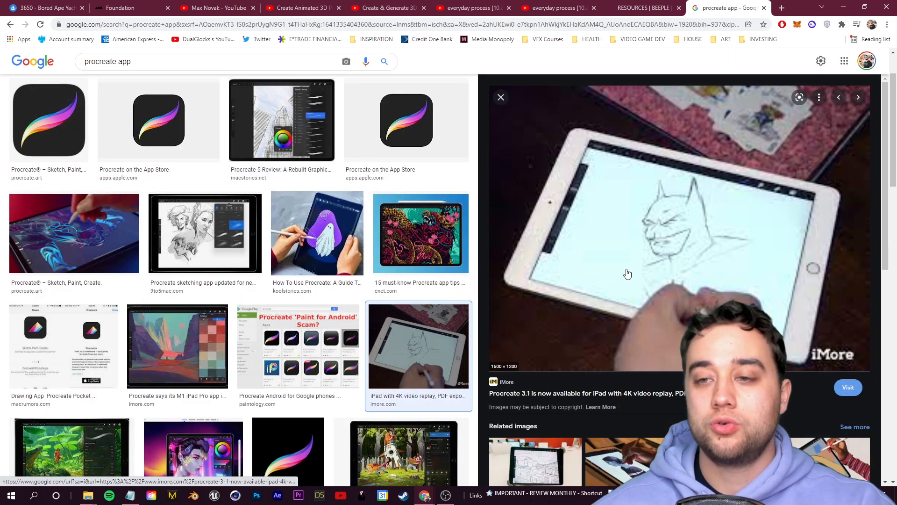
pyautogui.click(43, 7)
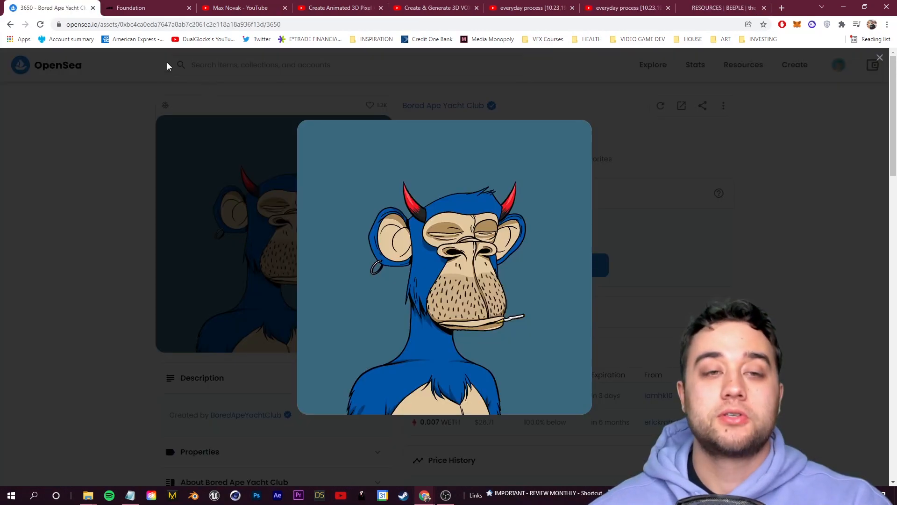
pyautogui.moveTo(401, 189)
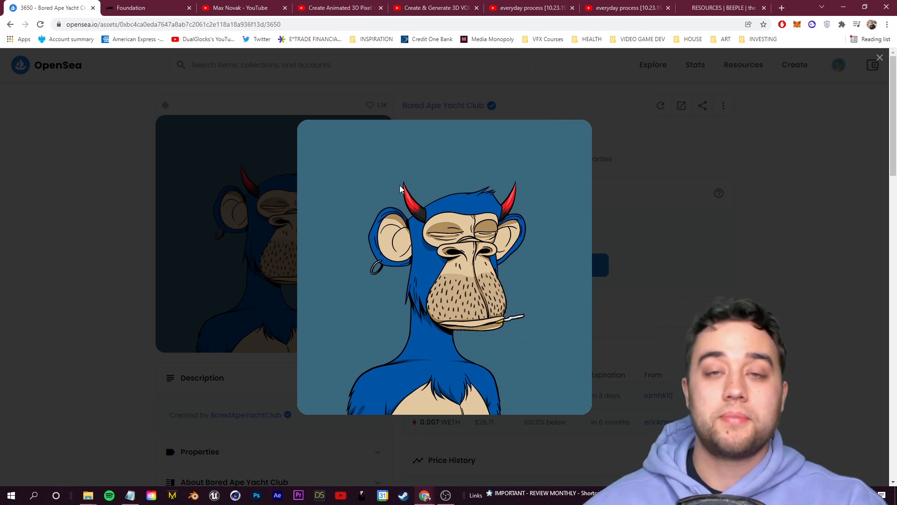
pyautogui.click(146, 7)
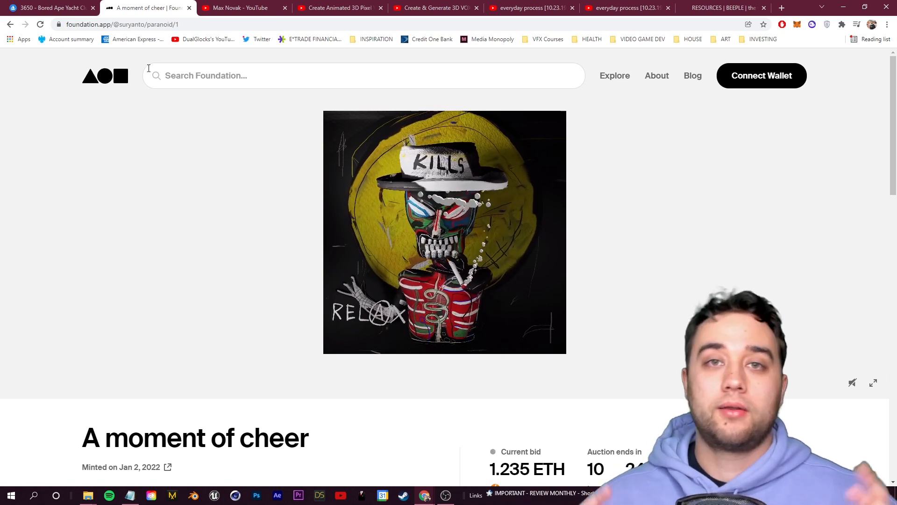
# - Browse Max Novak's uploads and start his 3D digital collectible cards tutorial
pyautogui.click(235, 8)
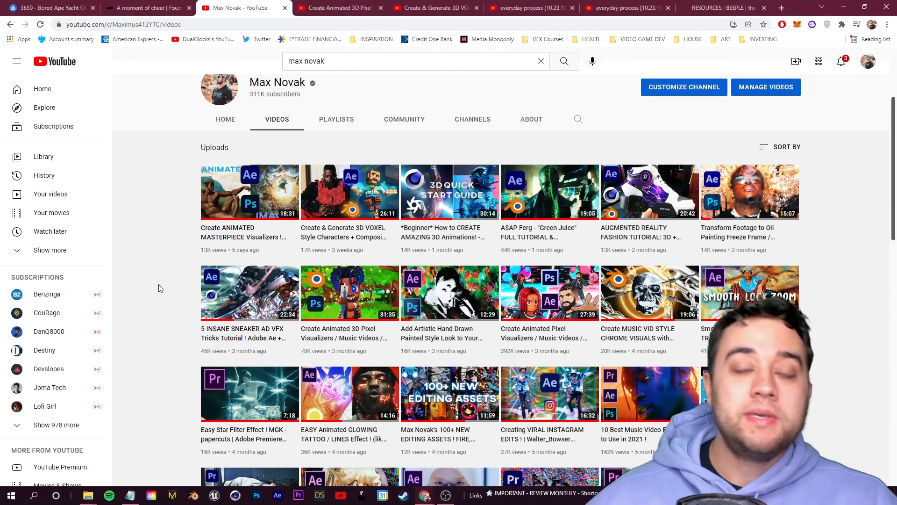
pyautogui.scroll(-3)
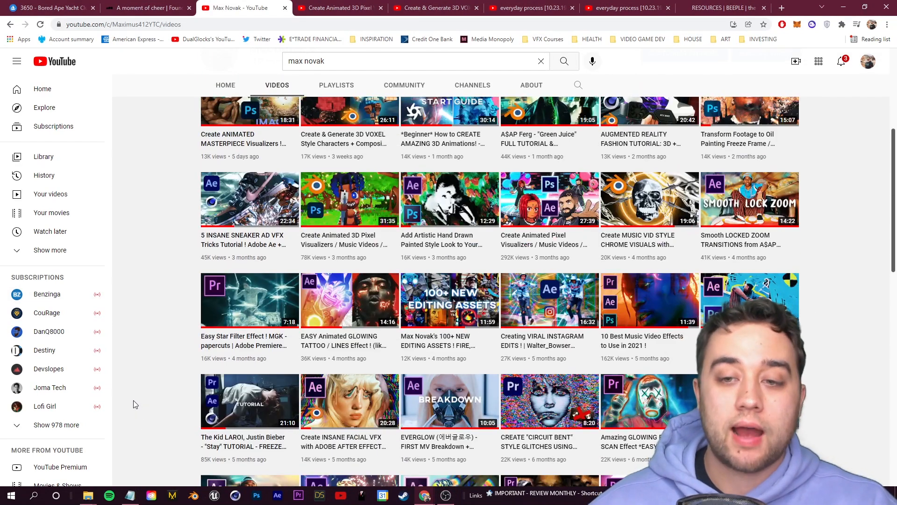
pyautogui.scroll(-3)
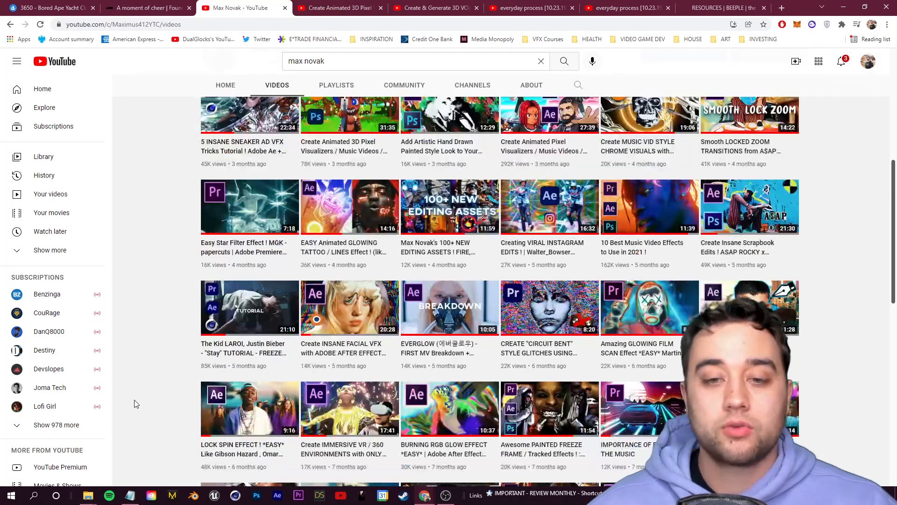
pyautogui.scroll(-3)
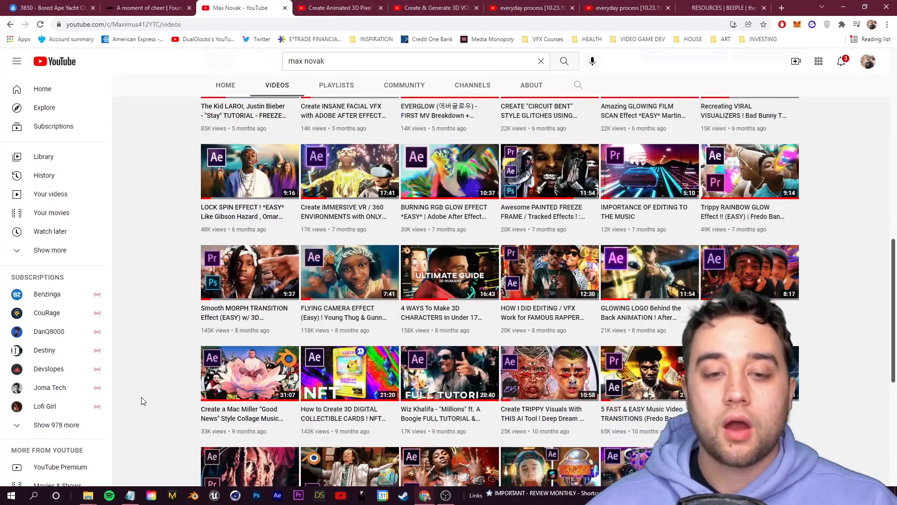
pyautogui.click(350, 373)
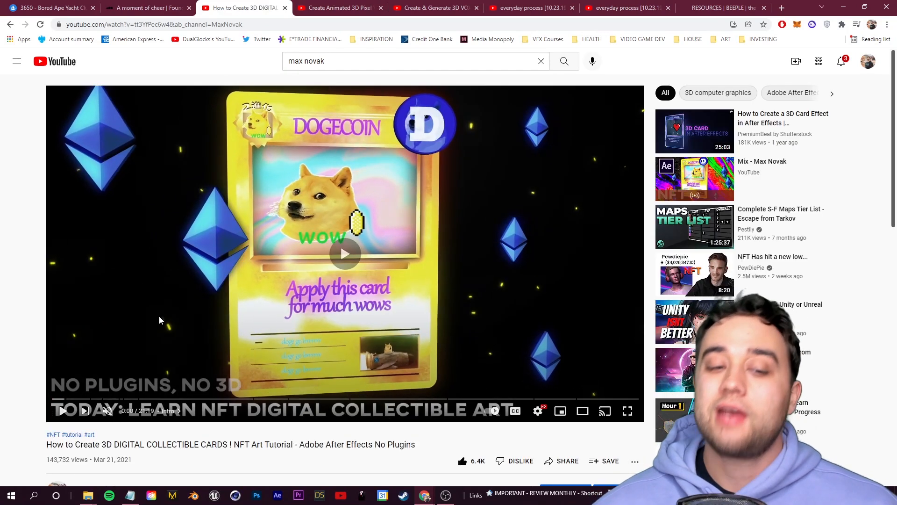
# - Return to the channel's upload list, scroll further, then move to the Foundation homepage
pyautogui.click(345, 254)
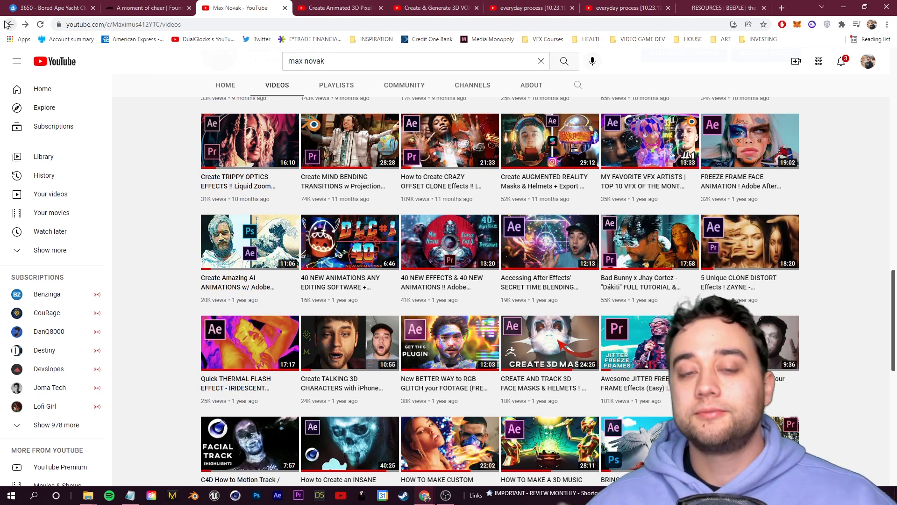
pyautogui.scroll(-3)
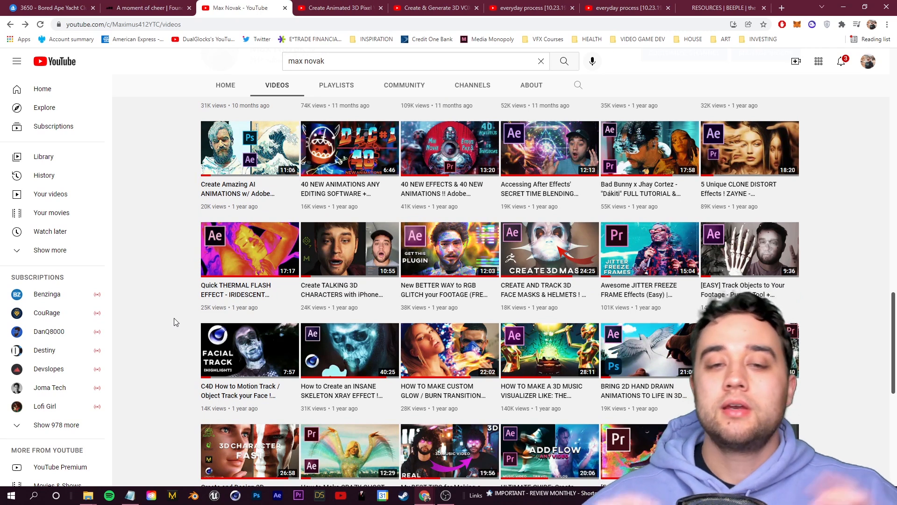
pyautogui.scroll(-3)
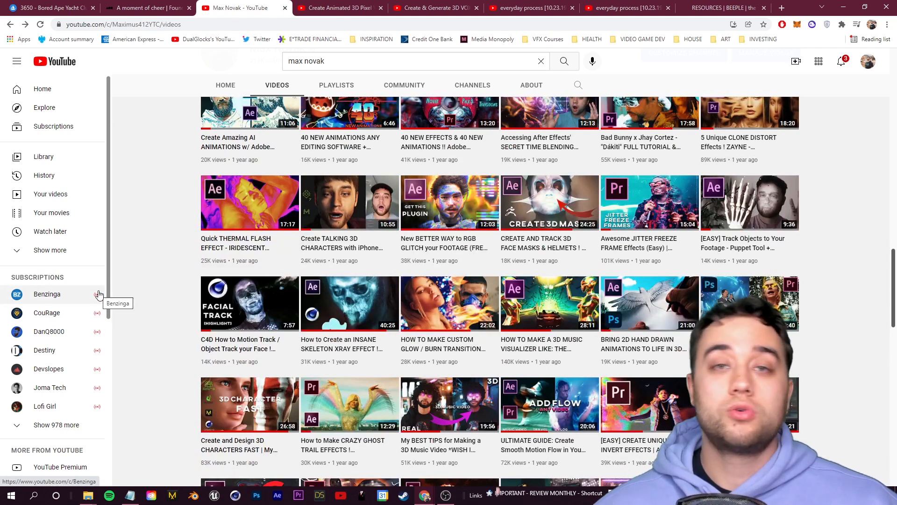
pyautogui.click(146, 8)
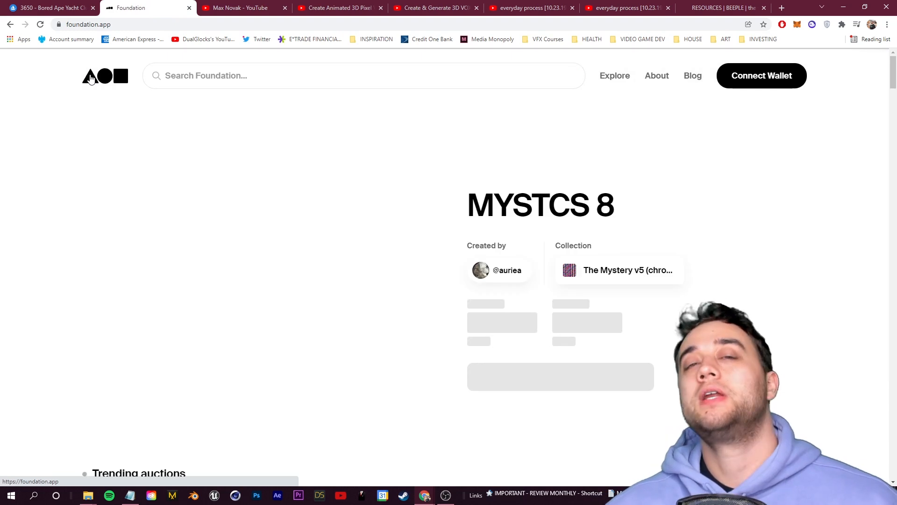
# - Scroll through Foundation's trending auctions and featured collections, then return to Bored Ape #3650 on OpenSea
pyautogui.scroll(-3)
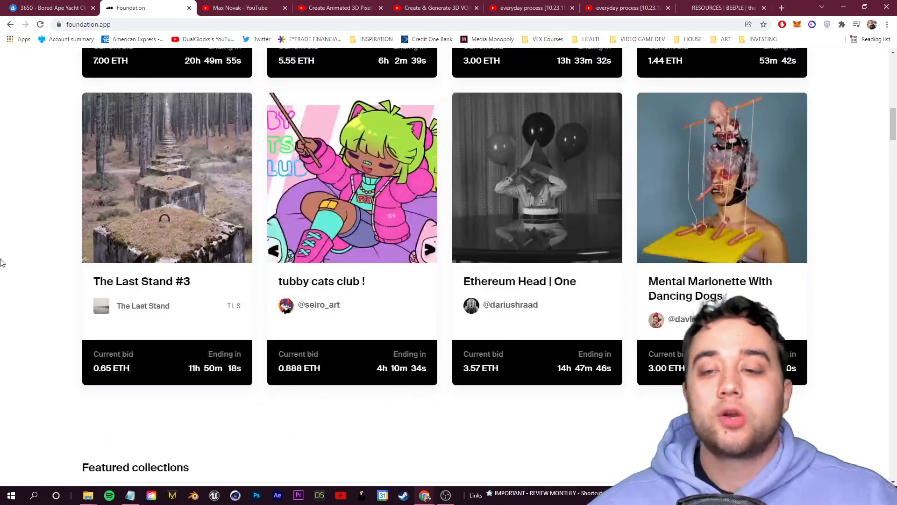
pyautogui.scroll(-3)
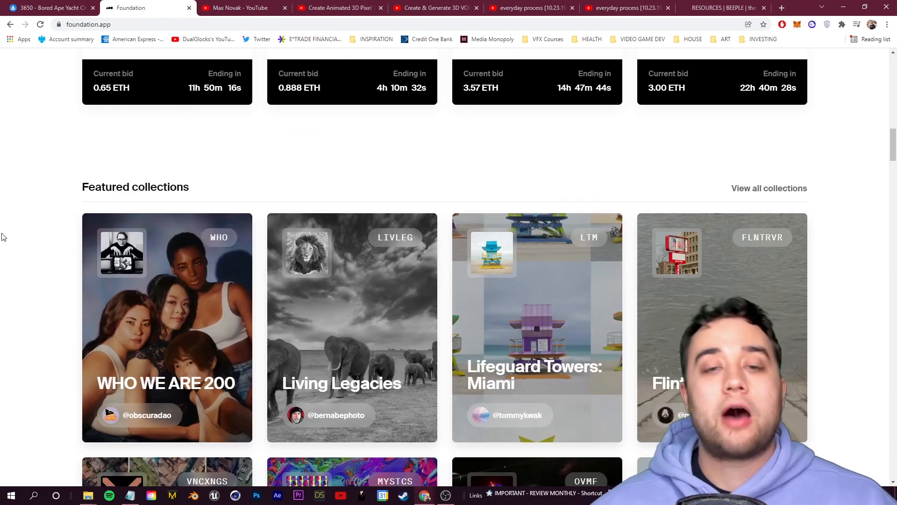
pyautogui.scroll(-3)
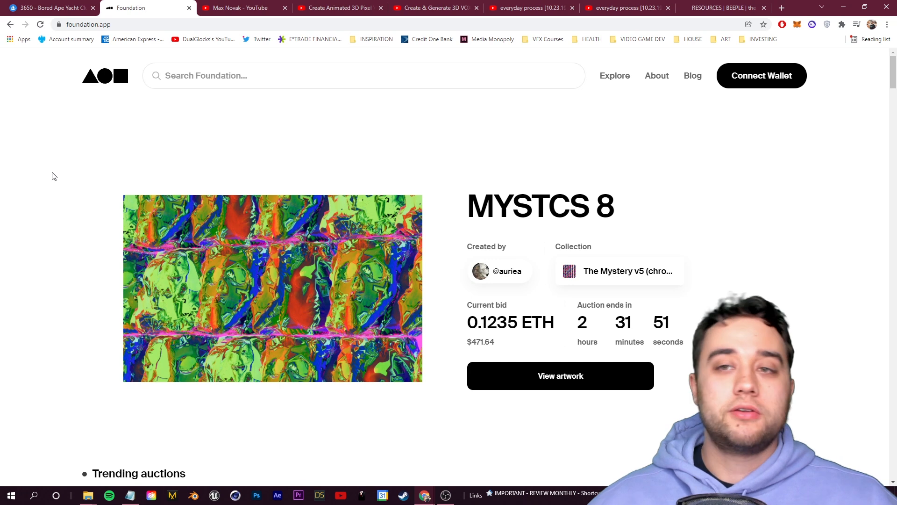
pyautogui.moveTo(73, 112)
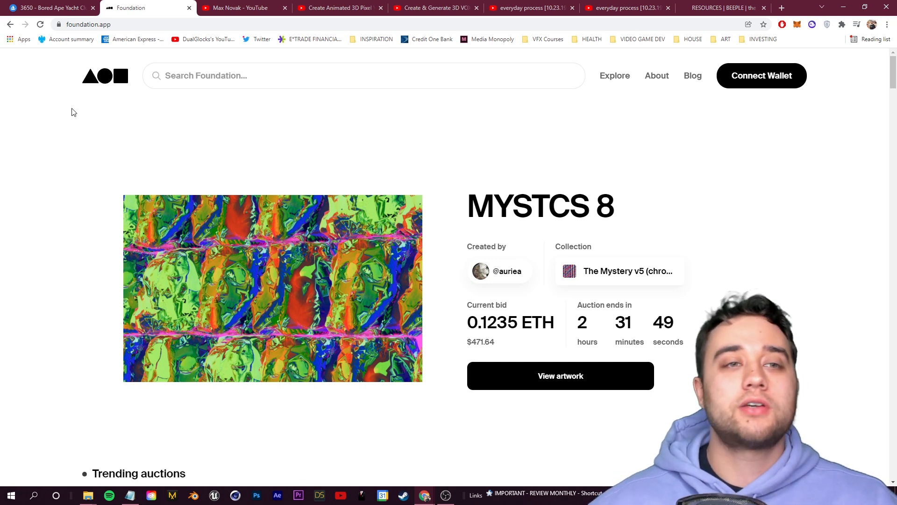
pyautogui.moveTo(77, 76)
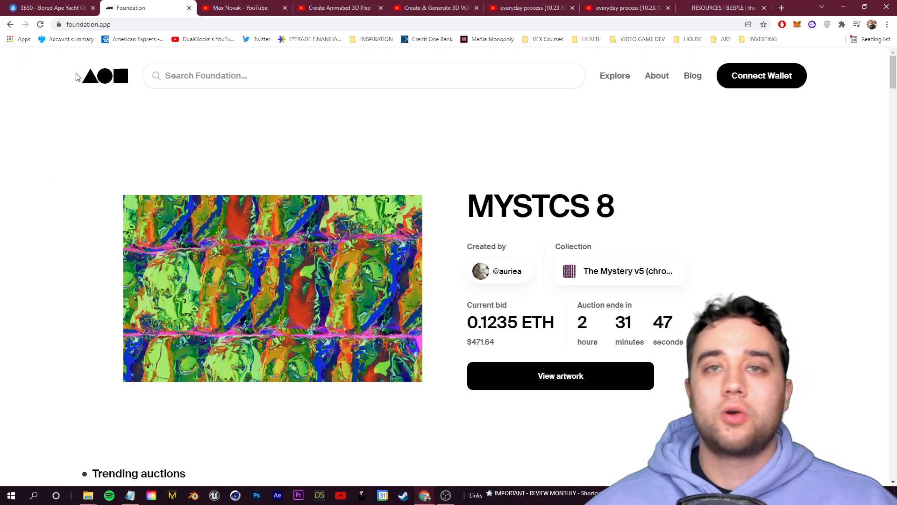
pyautogui.click(48, 8)
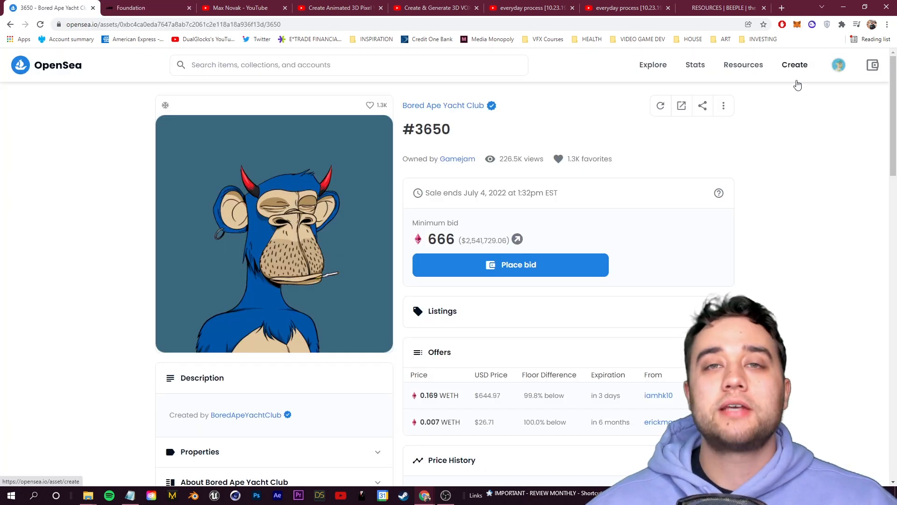
pyautogui.moveTo(579, 92)
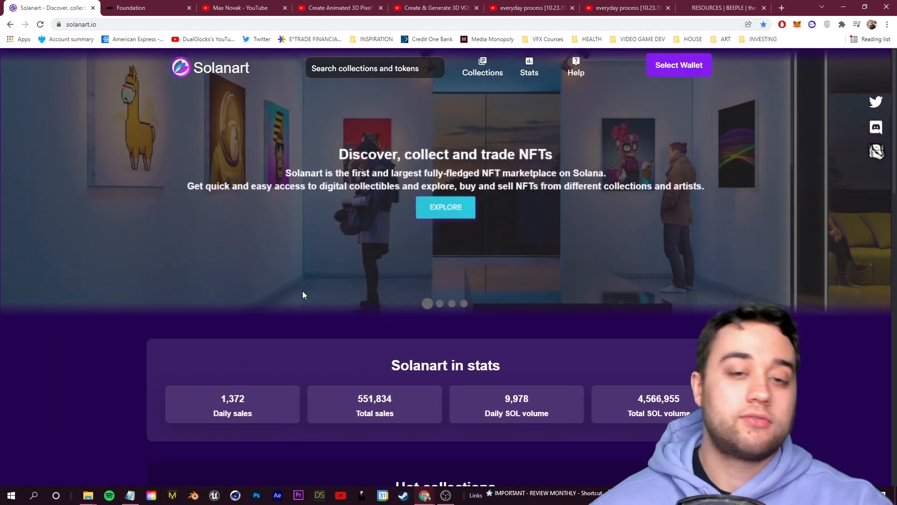
# - Scroll Solanart's homepage through its hot, top and new collections and back up
pyautogui.scroll(-3)
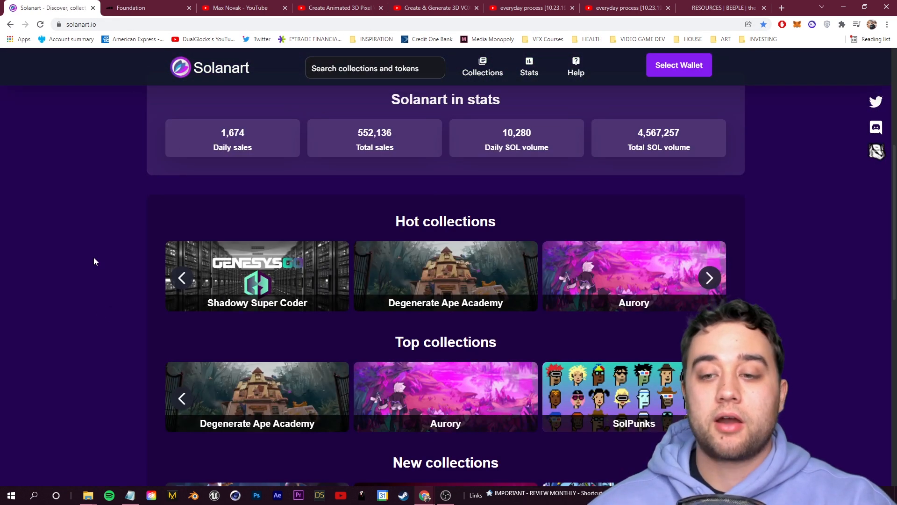
pyautogui.scroll(-3)
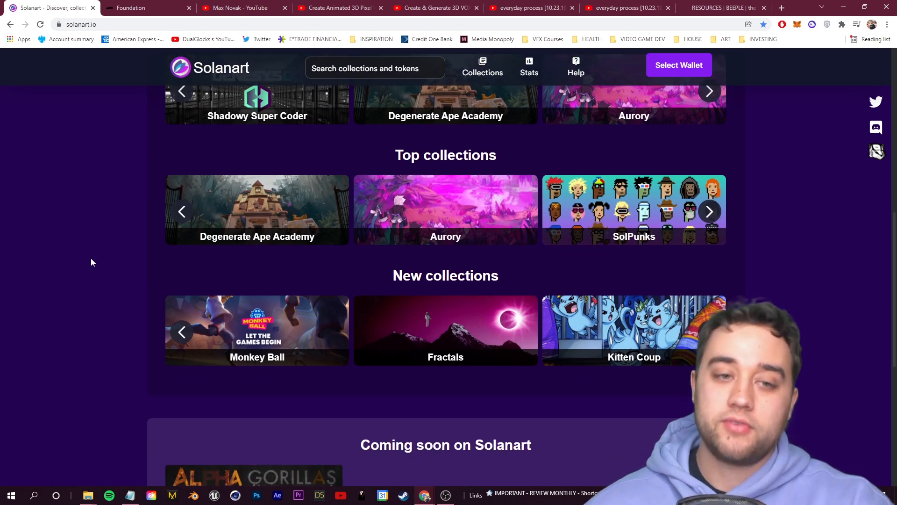
pyautogui.scroll(3)
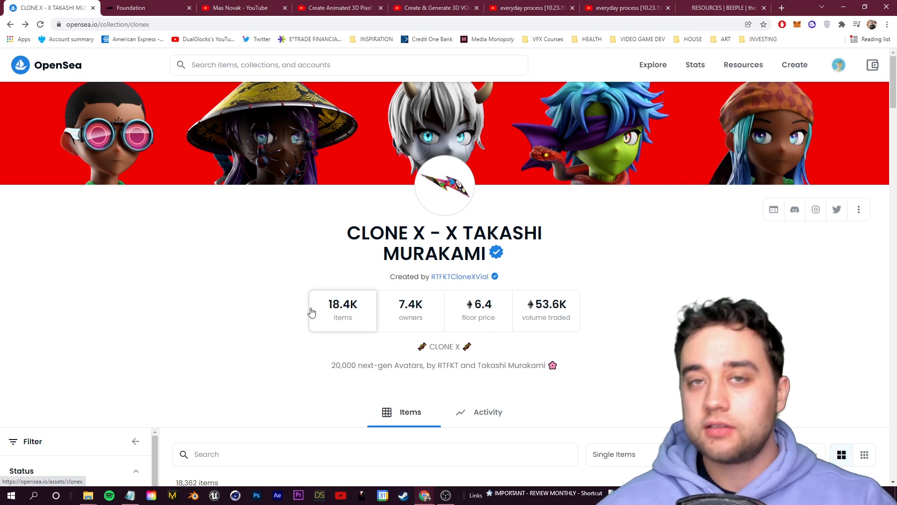
# - Scroll the CLONE X grid, then the OpenSea rankings table down to Art Blocks Curated at rank 32
pyautogui.scroll(-3)
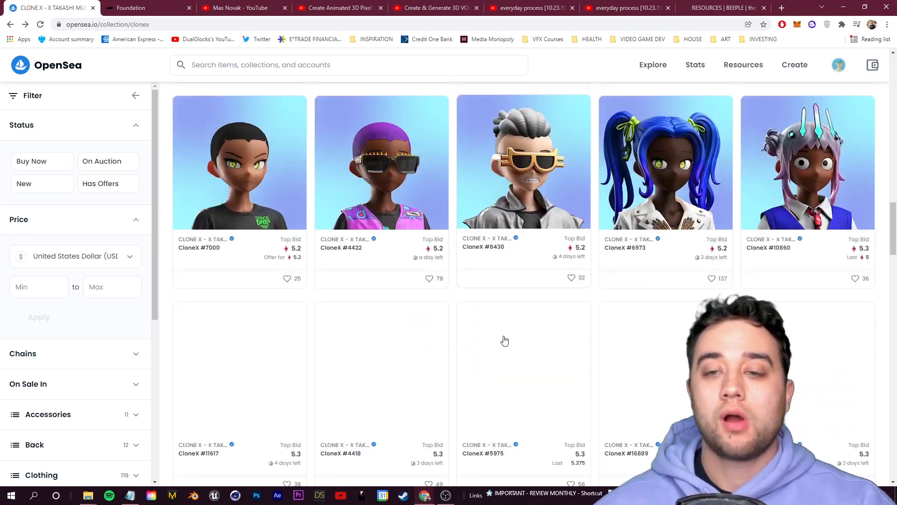
pyautogui.scroll(-3)
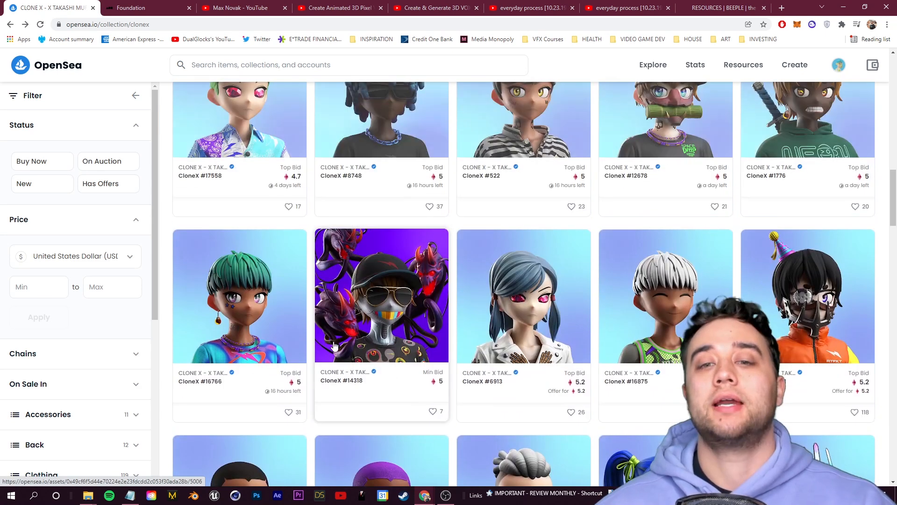
pyautogui.scroll(-3)
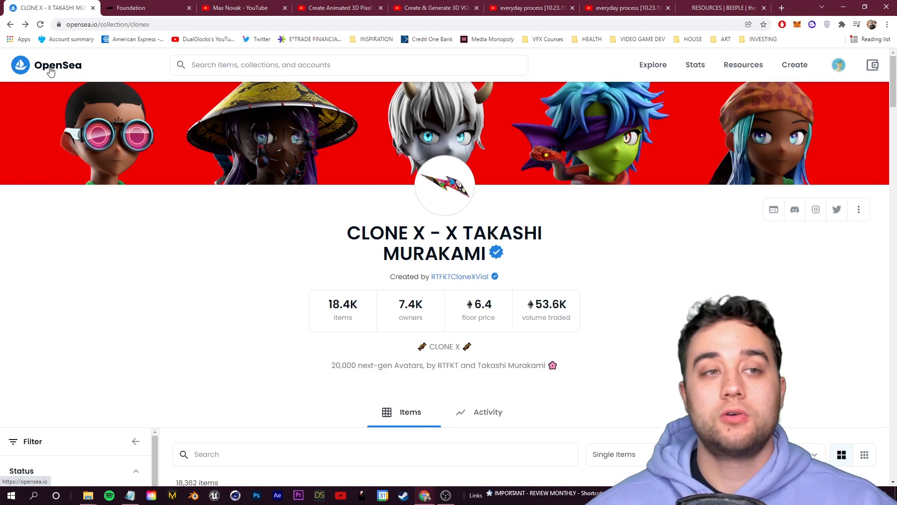
pyautogui.click(695, 64)
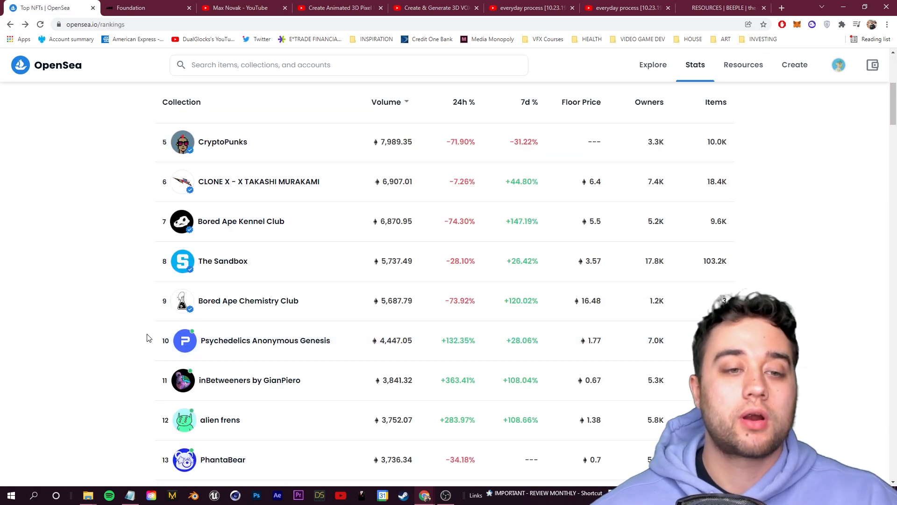
pyautogui.scroll(-3)
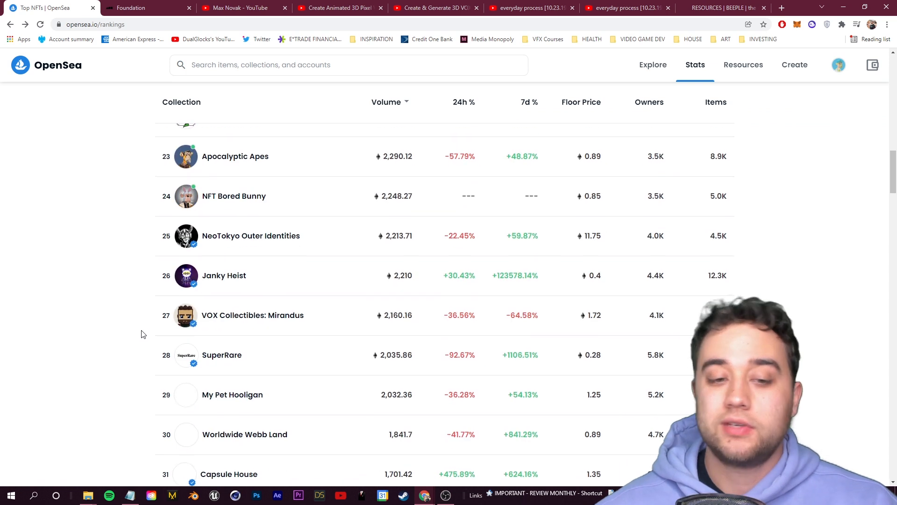
pyautogui.scroll(-3)
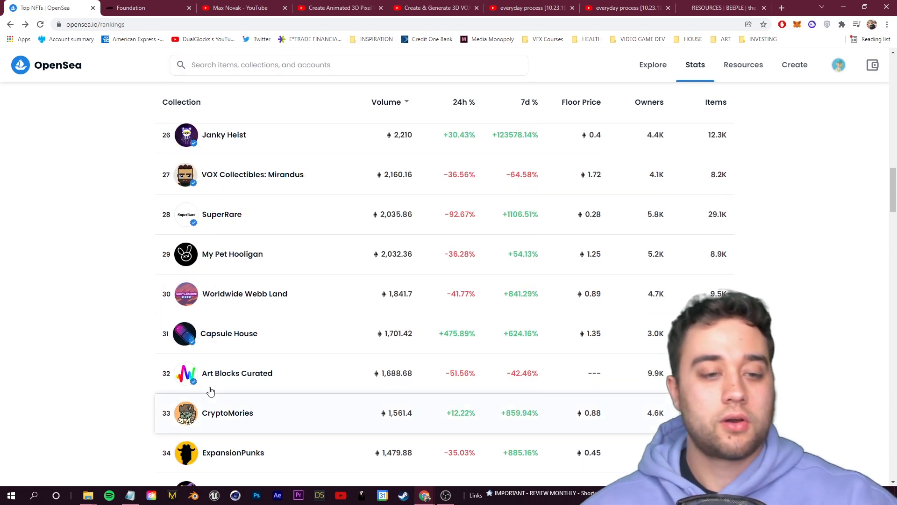
pyautogui.scroll(-3)
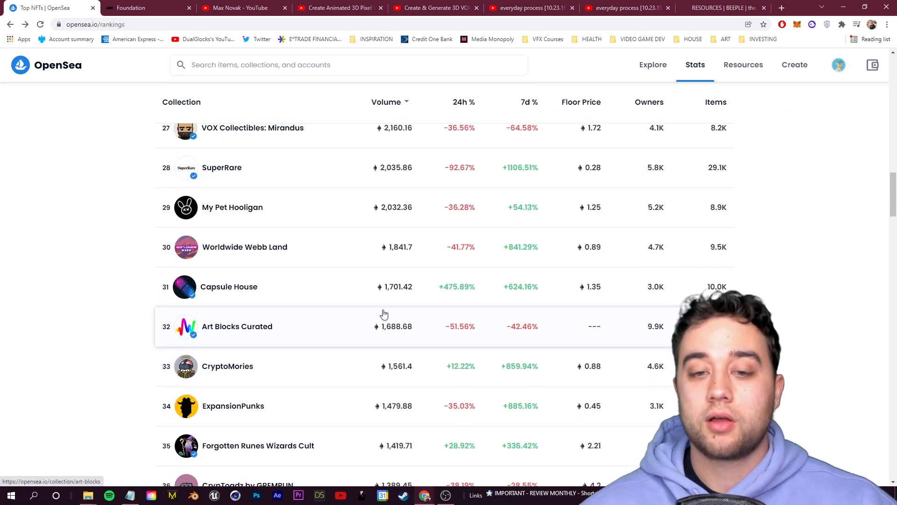
# - Open the Art Blocks Curated collection, glance at its trending collections, and bring up search options for 'Art Blocks'
pyautogui.click(237, 326)
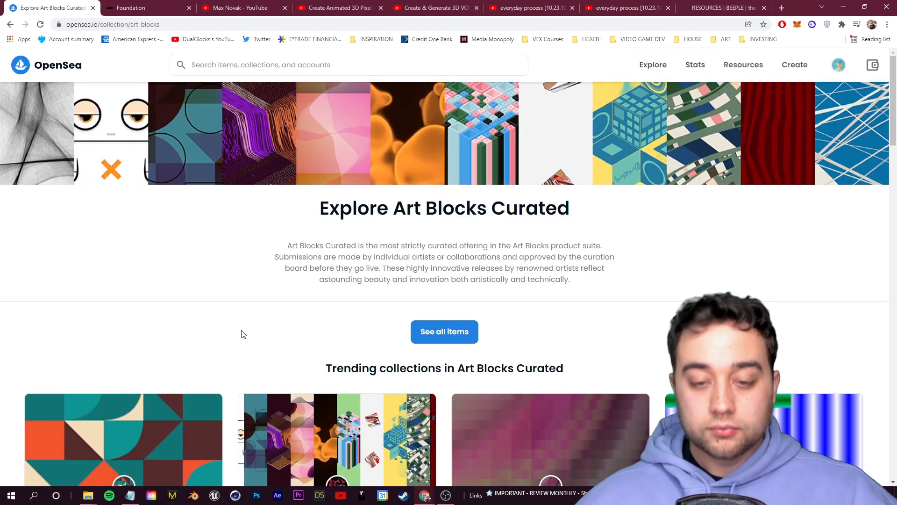
pyautogui.scroll(-3)
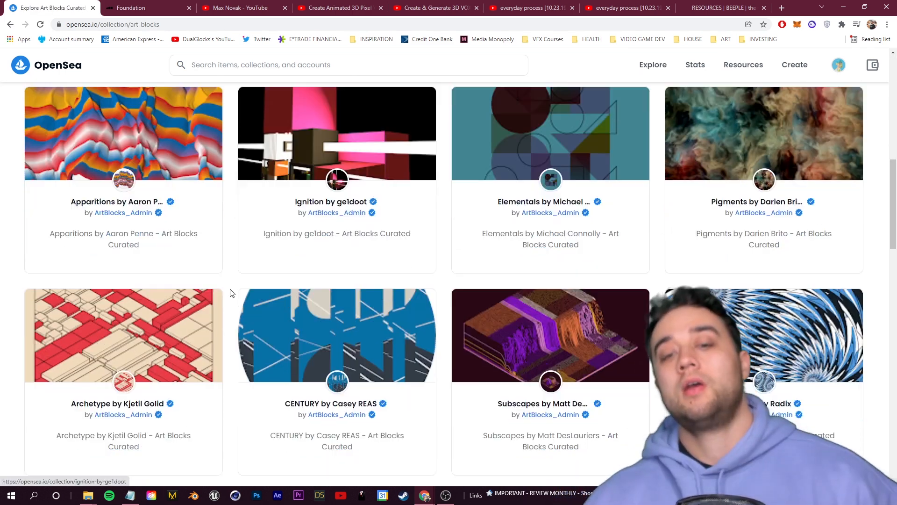
pyautogui.scroll(3)
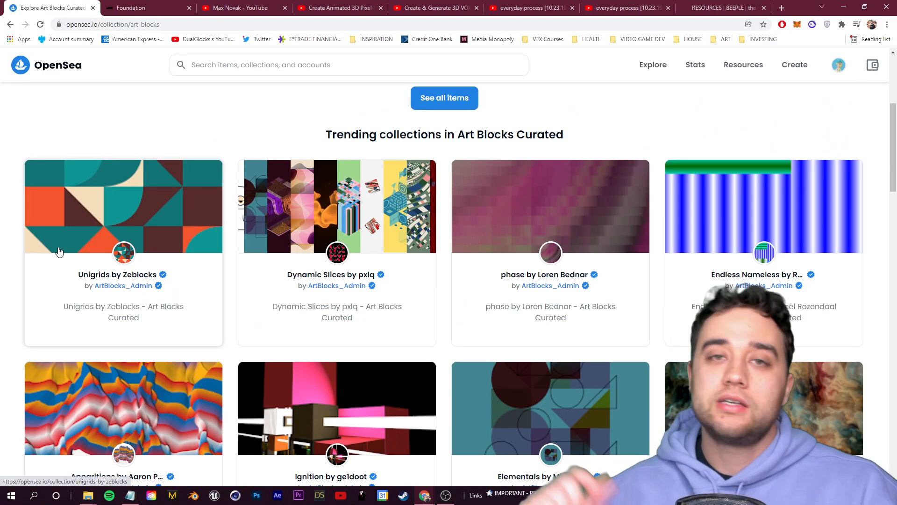
pyautogui.moveTo(80, 243)
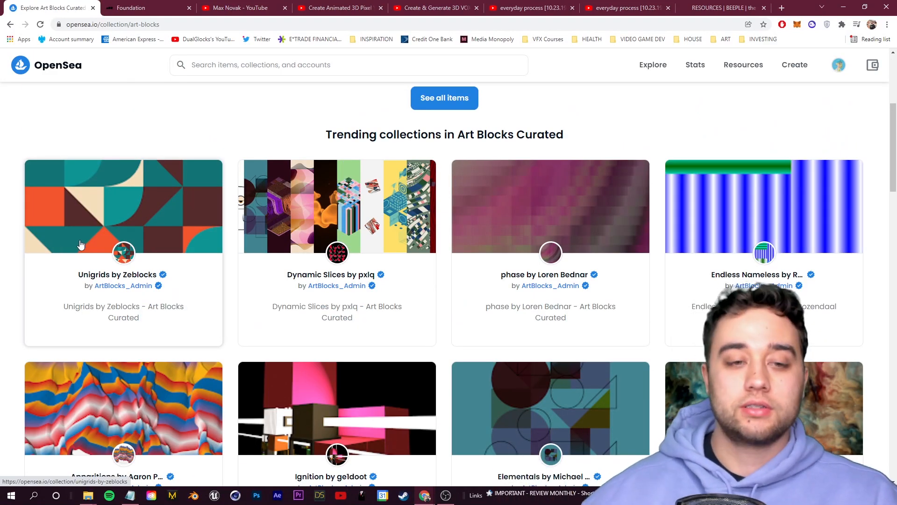
pyautogui.moveTo(201, 339)
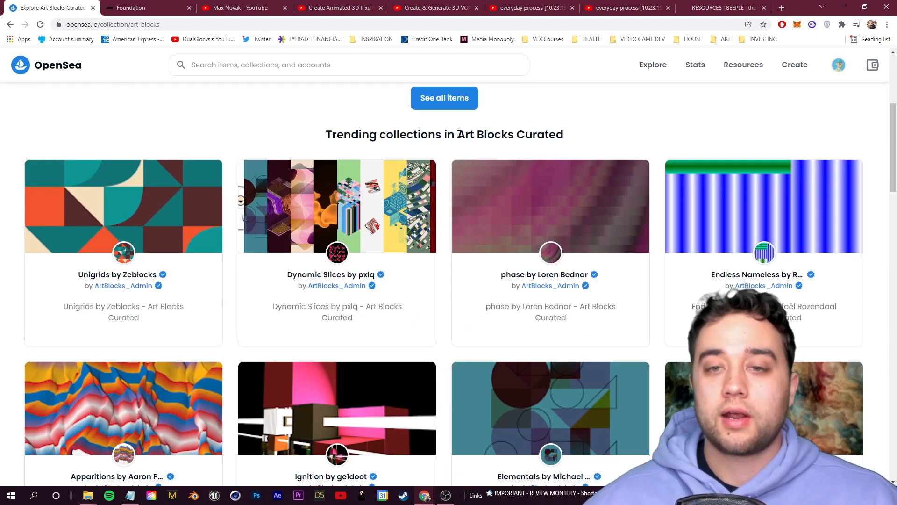
pyautogui.rightClick(483, 133)
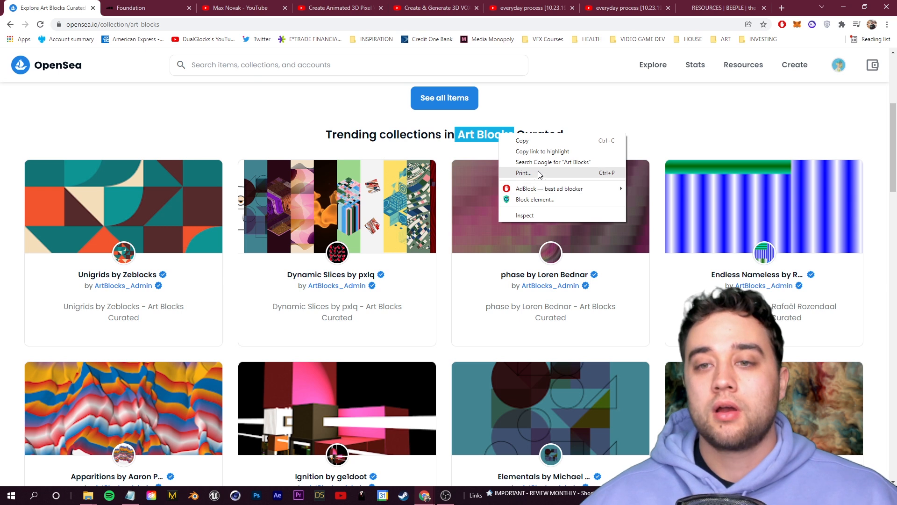
# - Search Google for Art Blocks, open artblocks.io, and scroll through its open and past projects
pyautogui.click(552, 162)
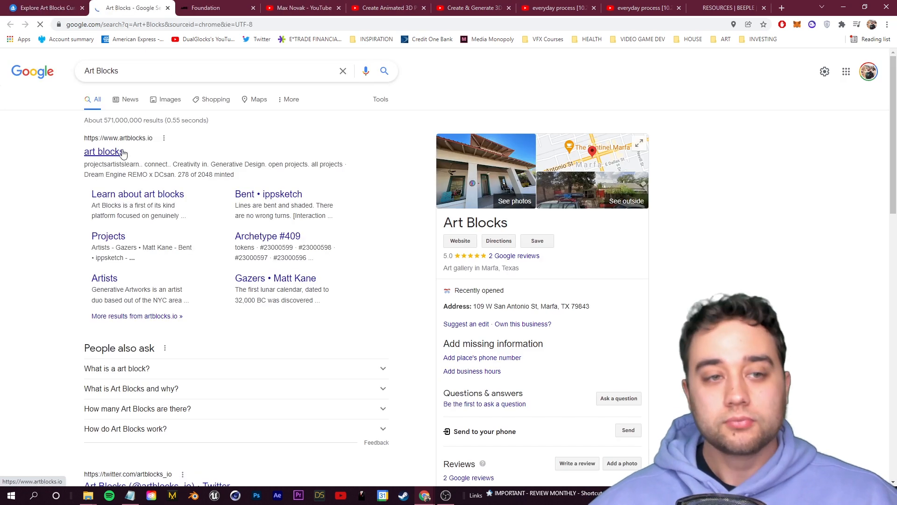
pyautogui.click(104, 151)
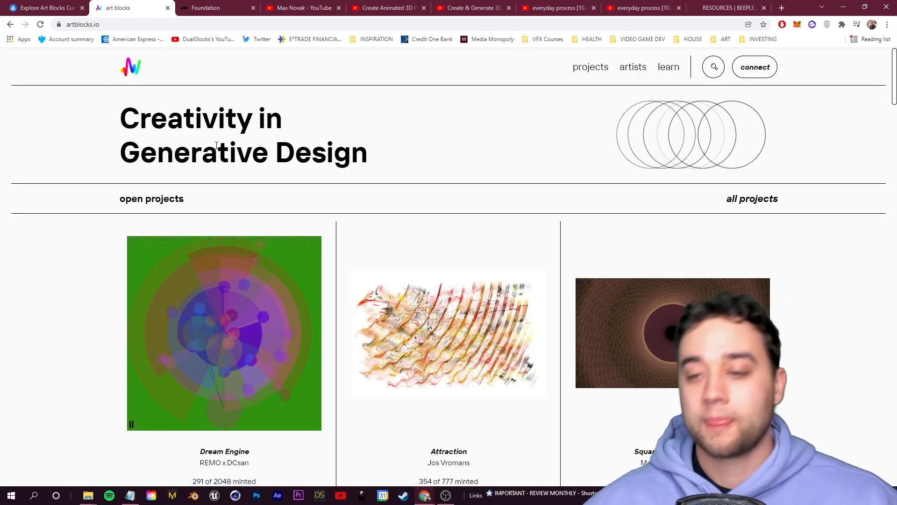
pyautogui.scroll(-3)
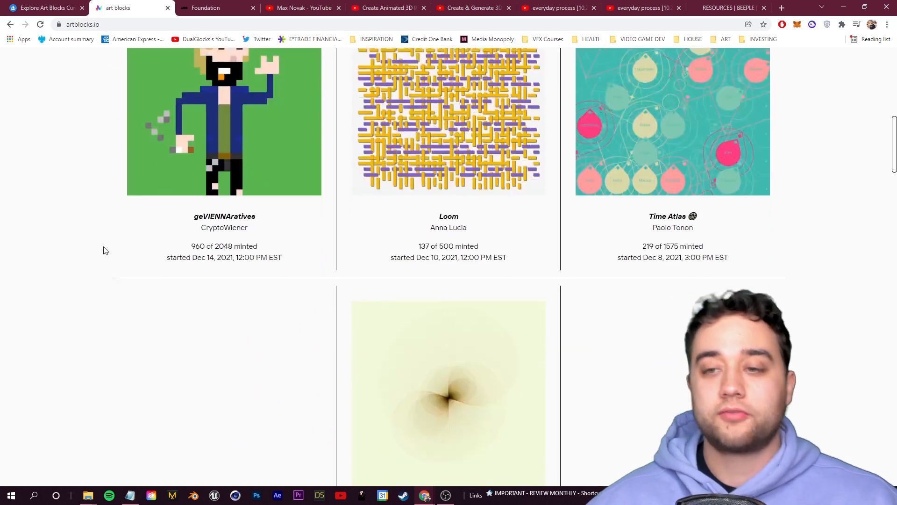
pyautogui.scroll(-3)
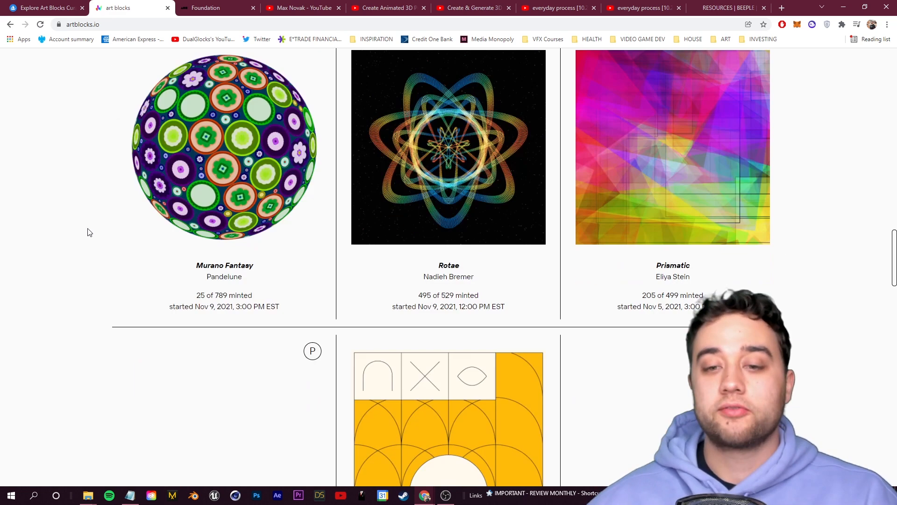
pyautogui.scroll(-3)
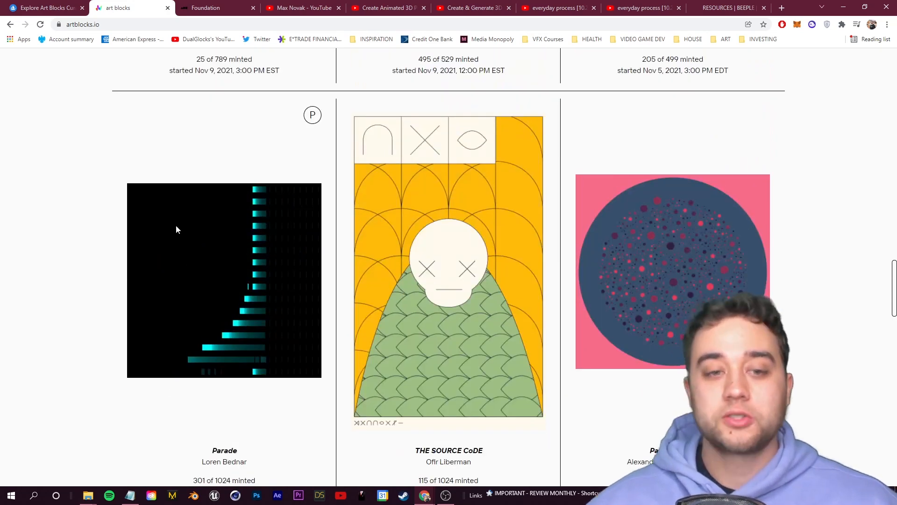
pyautogui.scroll(-3)
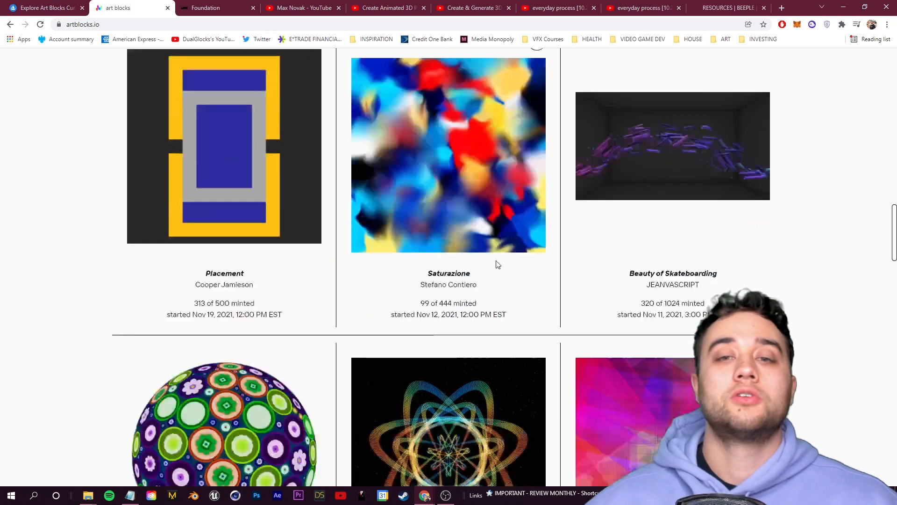
pyautogui.scroll(-3)
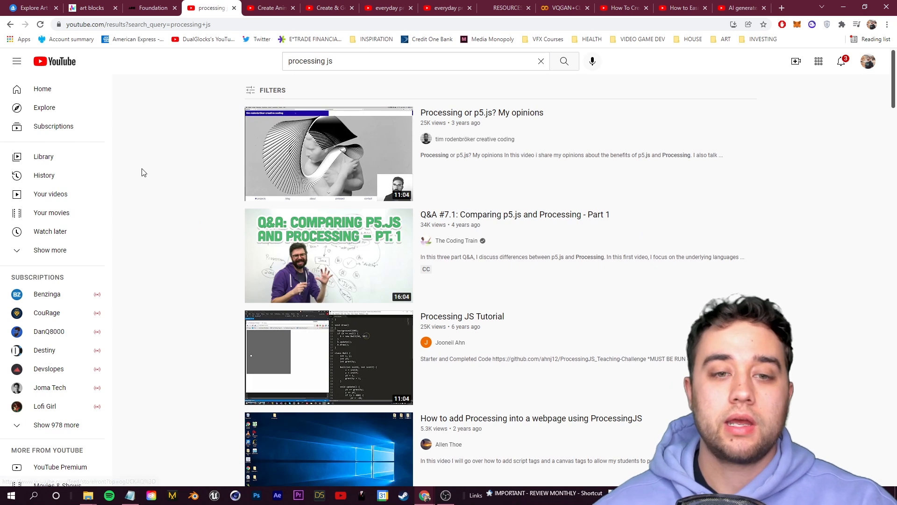
# - Scrub the Vanilla JavaScript generative art tutorial through its Root class, update, curved paths and colour sections
pyautogui.scroll(-3)
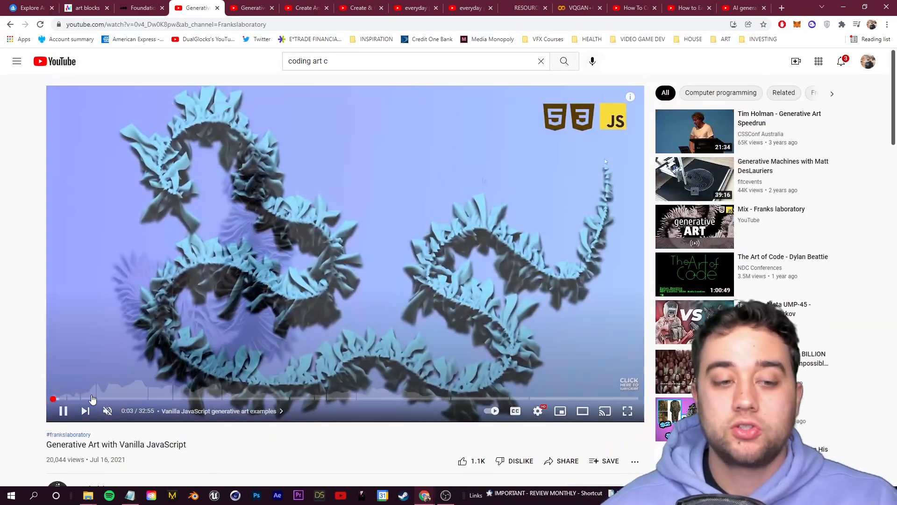
pyautogui.click(101, 399)
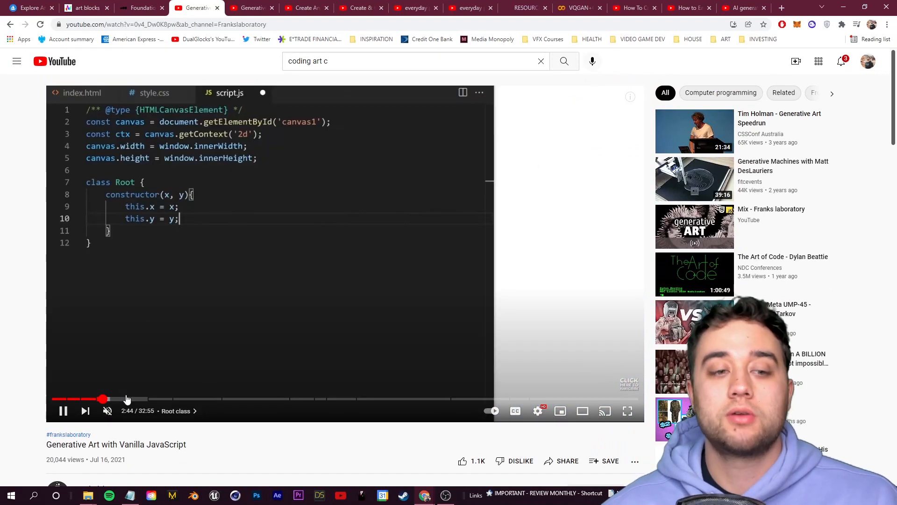
pyautogui.click(172, 399)
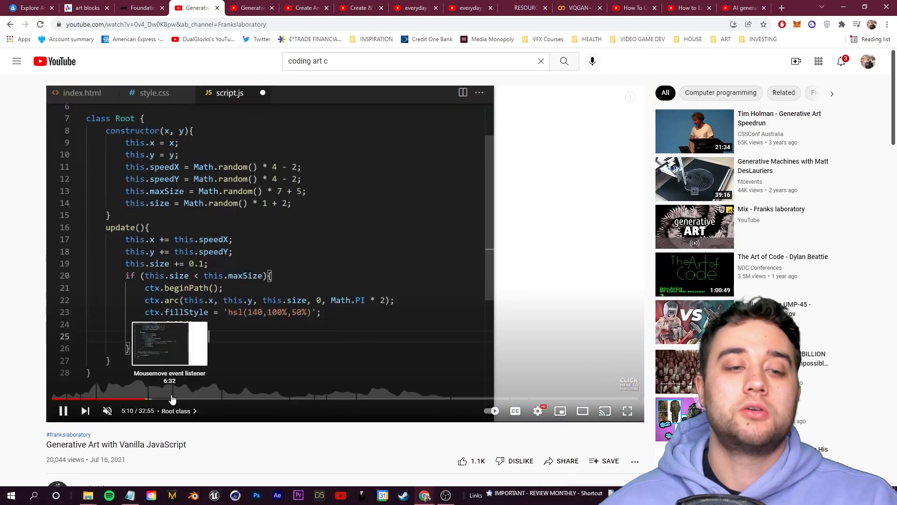
pyautogui.click(300, 399)
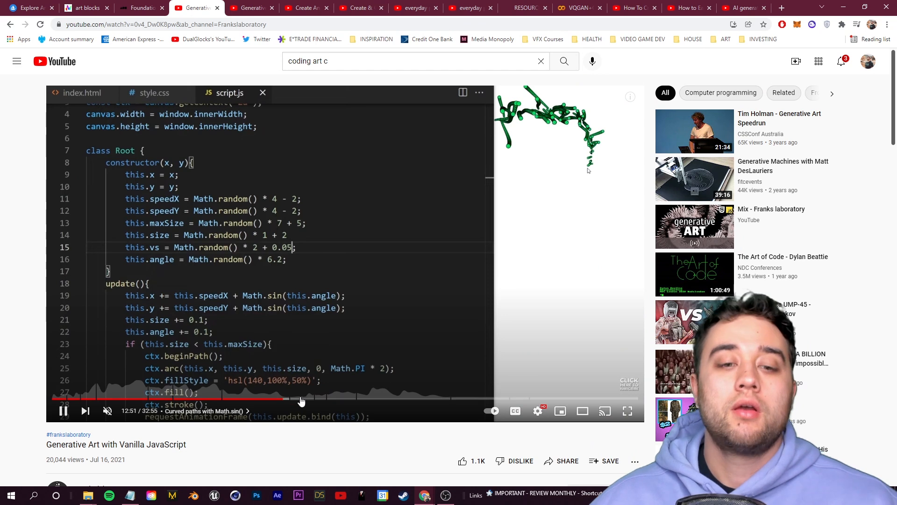
pyautogui.click(314, 399)
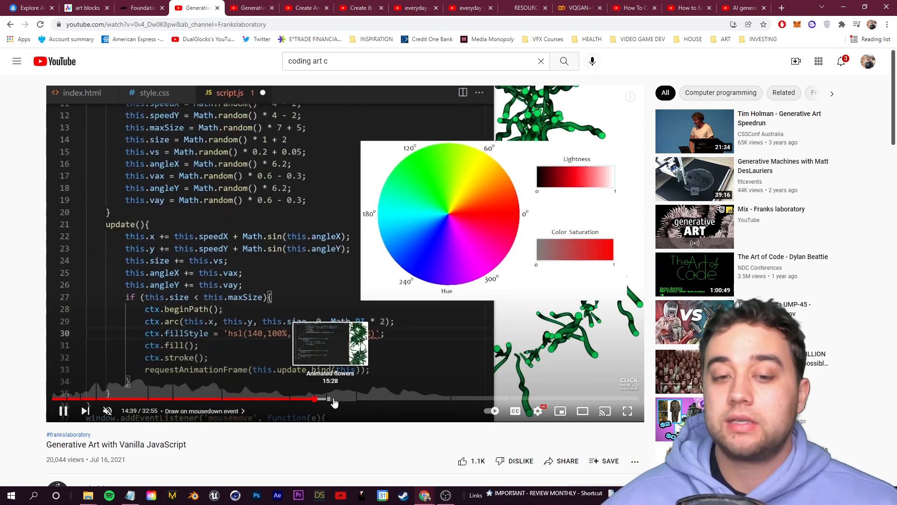
pyautogui.click(86, 7)
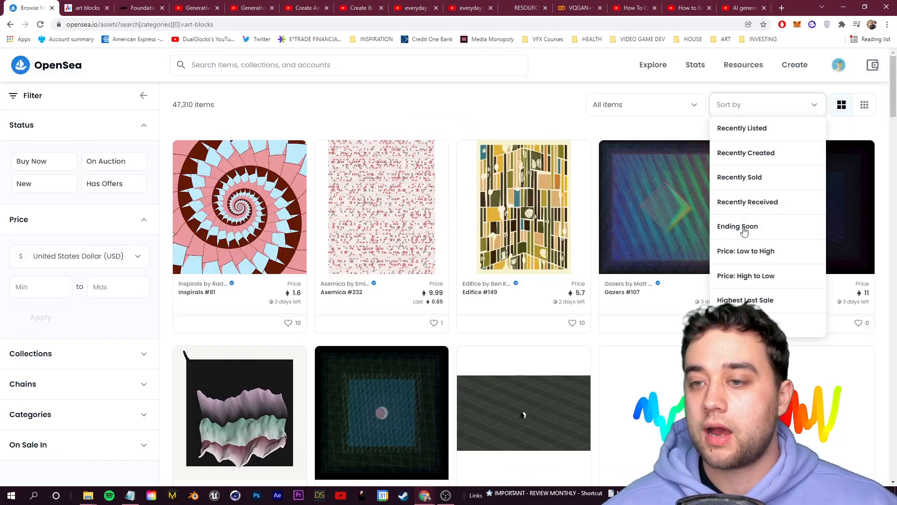
# - Sort the Art Blocks items, open a Fidenza piece by Tyler Hobbs and review its activity and description
pyautogui.click(745, 300)
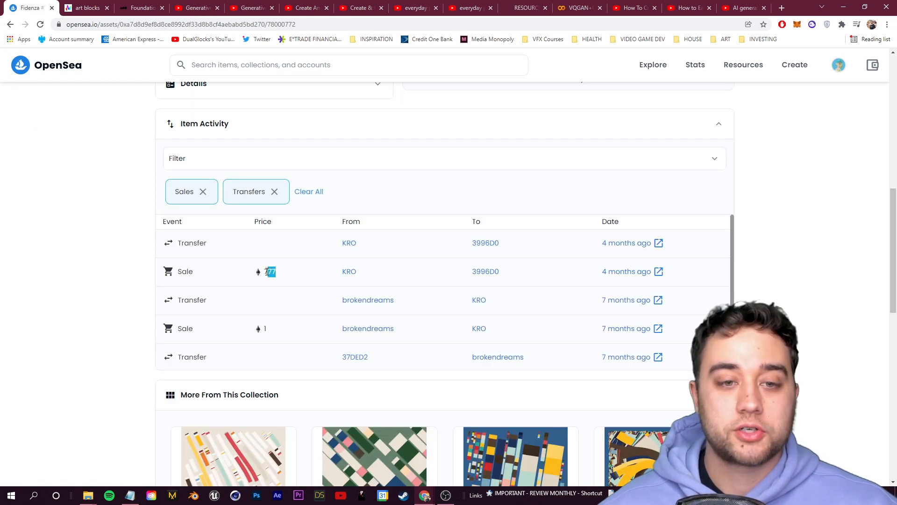
pyautogui.scroll(3)
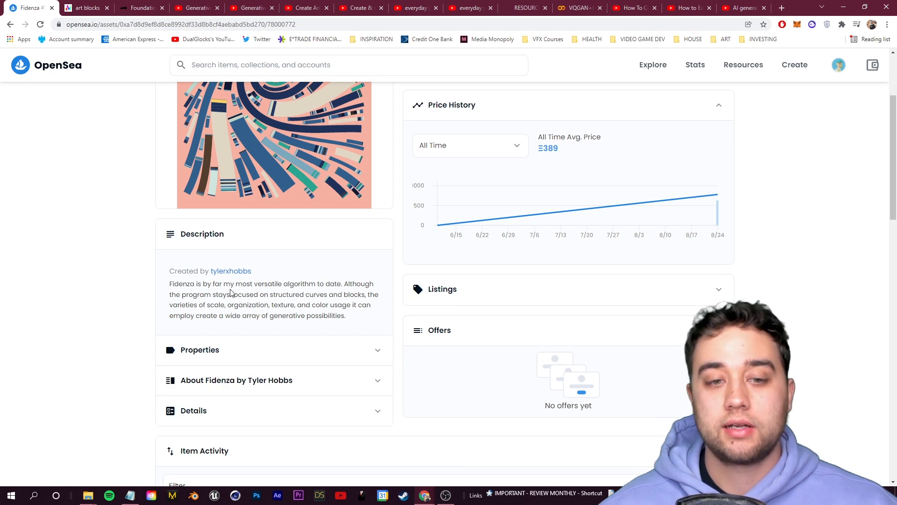
pyautogui.scroll(-3)
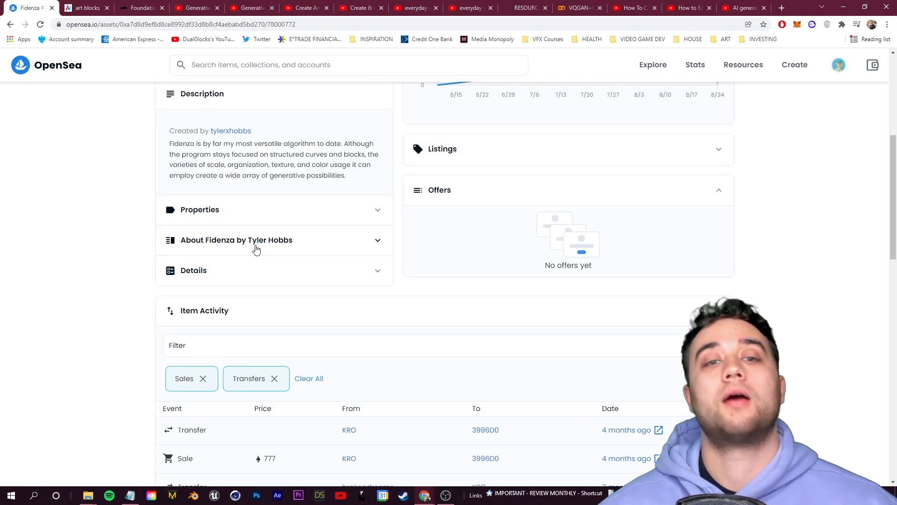
# - Skim the Tyler Hobbs YouTube results, bring up the hashlips_art_engine repo, and switch to the Photoshop character
pyautogui.click(195, 7)
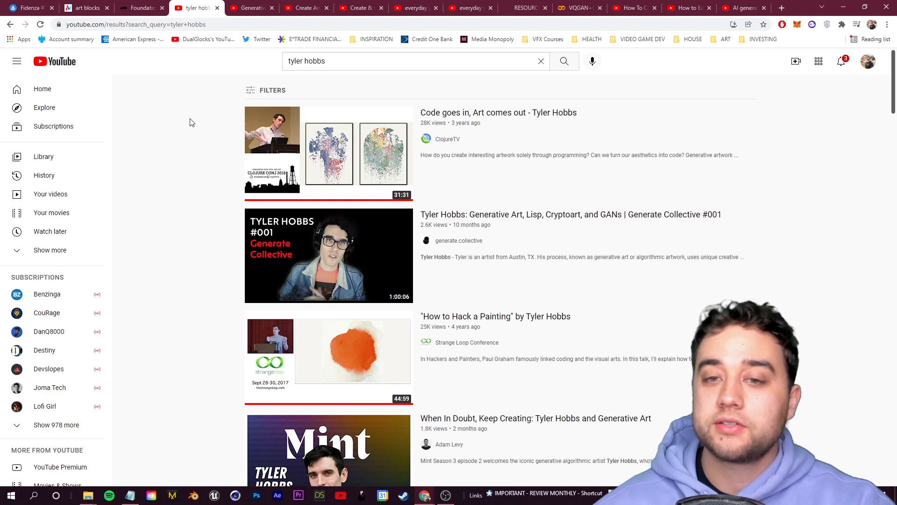
pyautogui.scroll(-3)
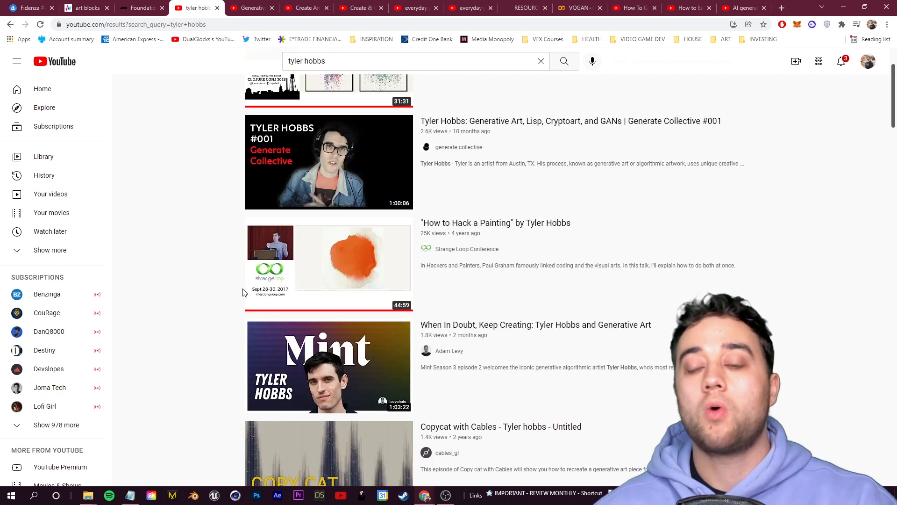
pyautogui.scroll(-3)
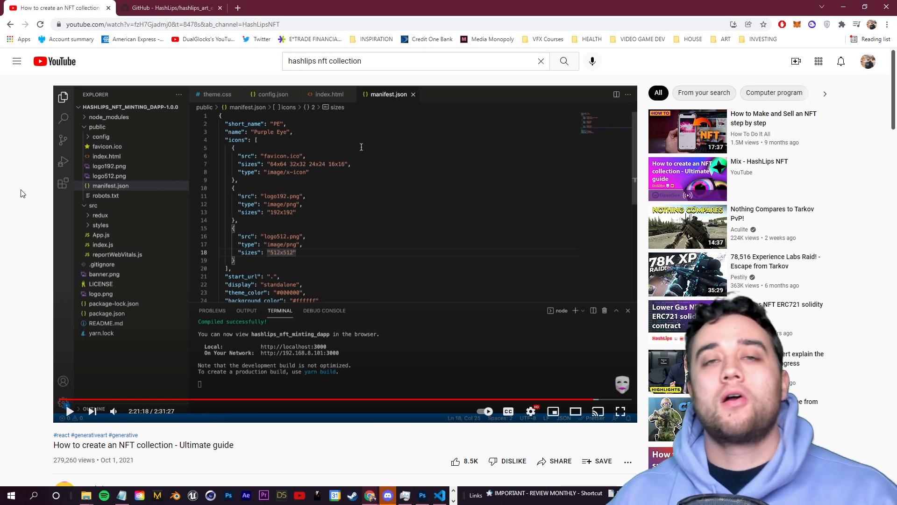
pyautogui.moveTo(20, 402)
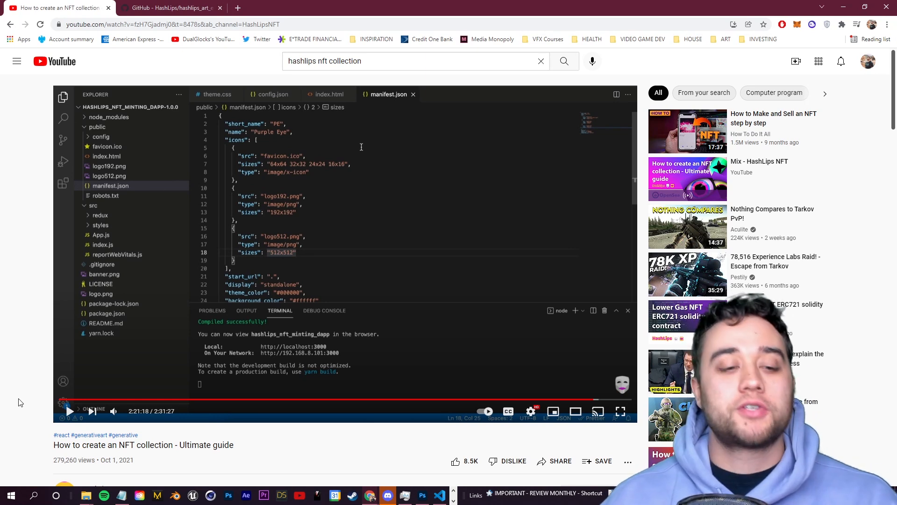
pyautogui.scroll(-3)
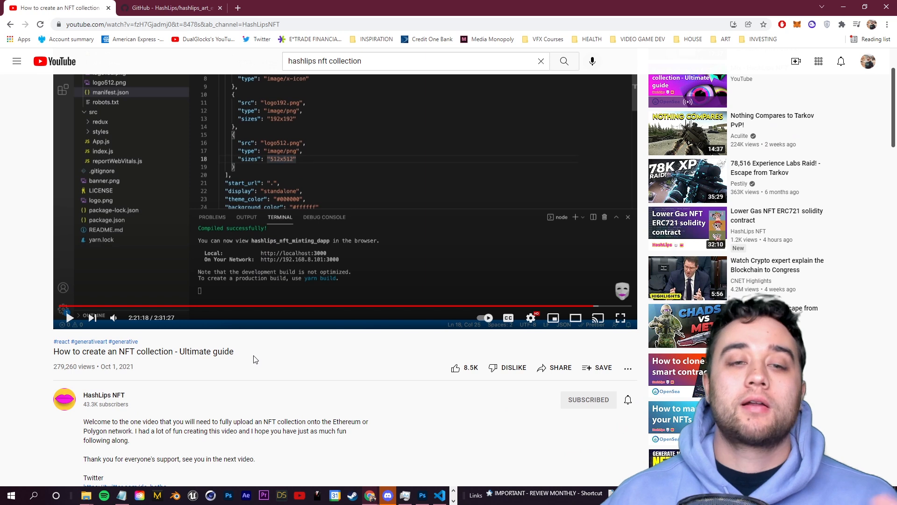
pyautogui.click(170, 7)
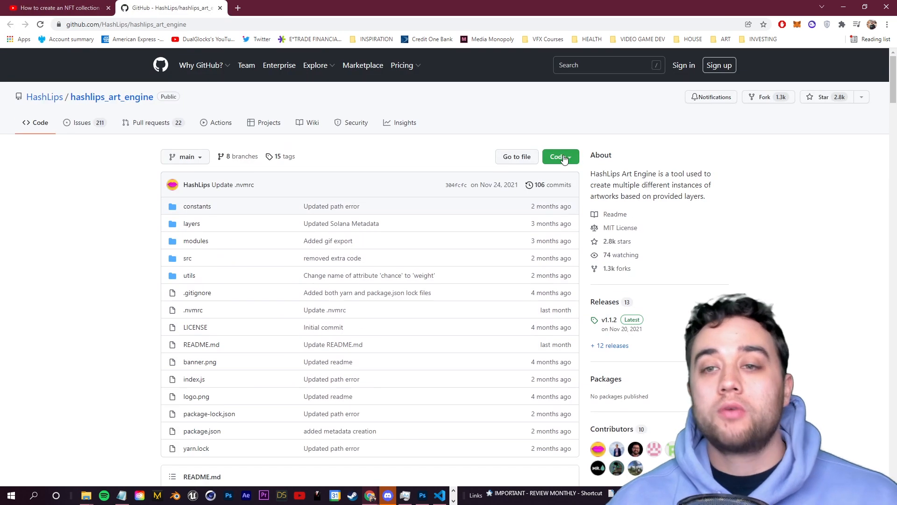
pyautogui.moveTo(508, 127)
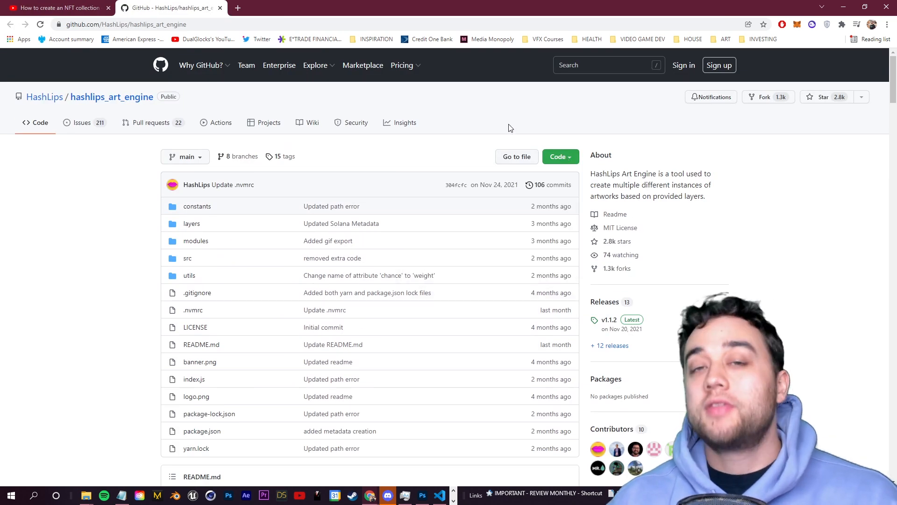
pyautogui.click(421, 496)
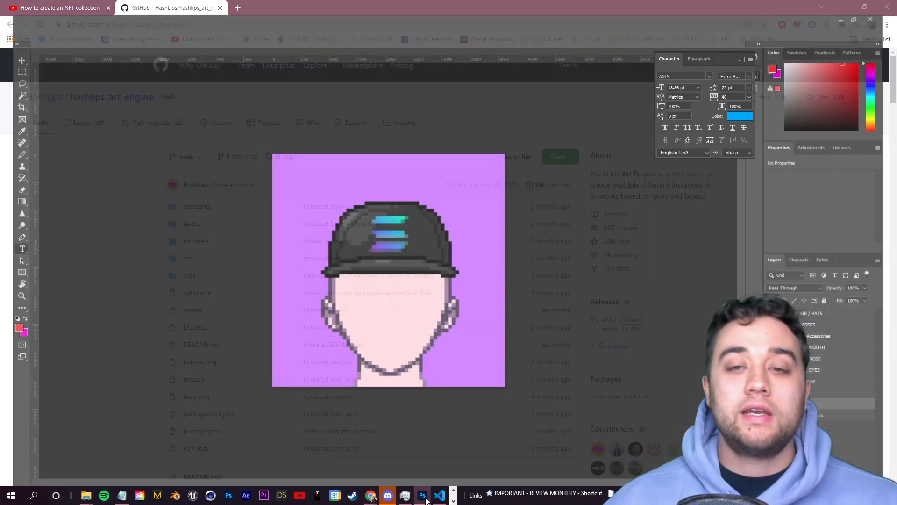
# - Swap the Solana hat for a different hat in the HAIR / HATS trait group
pyautogui.click(439, 496)
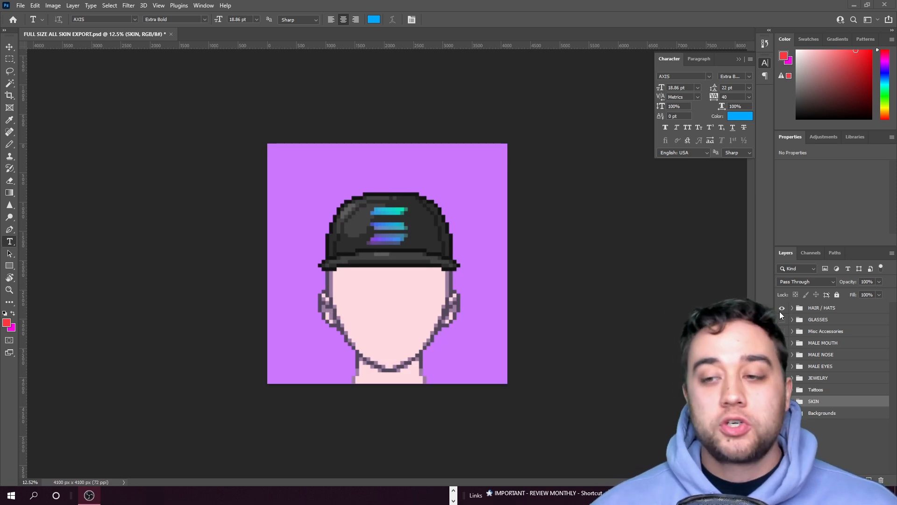
pyautogui.click(792, 308)
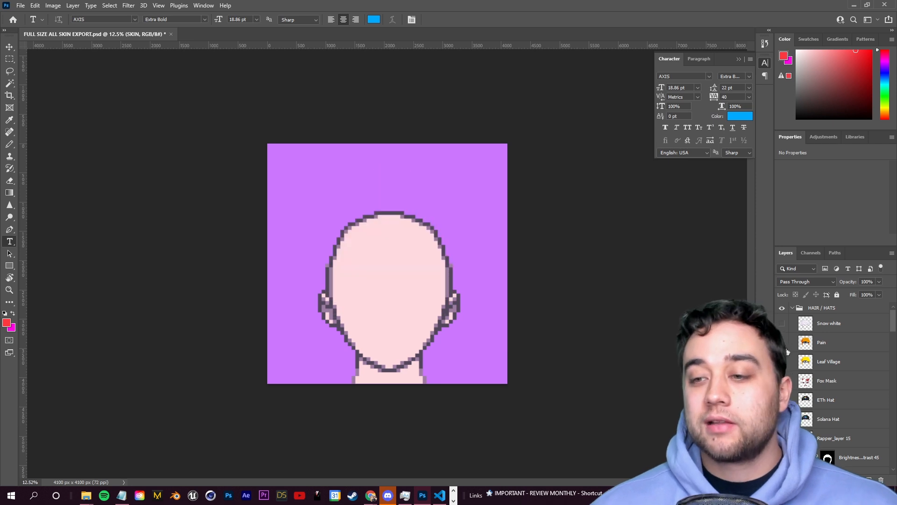
pyautogui.click(829, 361)
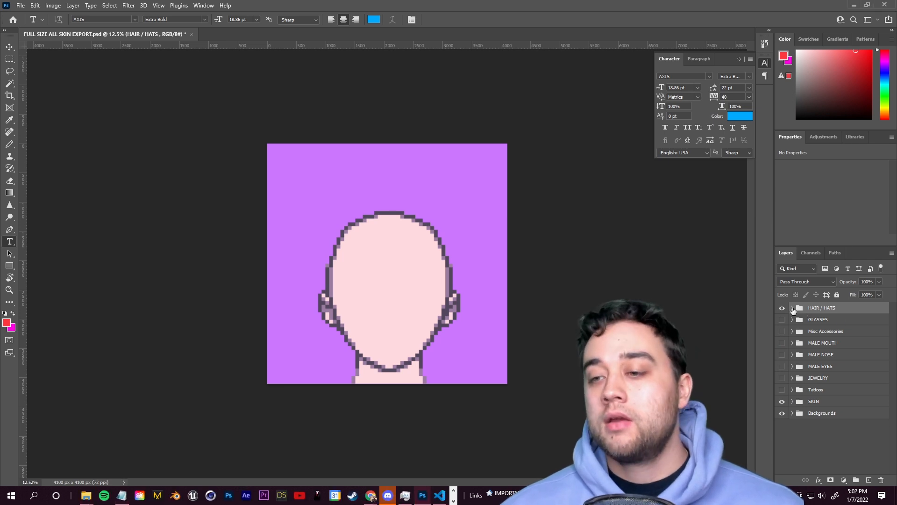
pyautogui.click(791, 307)
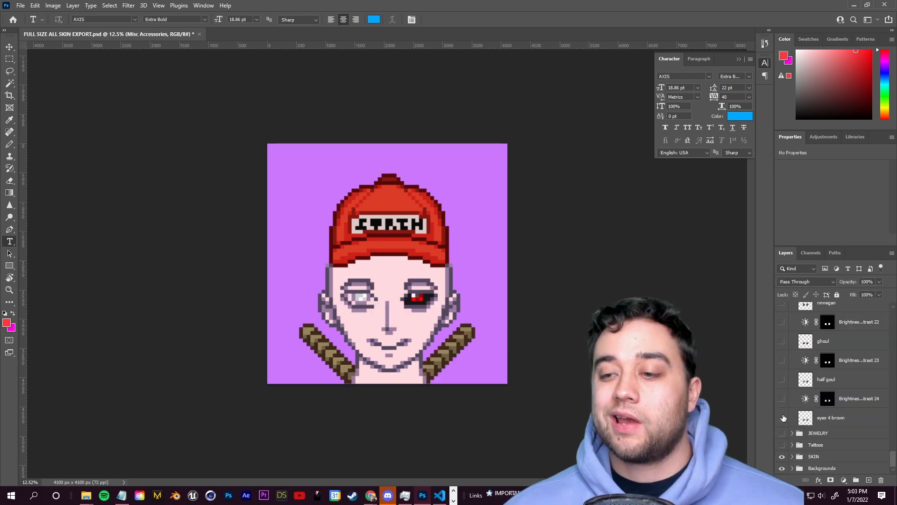
# - Show the brown eyes layer and turn on the JEWELRY trait group to finish the character
pyautogui.click(783, 418)
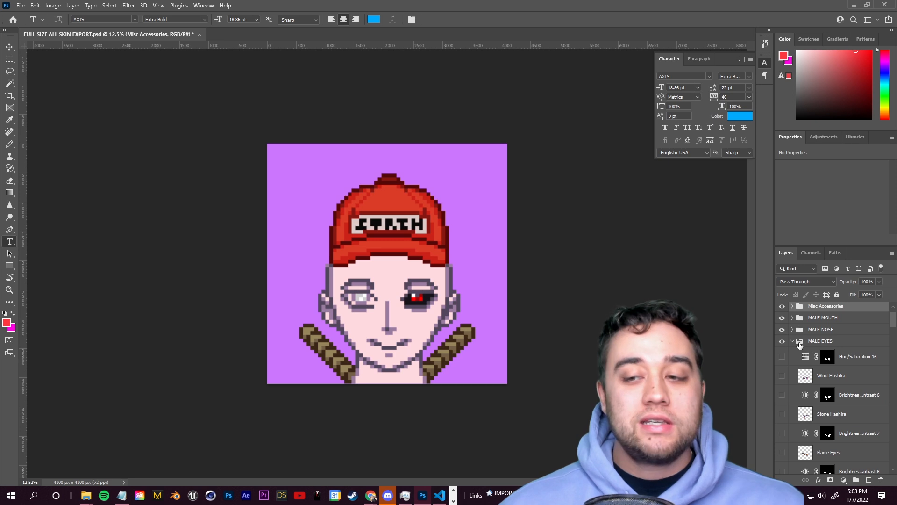
pyautogui.click(792, 341)
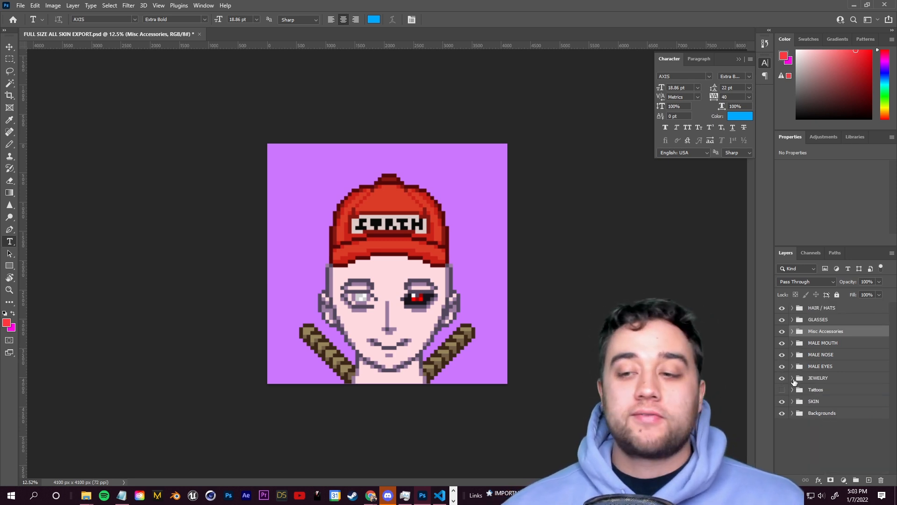
pyautogui.click(793, 378)
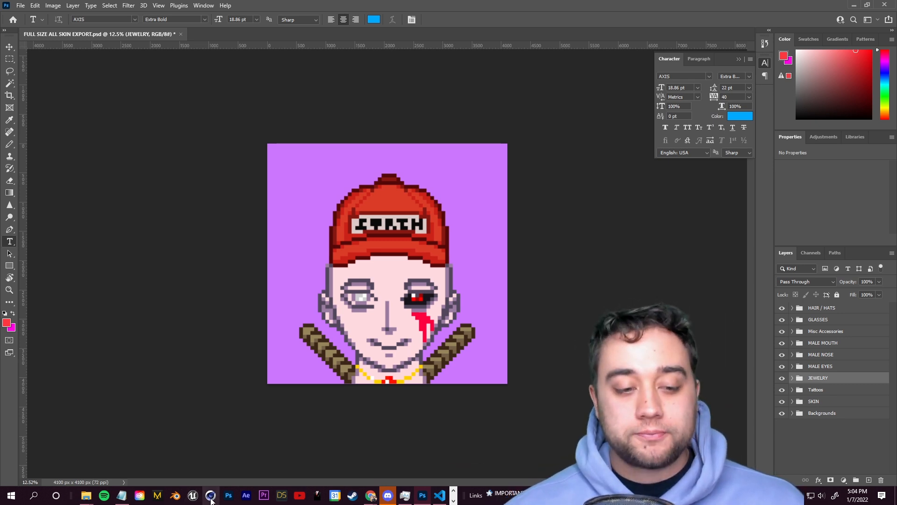
pyautogui.click(84, 496)
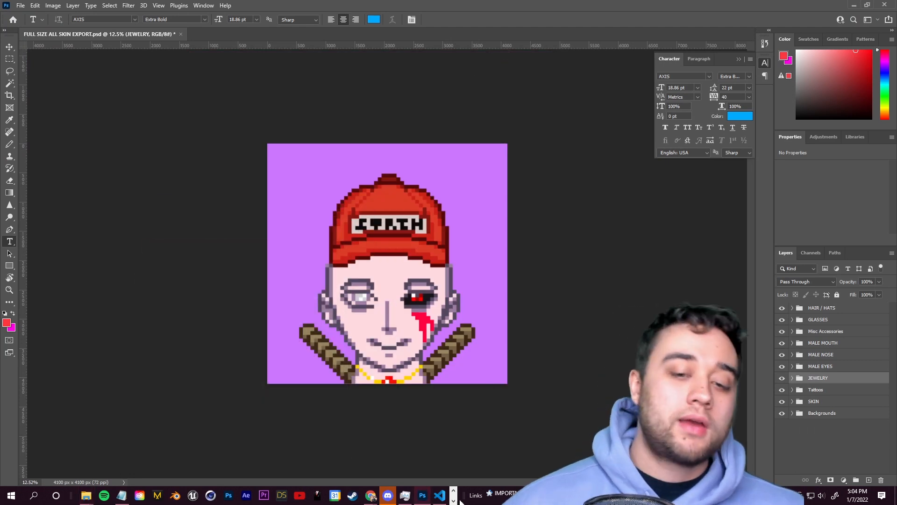
# - Maximize VS Code and run yarn build so the engine generates editions
pyautogui.click(440, 495)
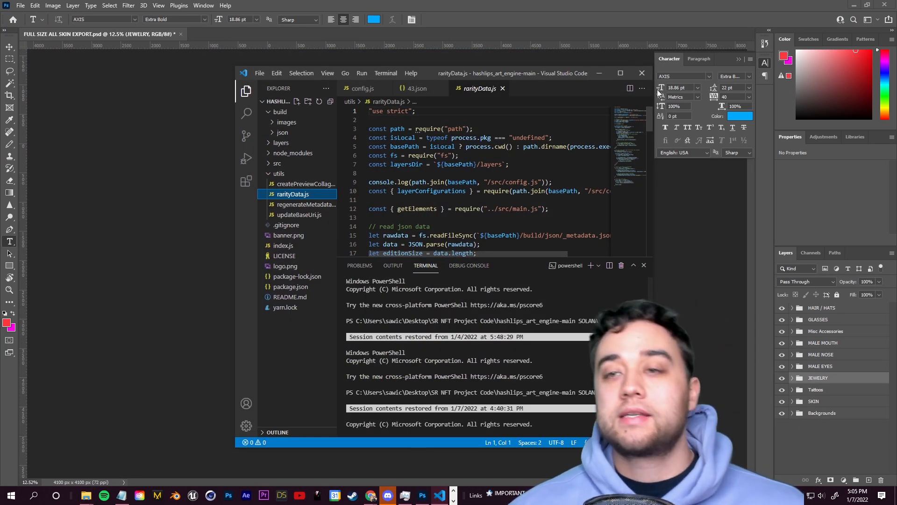
pyautogui.click(621, 73)
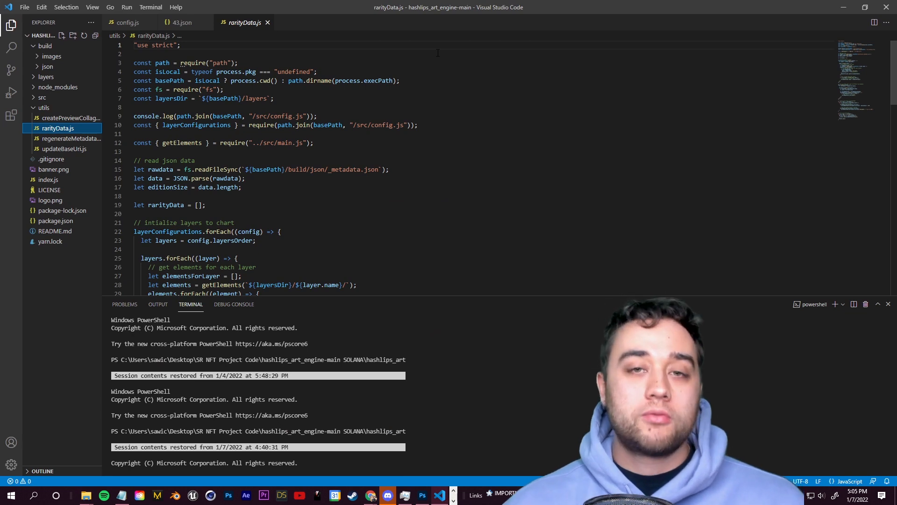
pyautogui.scroll(-3)
pyautogui.write('yarn buil')
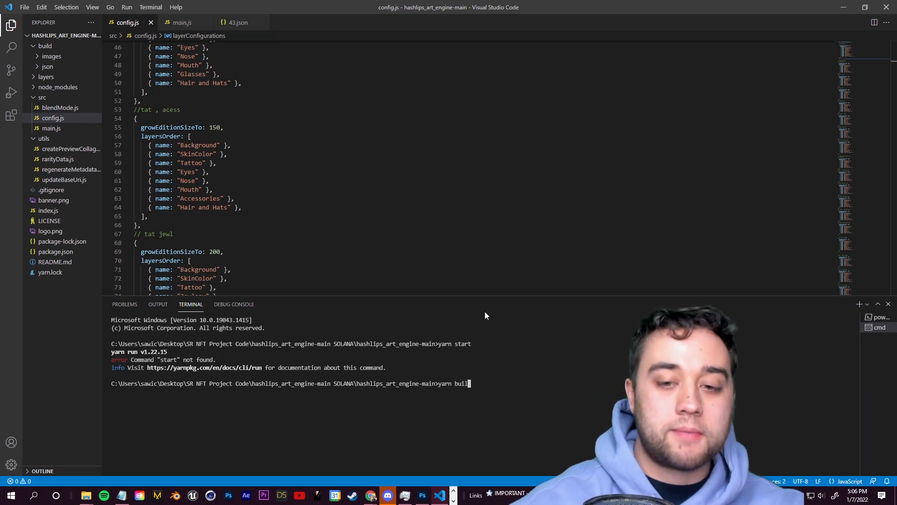
pyautogui.press('Return')
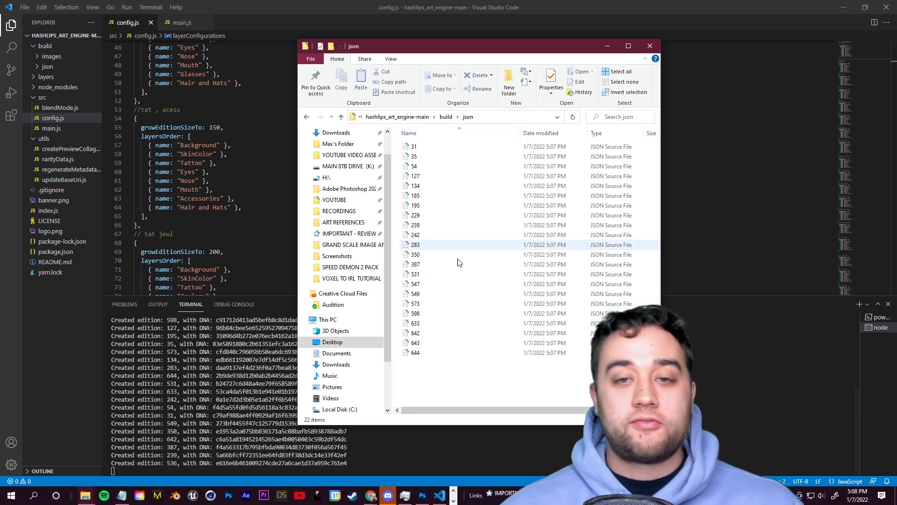
pyautogui.moveTo(475, 252)
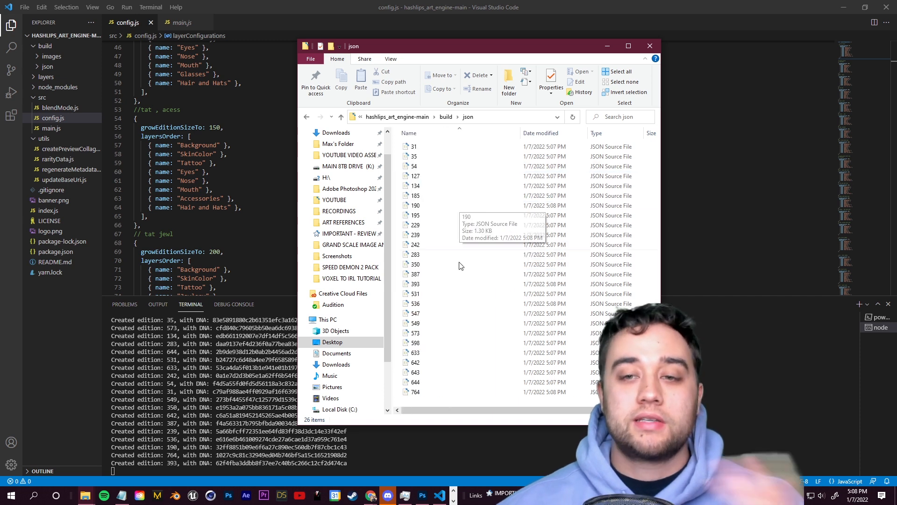
# - Go up to the build folder and browse the generated images folder thumbnails
pyautogui.click(340, 115)
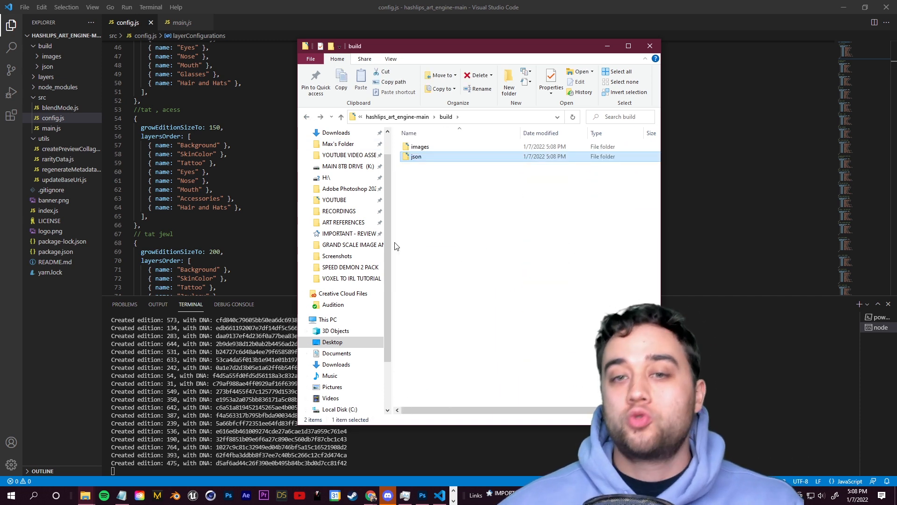
pyautogui.doubleClick(419, 146)
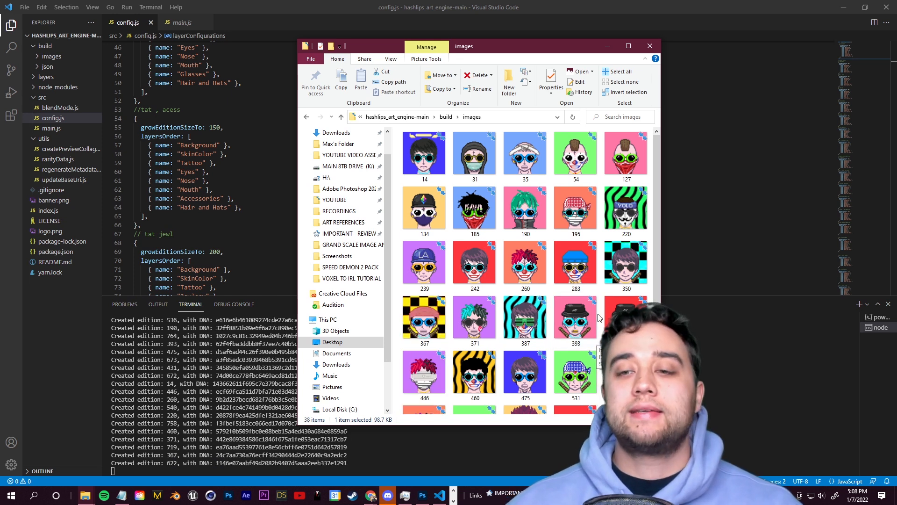
pyautogui.scroll(-3)
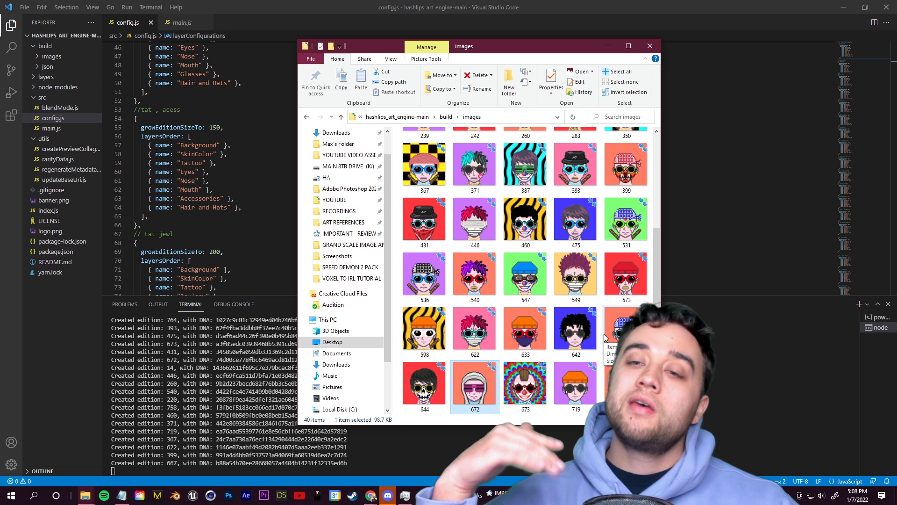
pyautogui.scroll(-3)
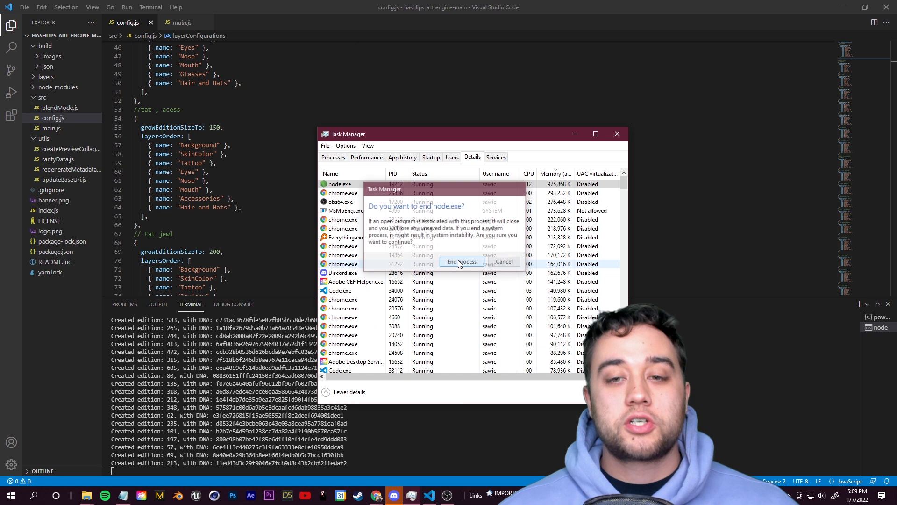
# - Confirm ending the node.exe process to stop generation
pyautogui.click(461, 262)
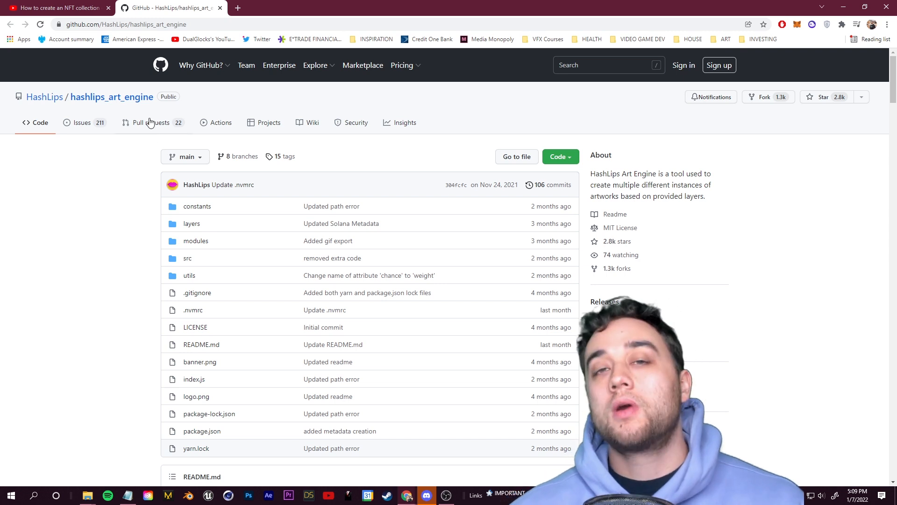
# - Search YouTube for Max Novak and scroll through his channel's latest videos
pyautogui.click(57, 8)
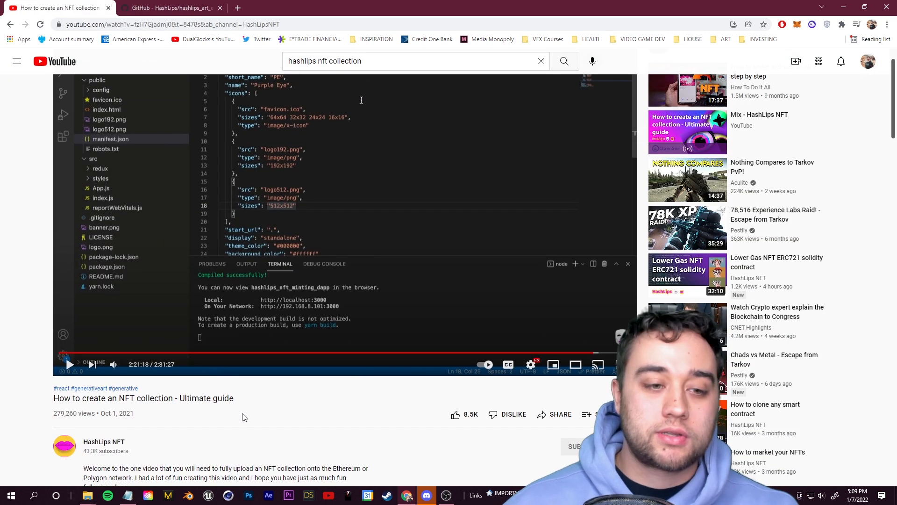
pyautogui.click(170, 8)
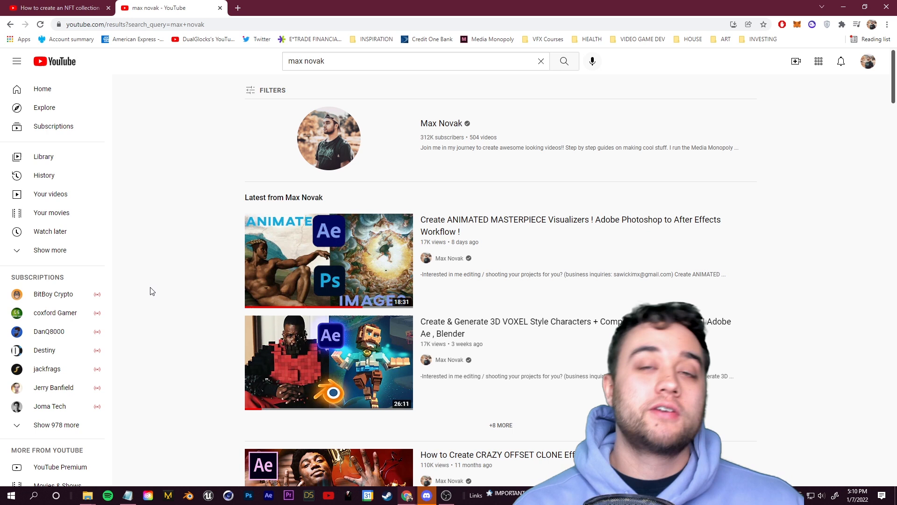
pyautogui.scroll(-3)
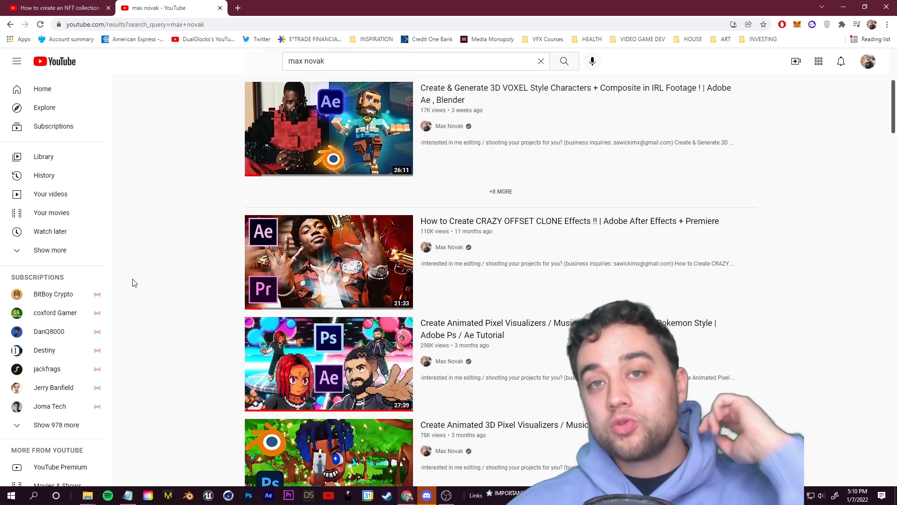
pyautogui.scroll(3)
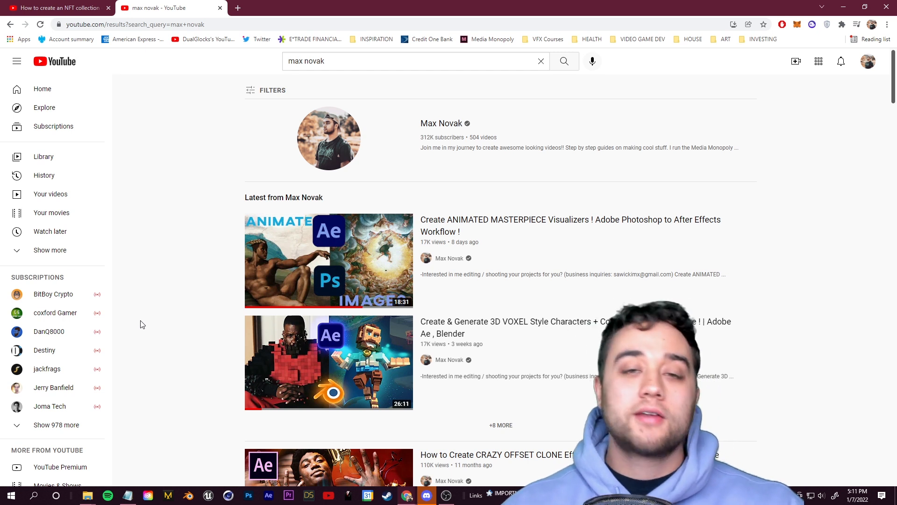
pyautogui.scroll(-3)
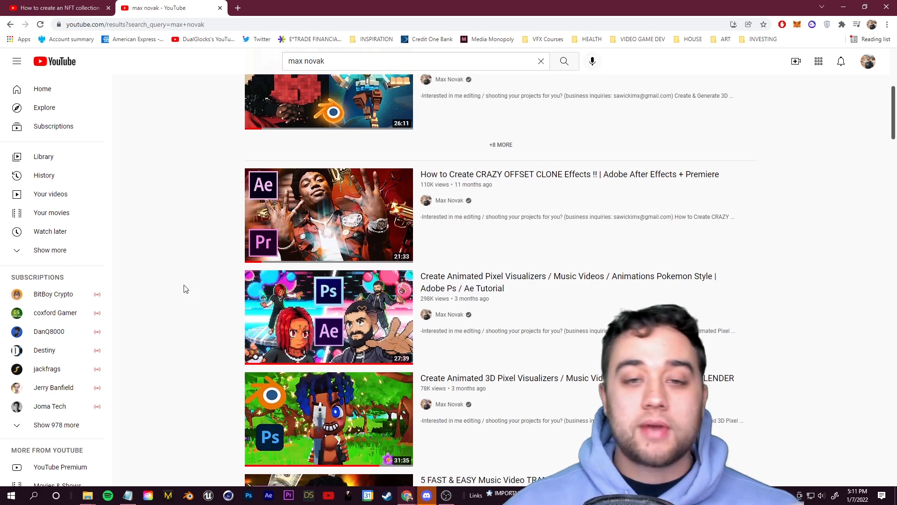
pyautogui.scroll(-3)
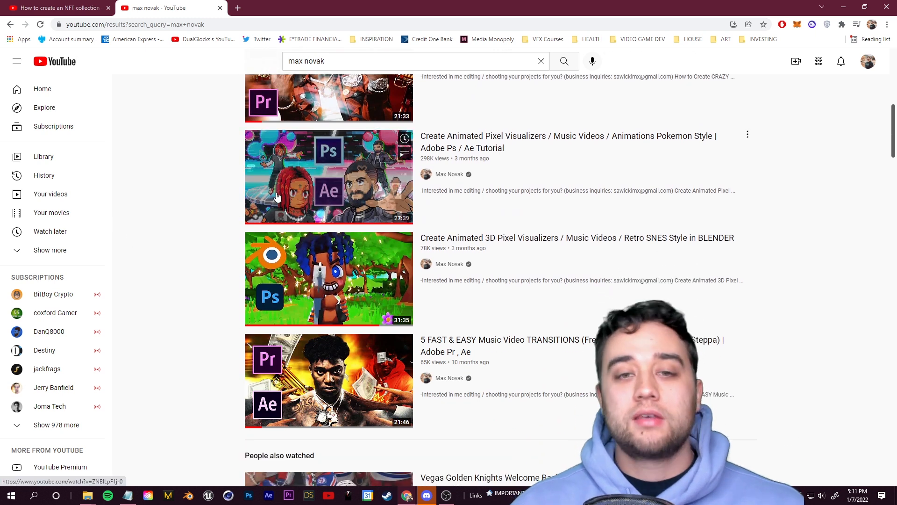